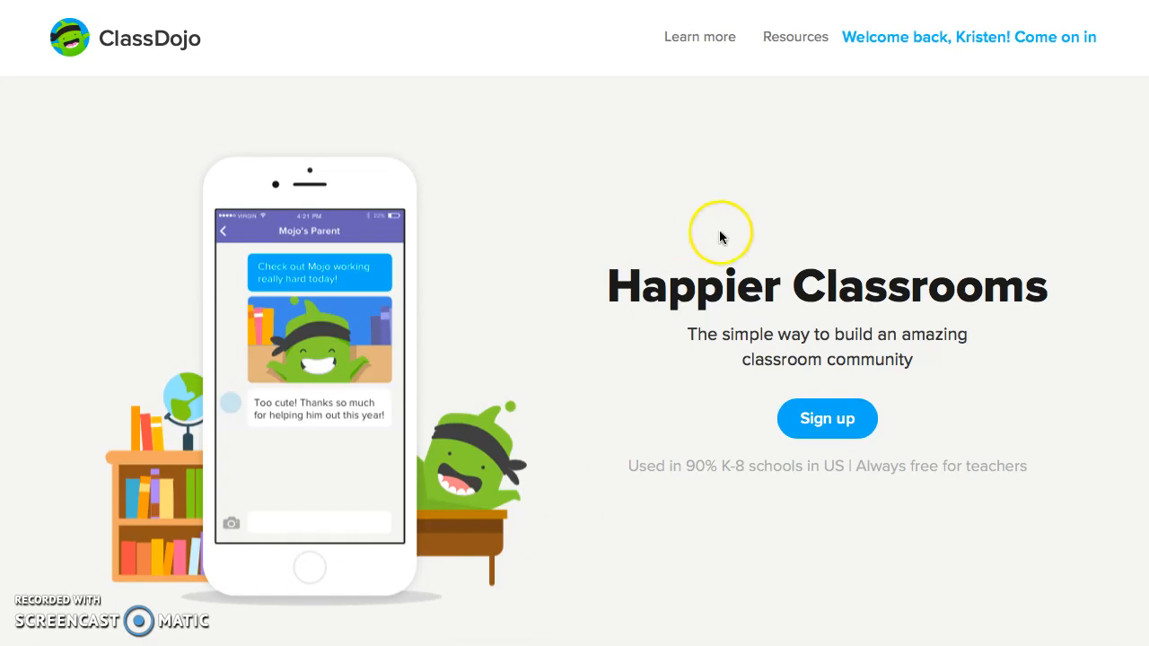
pyautogui.moveTo(916, 133)
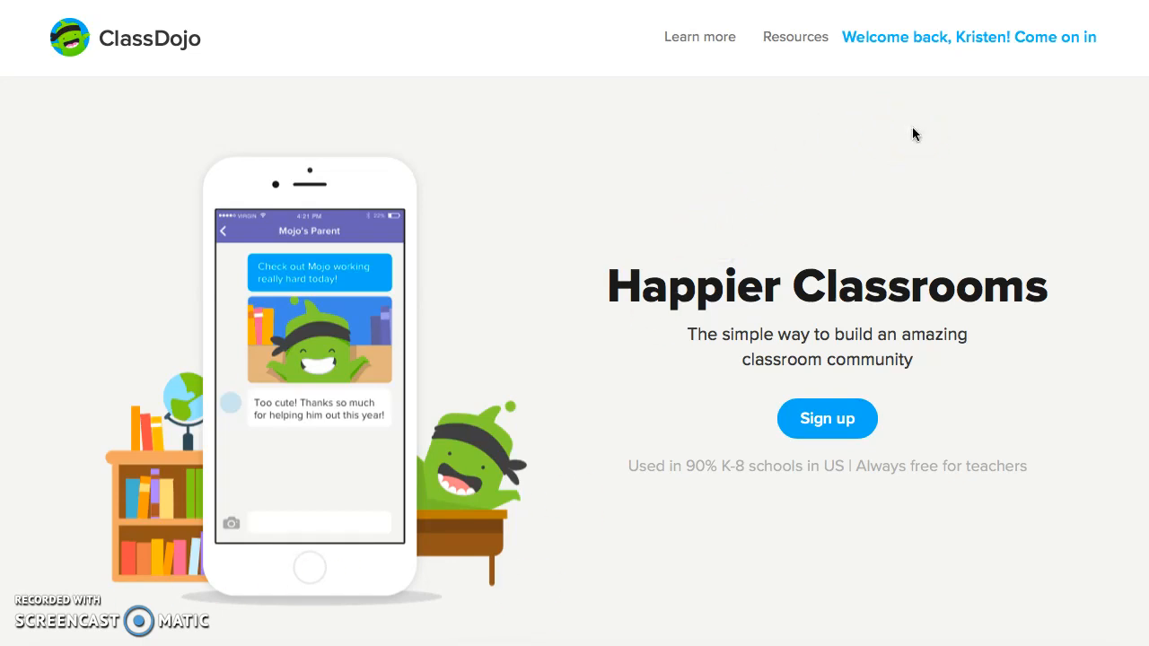
pyautogui.moveTo(961, 39)
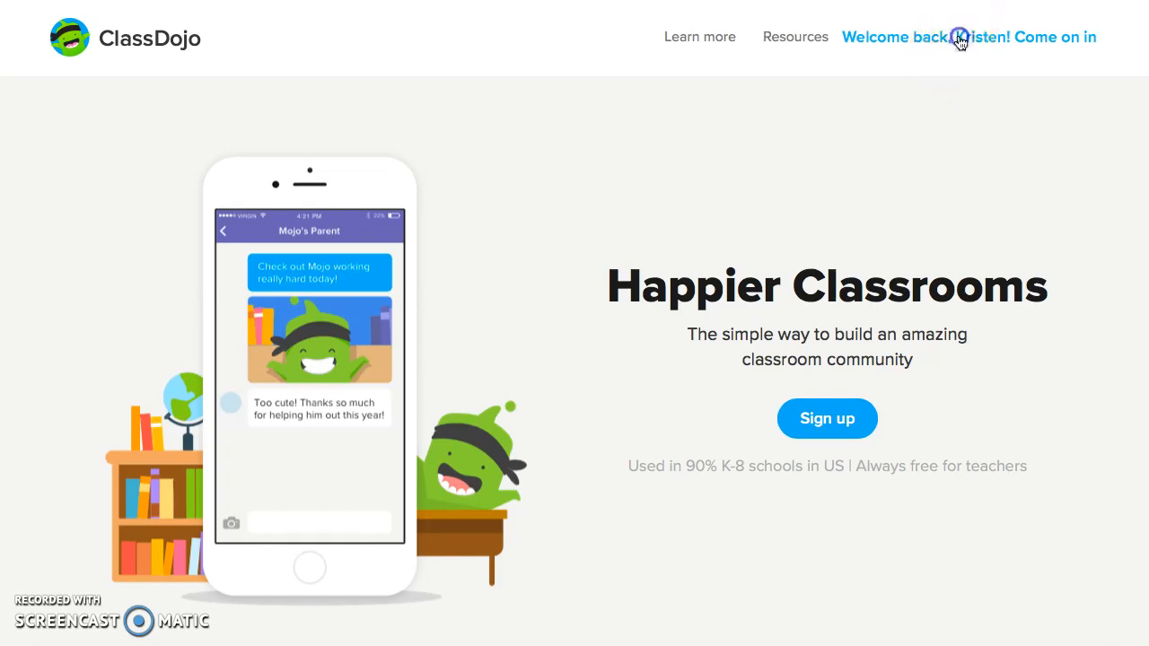
# Enter the teacher's kindergarten class from the 'Welcome back' link
pyautogui.click(968, 36)
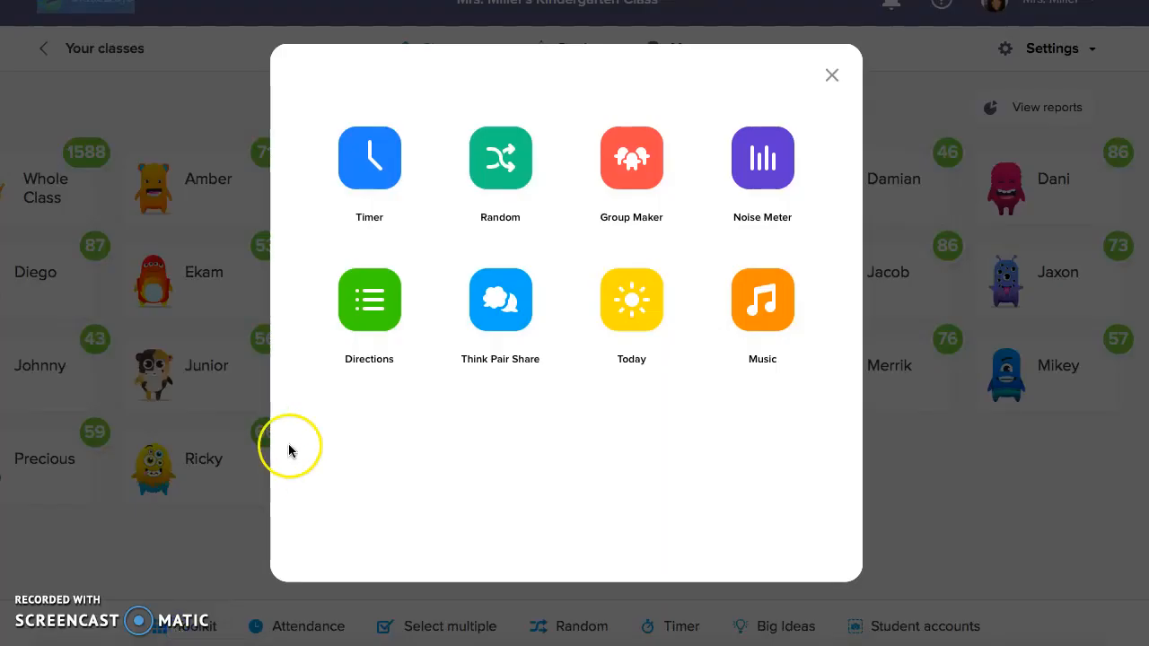
pyautogui.moveTo(376, 499)
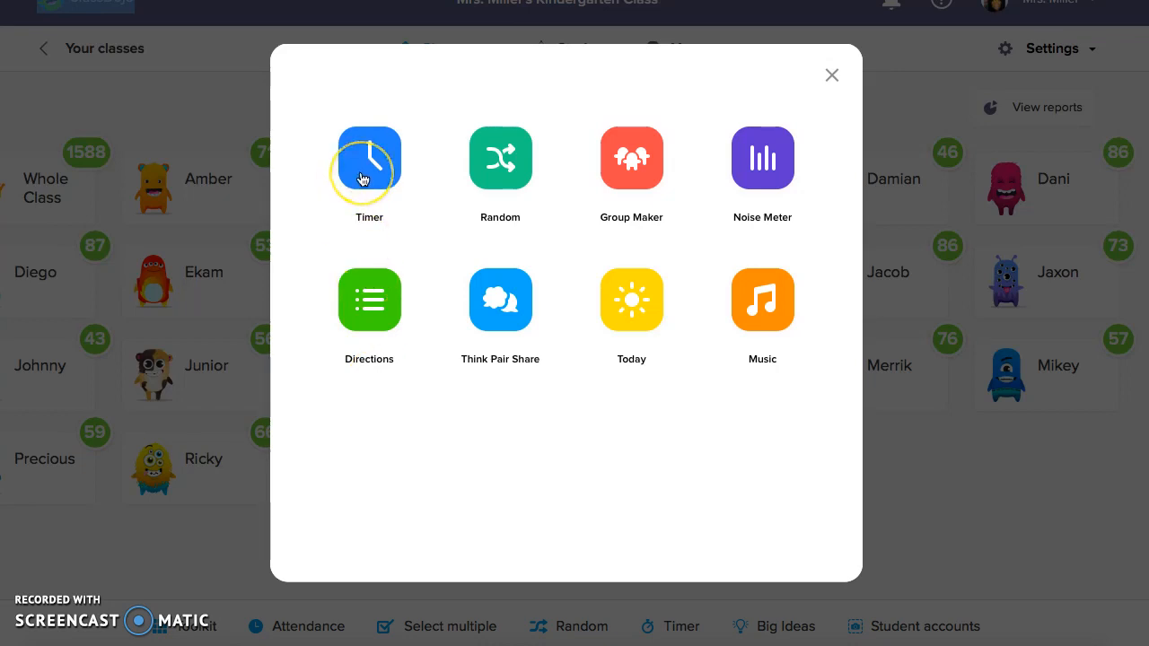
pyautogui.moveTo(443, 464)
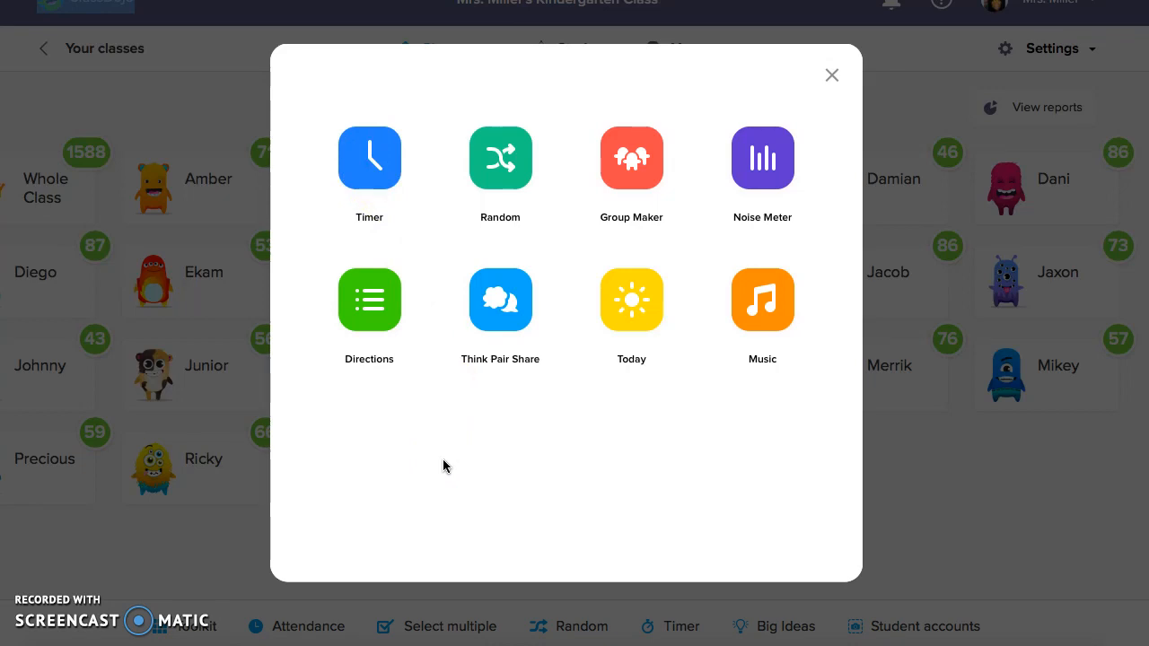
# Close the toolkit to return to the student roster
pyautogui.click(370, 158)
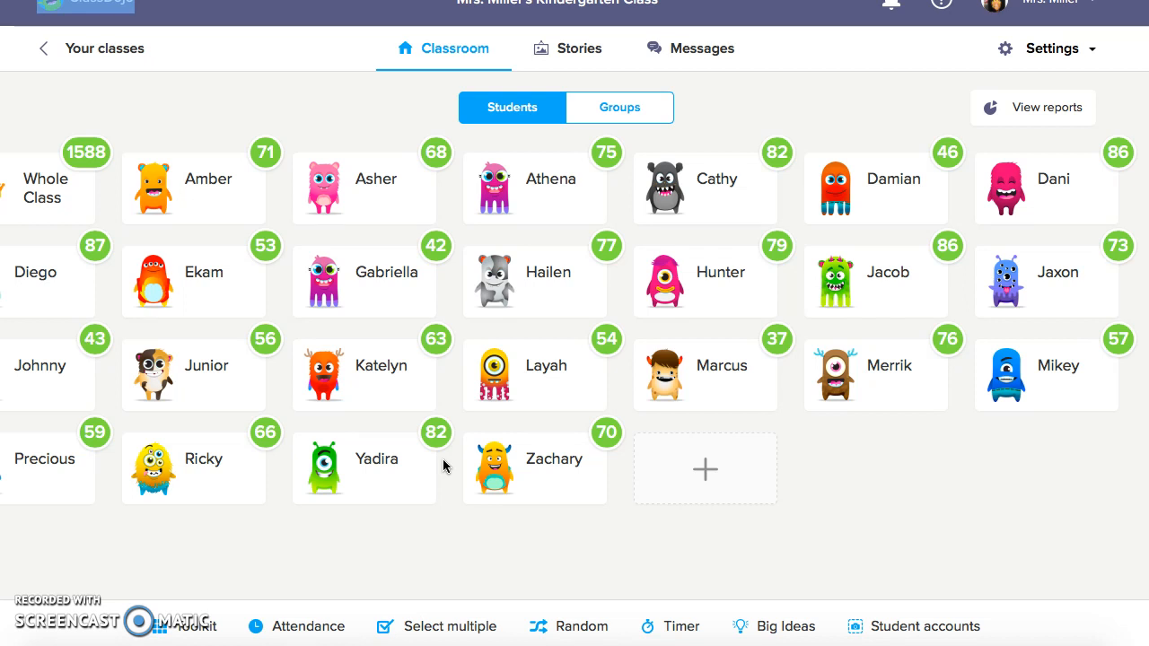
# Use the toolkit's Random picker to draw several students in a row, then return to the roster
pyautogui.click(180, 625)
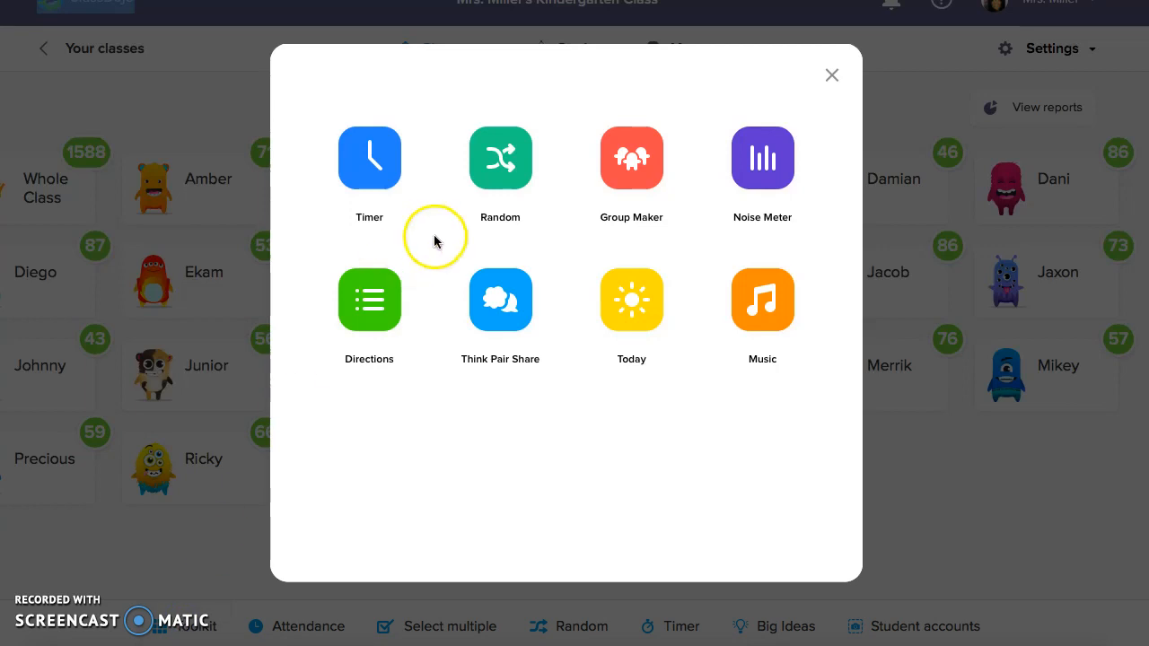
pyautogui.moveTo(547, 90)
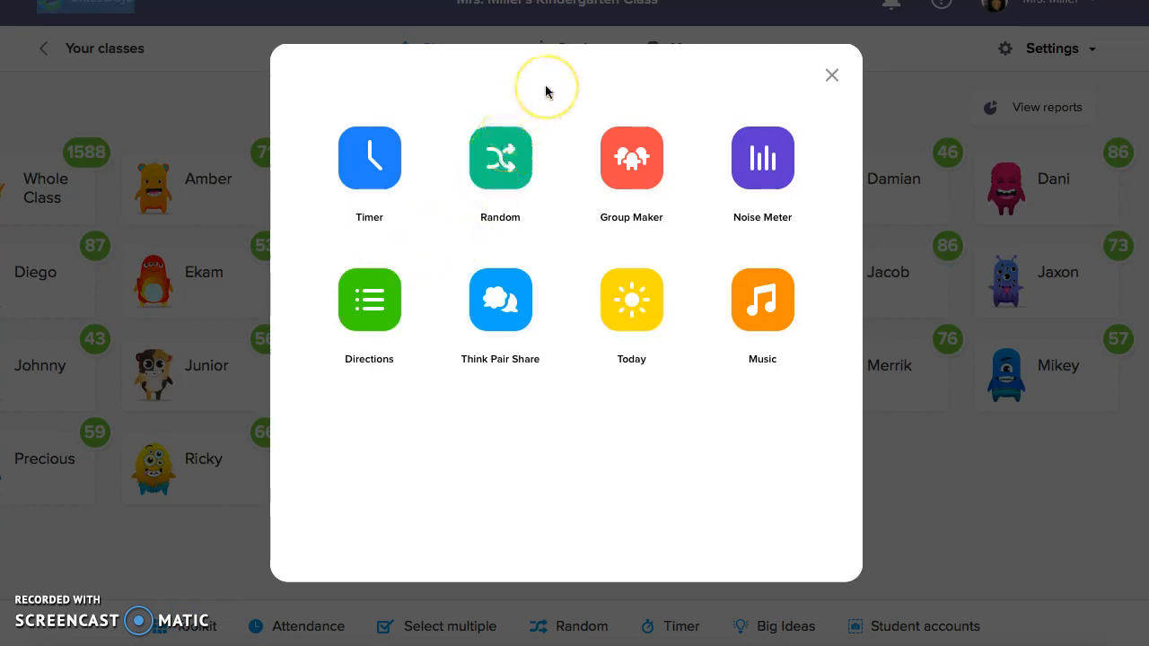
pyautogui.click(499, 158)
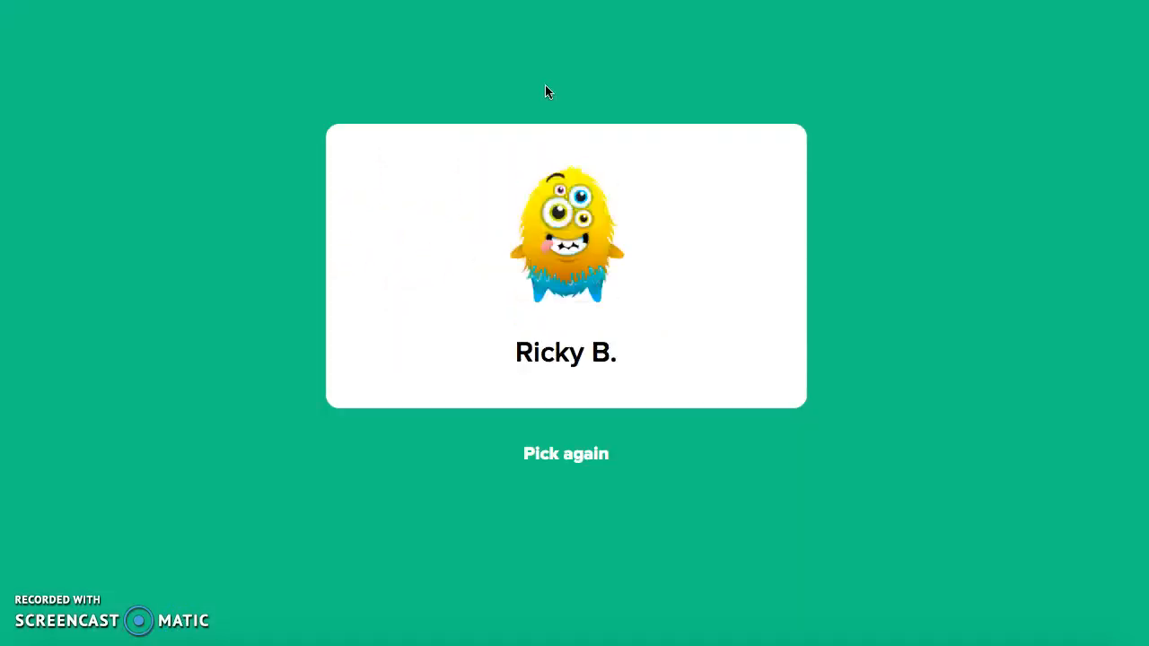
pyautogui.click(566, 452)
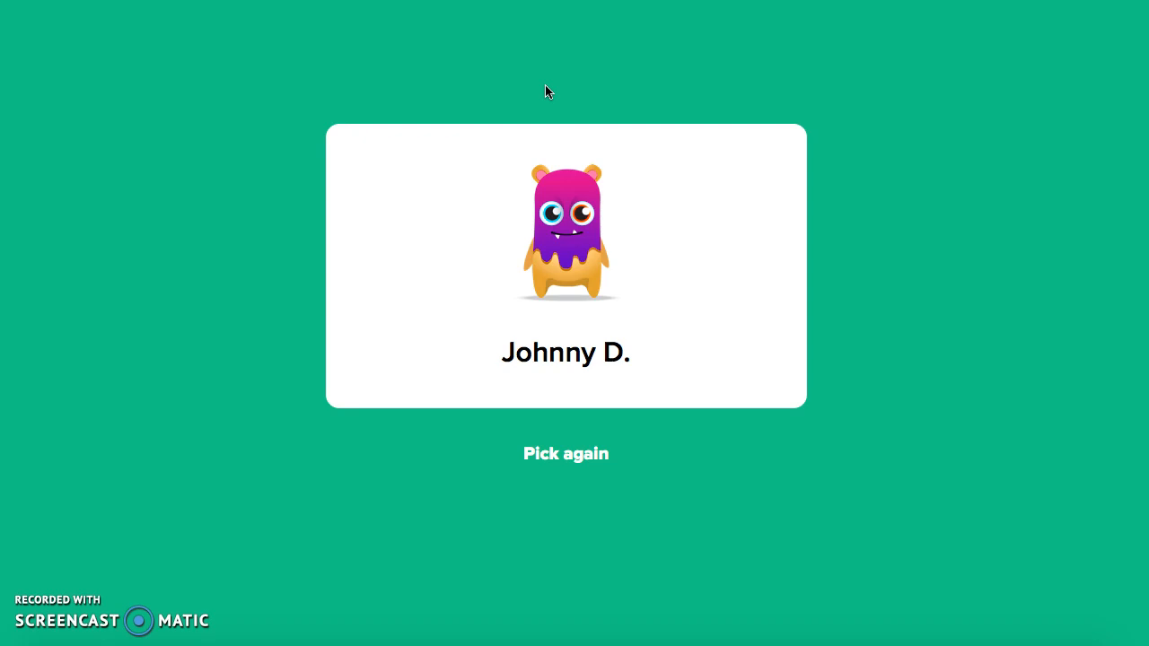
pyautogui.click(565, 453)
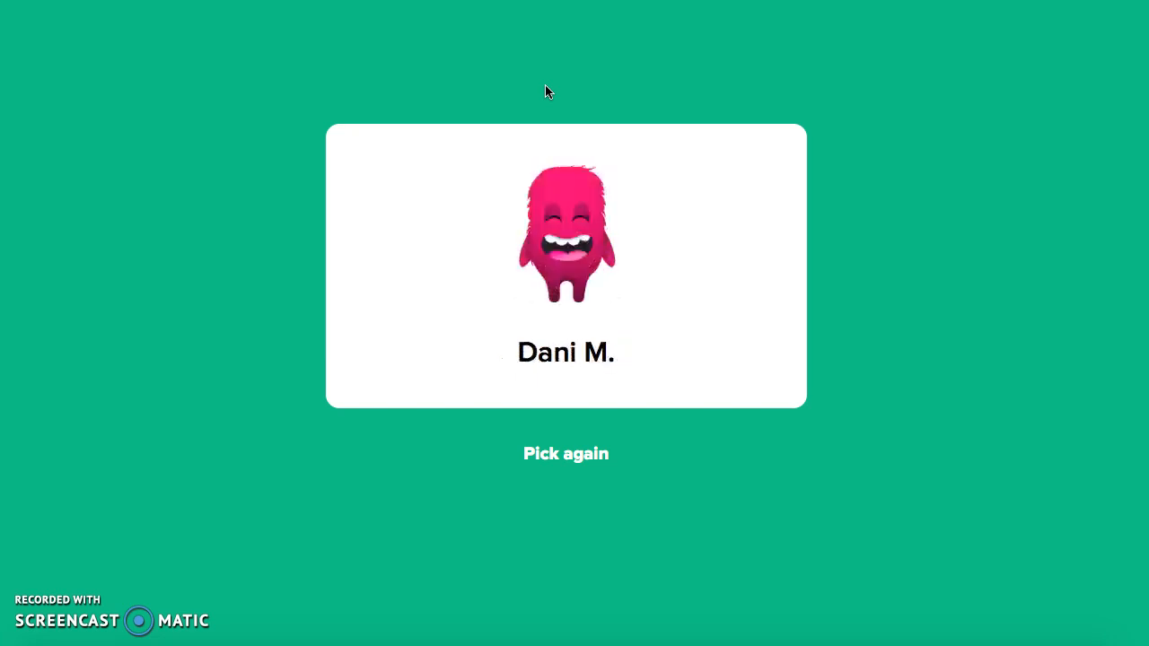
pyautogui.click(566, 452)
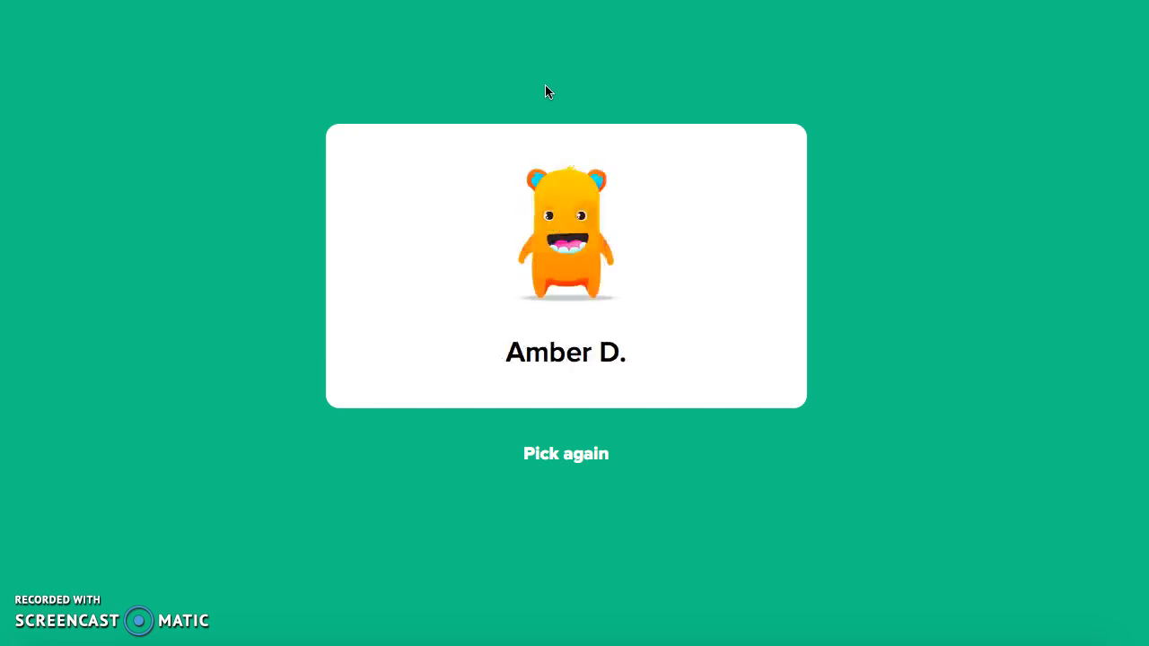
pyautogui.click(565, 452)
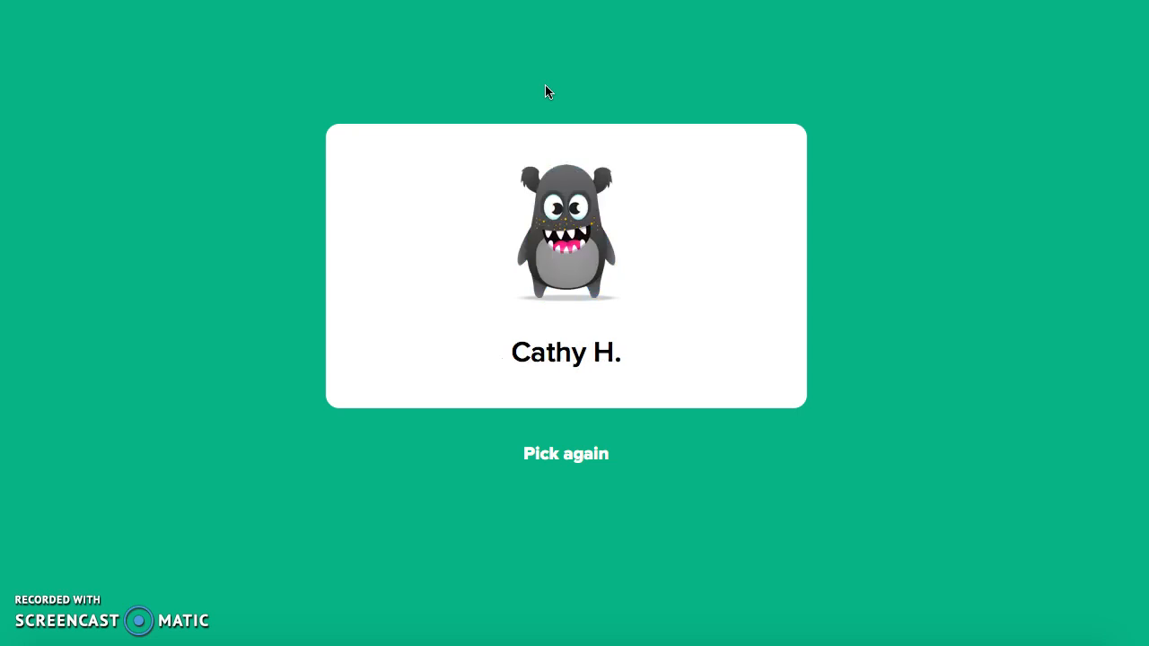
pyautogui.click(565, 453)
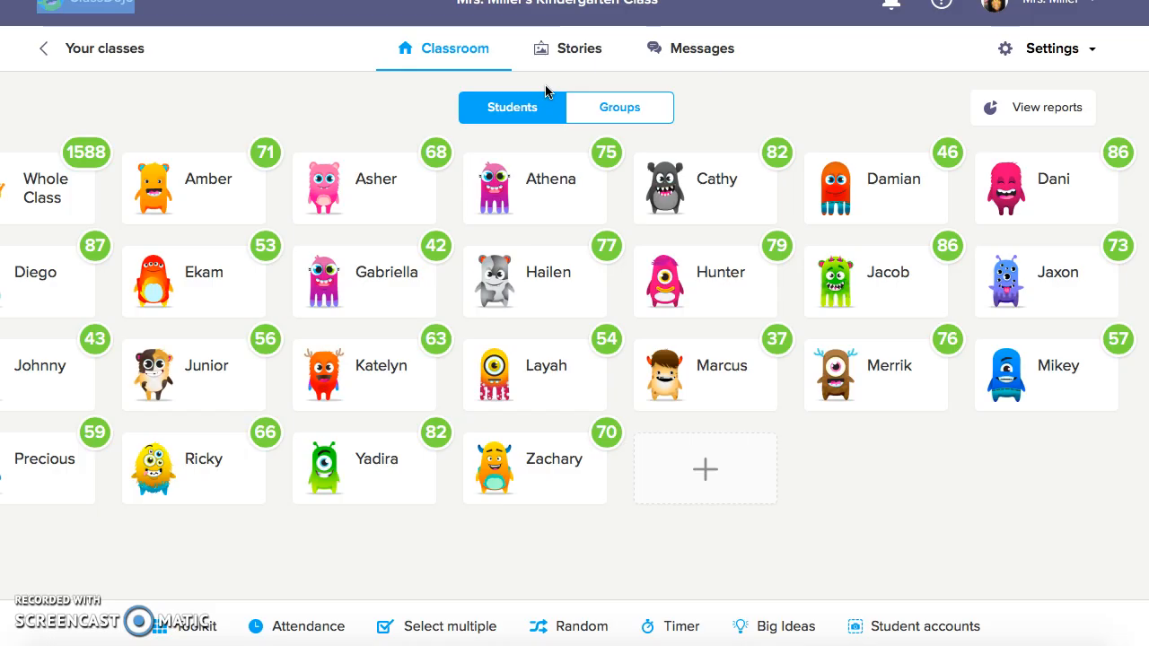
# Run Group Maker to split the class into random groups of four students
pyautogui.click(190, 625)
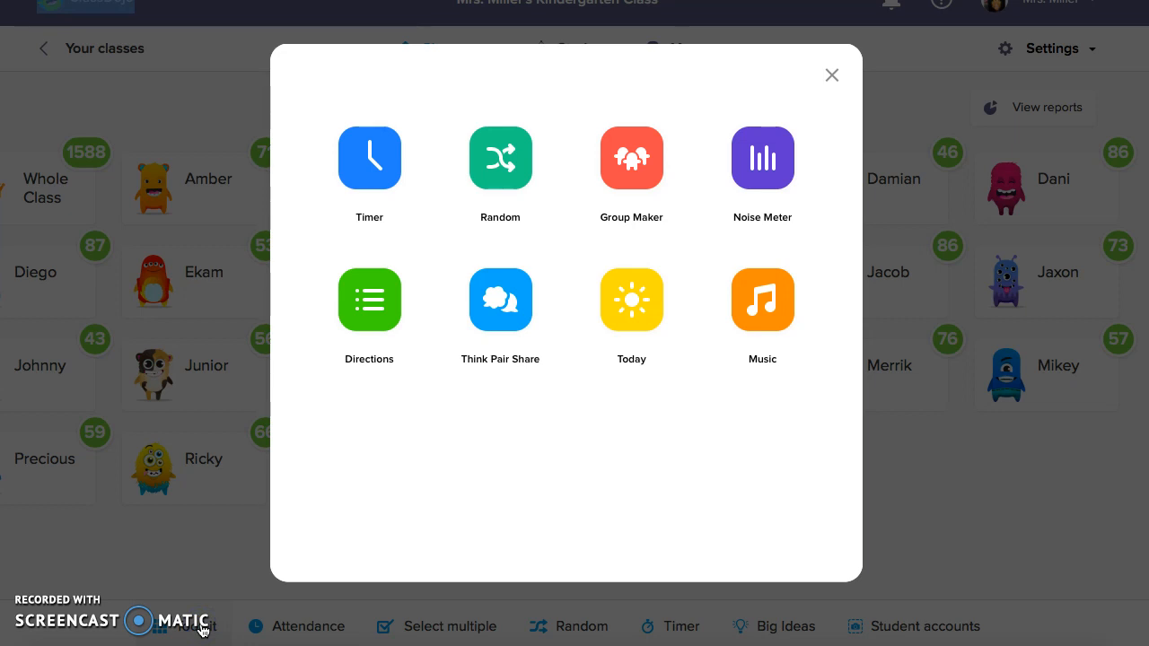
pyautogui.click(632, 158)
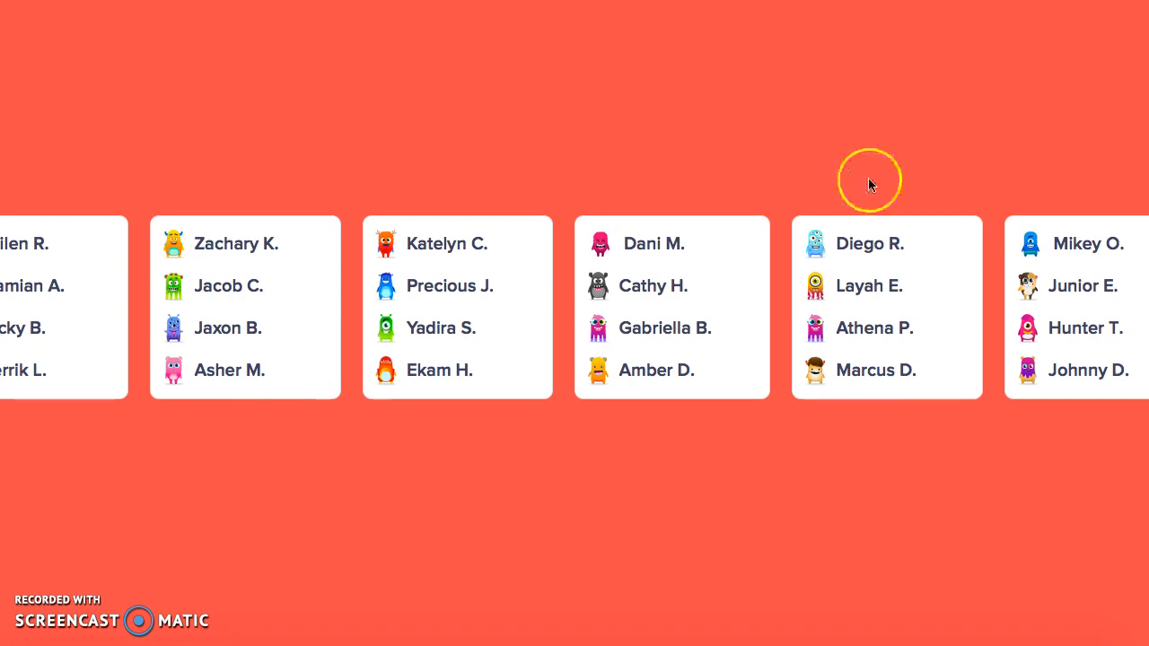
pyautogui.moveTo(830, 214)
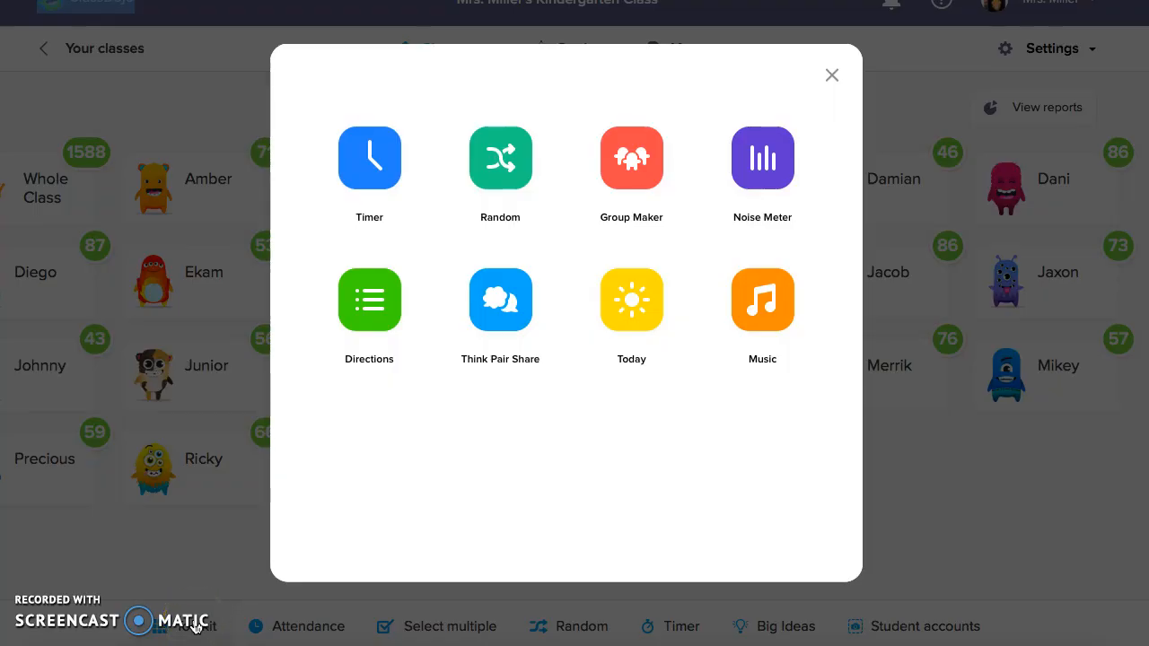
# Review the saved two-step Good Morning directions, then close the toolkit
pyautogui.click(370, 300)
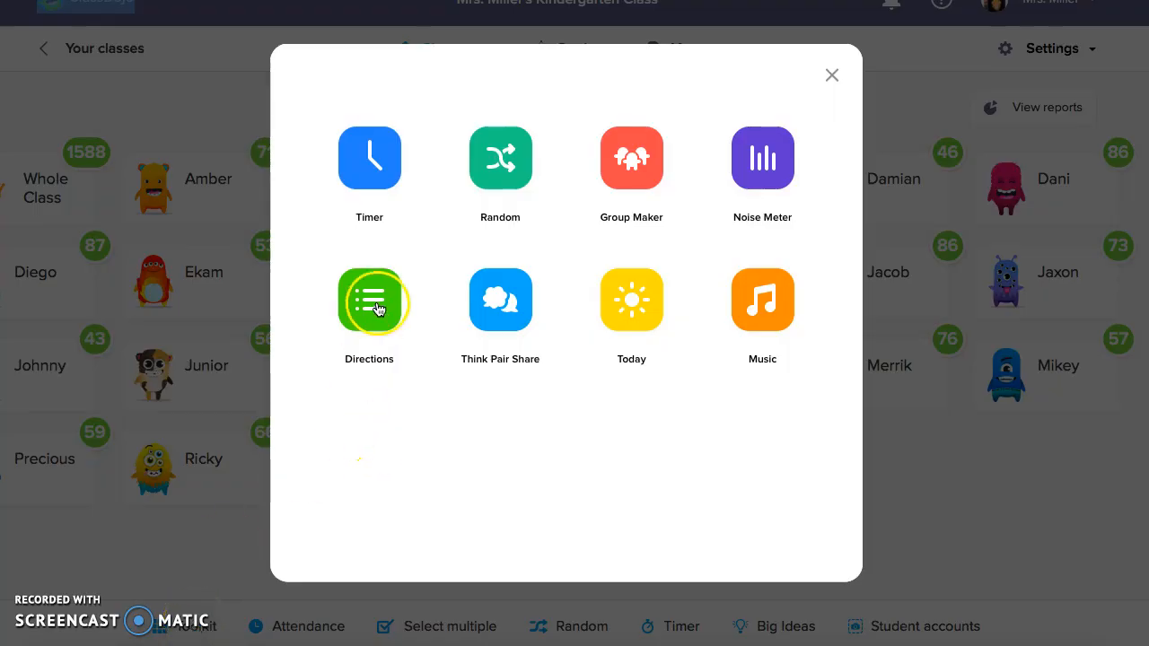
pyautogui.click(369, 300)
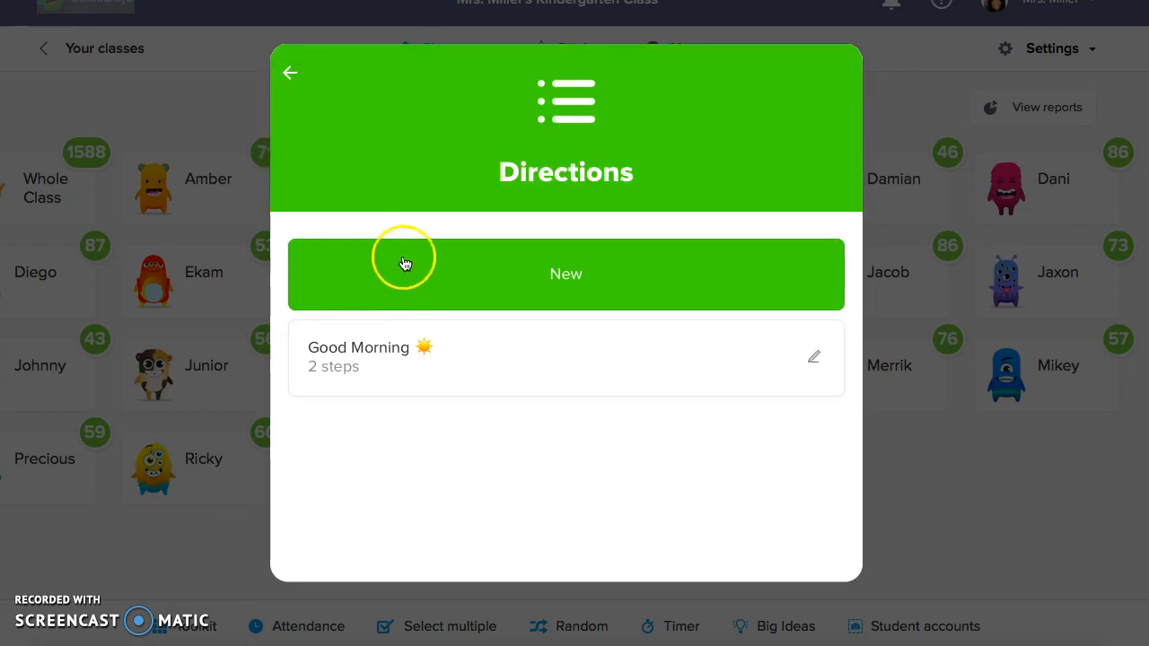
pyautogui.moveTo(844, 135)
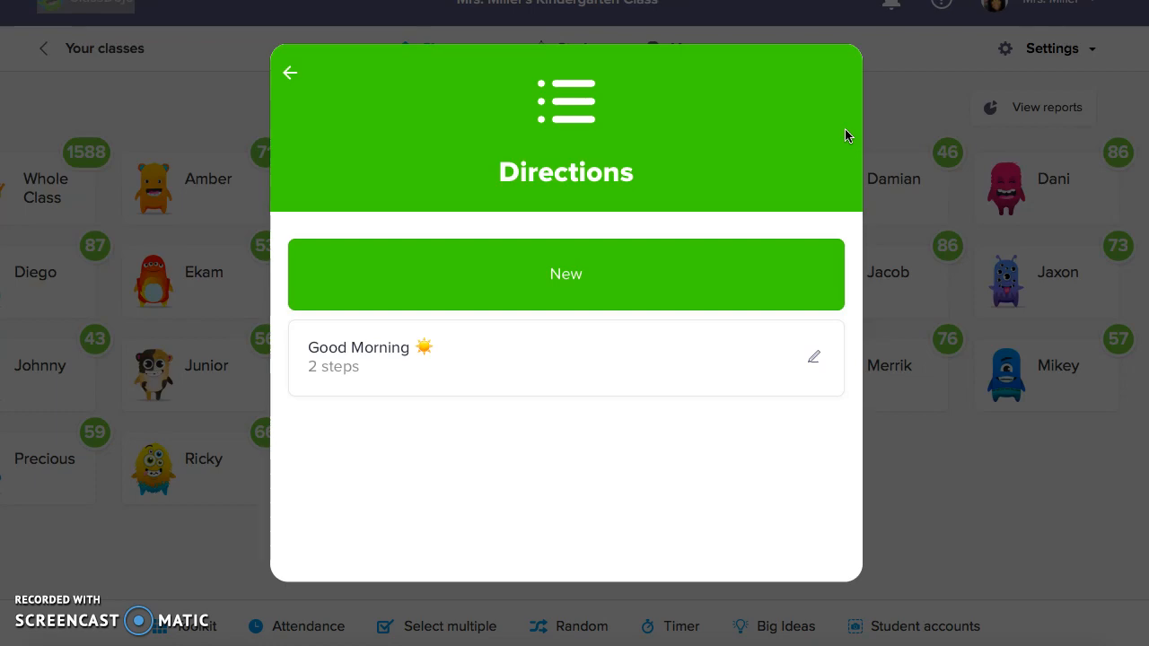
pyautogui.click(290, 72)
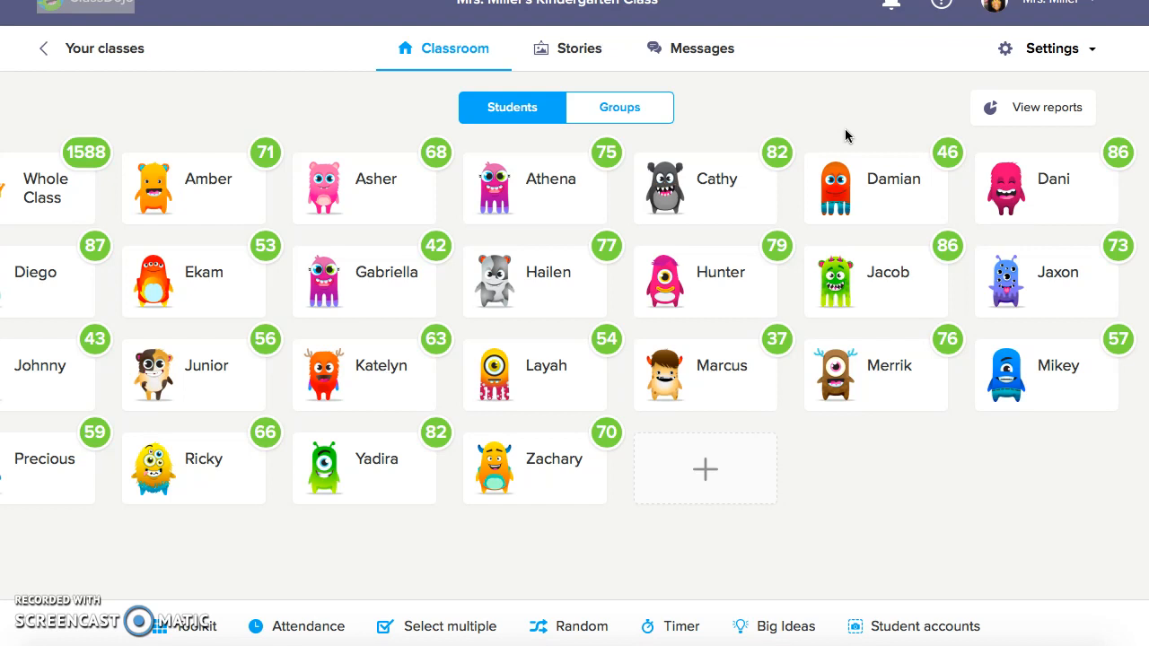
# Reopen the classroom toolkit from the bottom bar
pyautogui.click(180, 625)
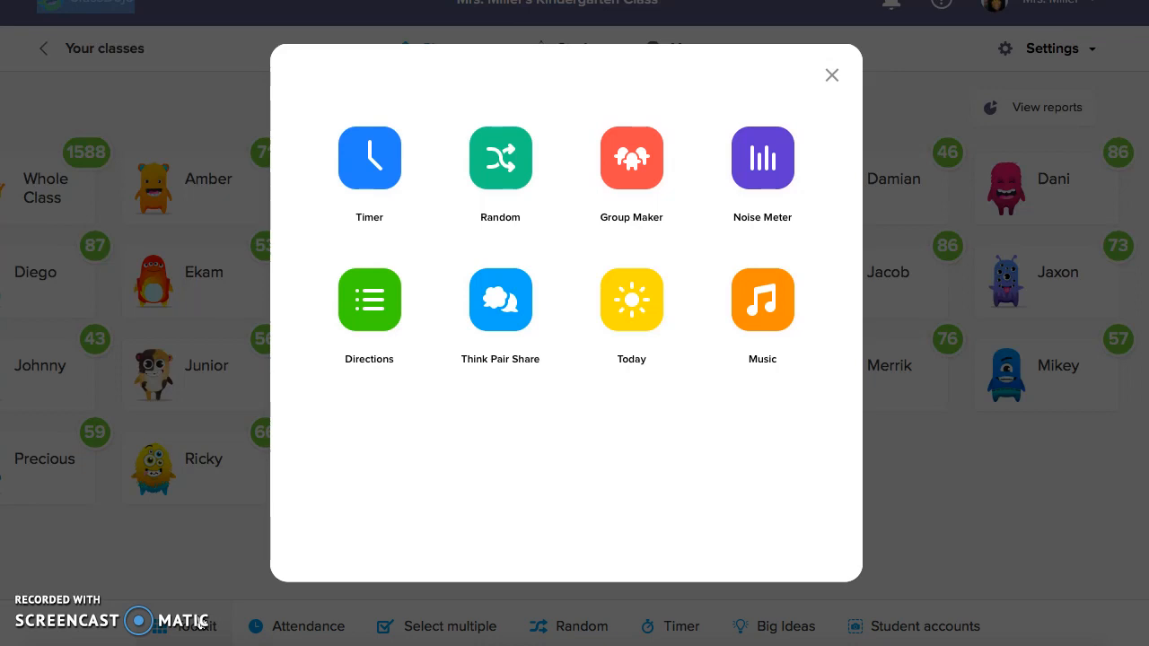
pyautogui.click(831, 75)
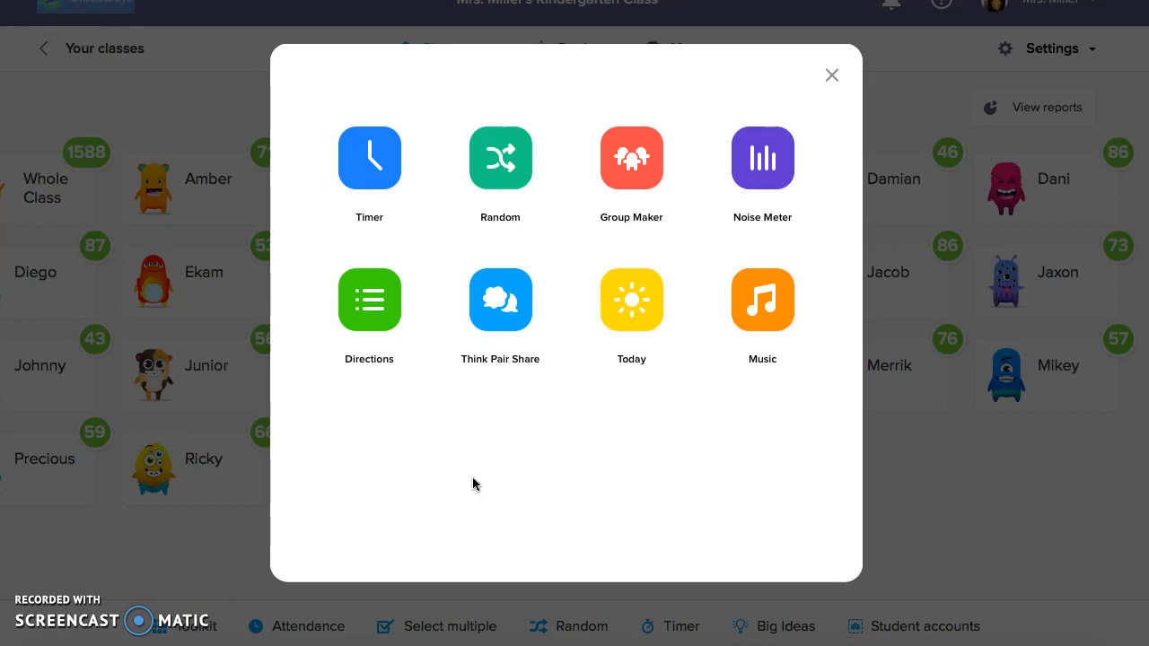
pyautogui.click(499, 300)
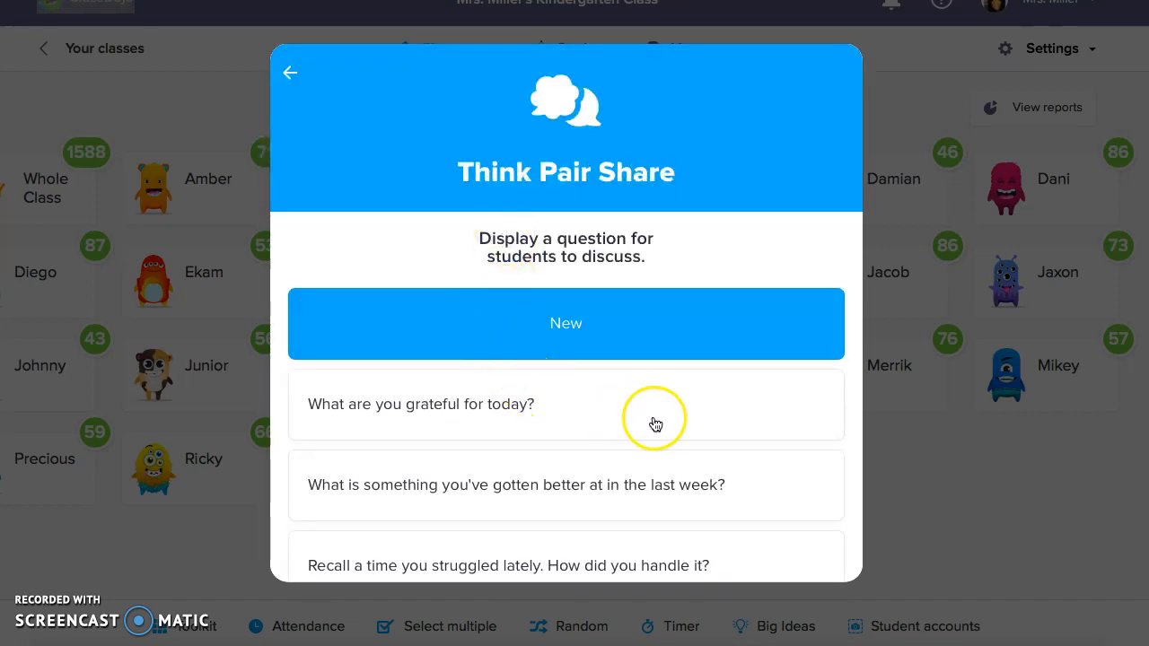
pyautogui.click(291, 72)
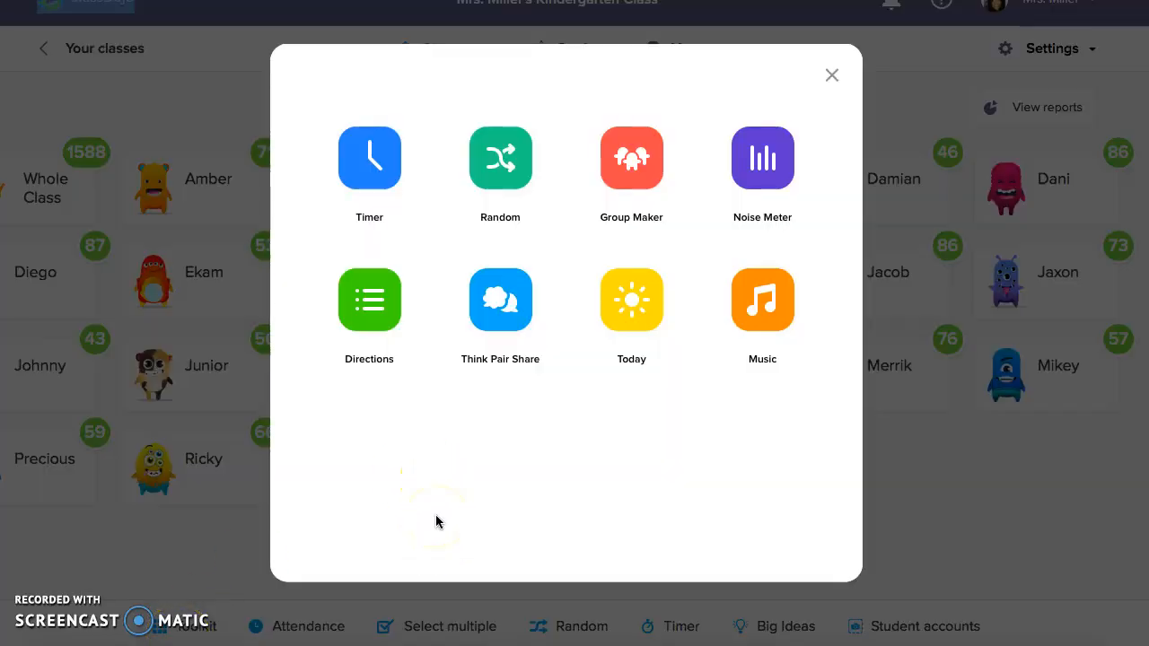
pyautogui.moveTo(602, 495)
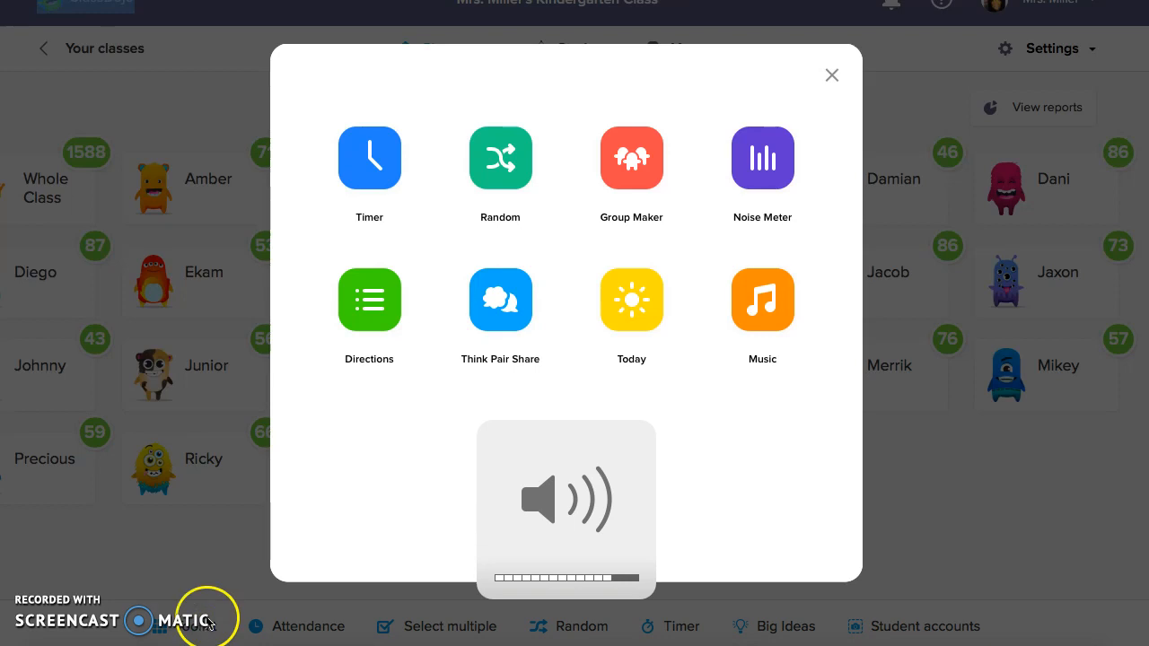
# Play the Focus music channel for the class and adjust its volume
pyautogui.click(761, 300)
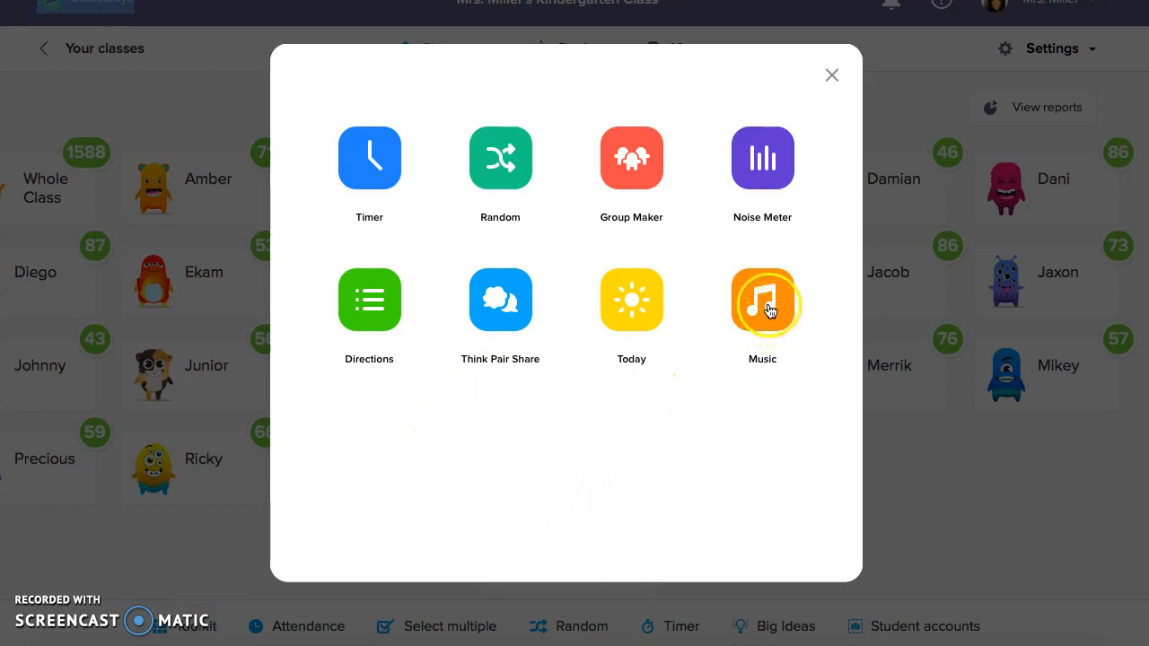
pyautogui.click(761, 300)
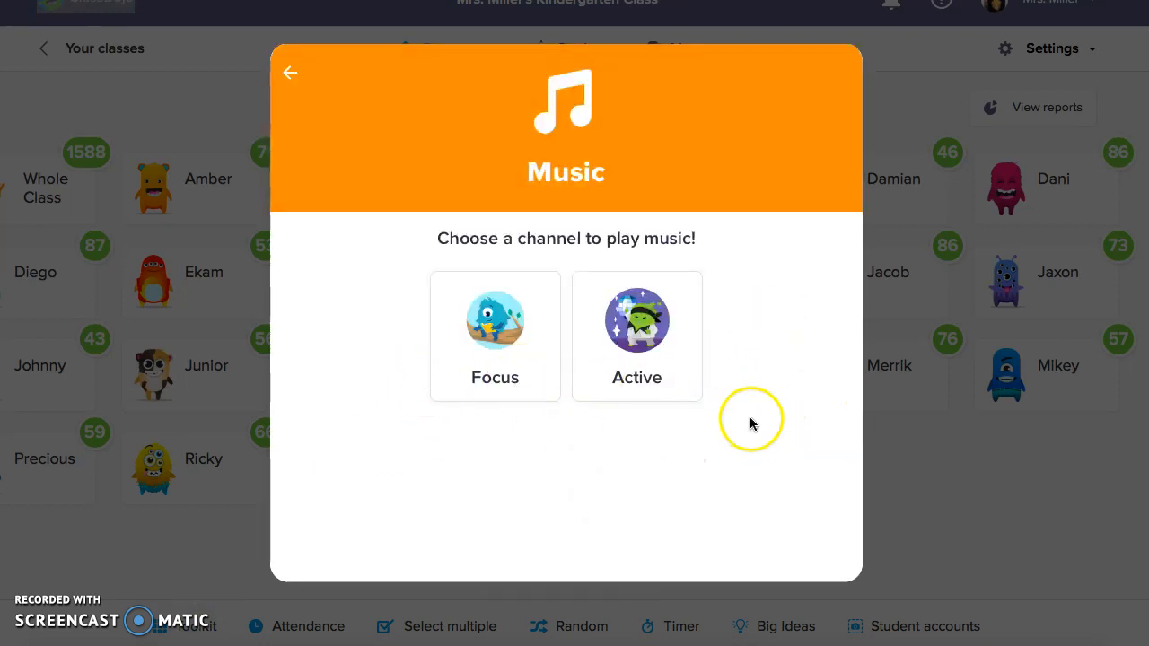
pyautogui.moveTo(535, 359)
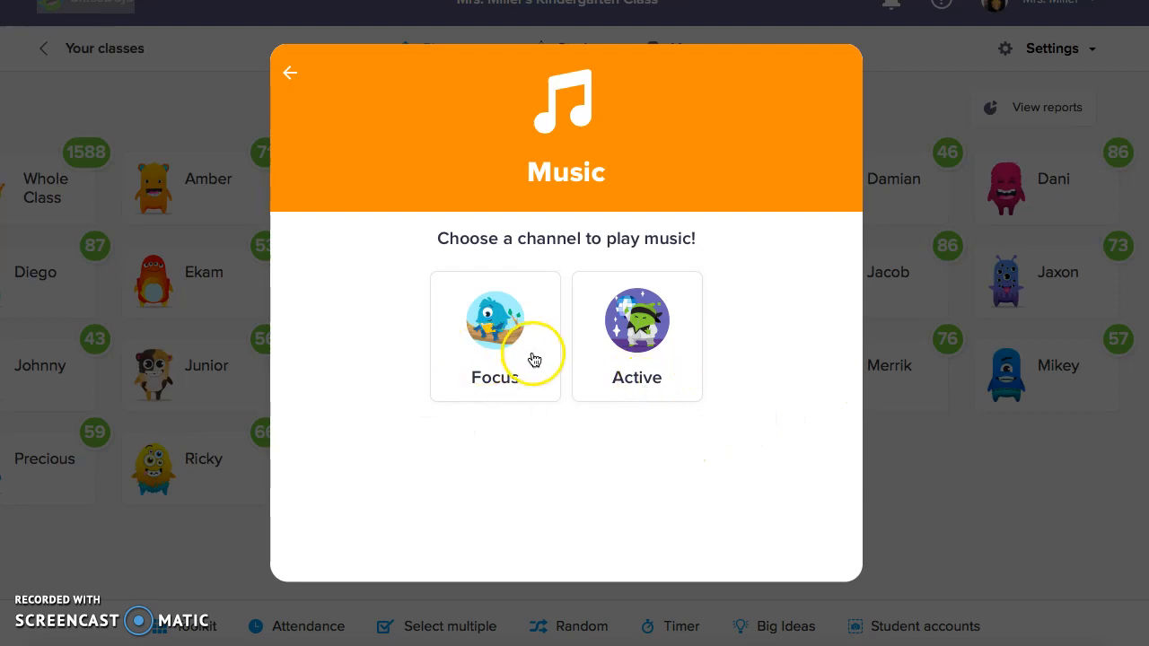
pyautogui.click(496, 337)
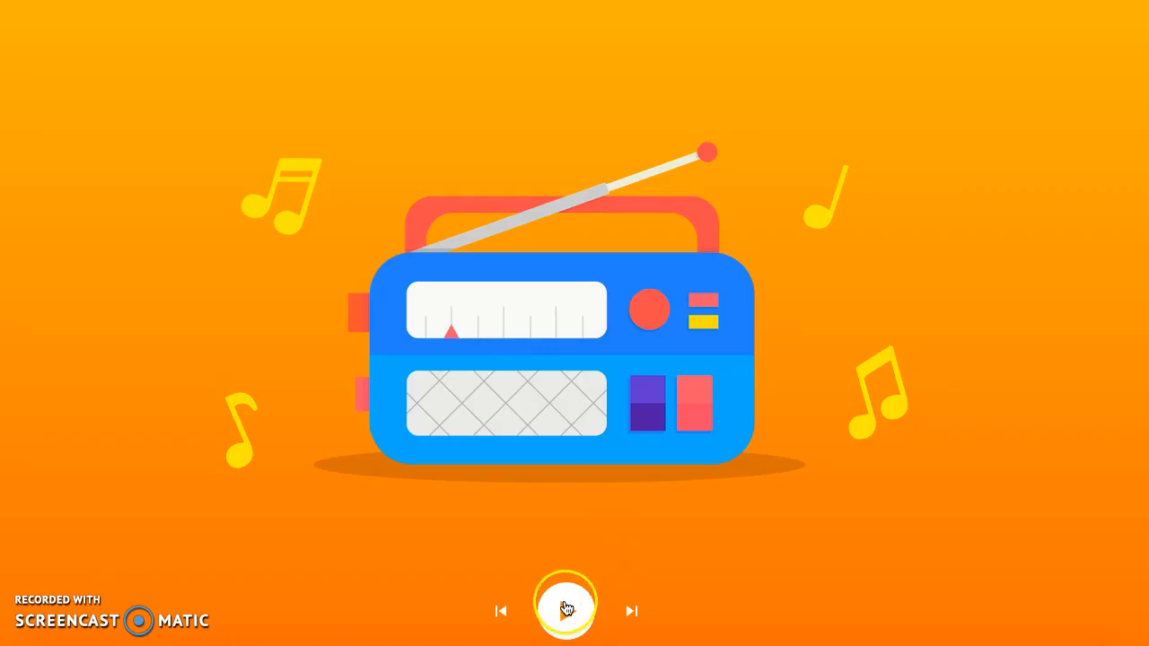
pyautogui.click(566, 610)
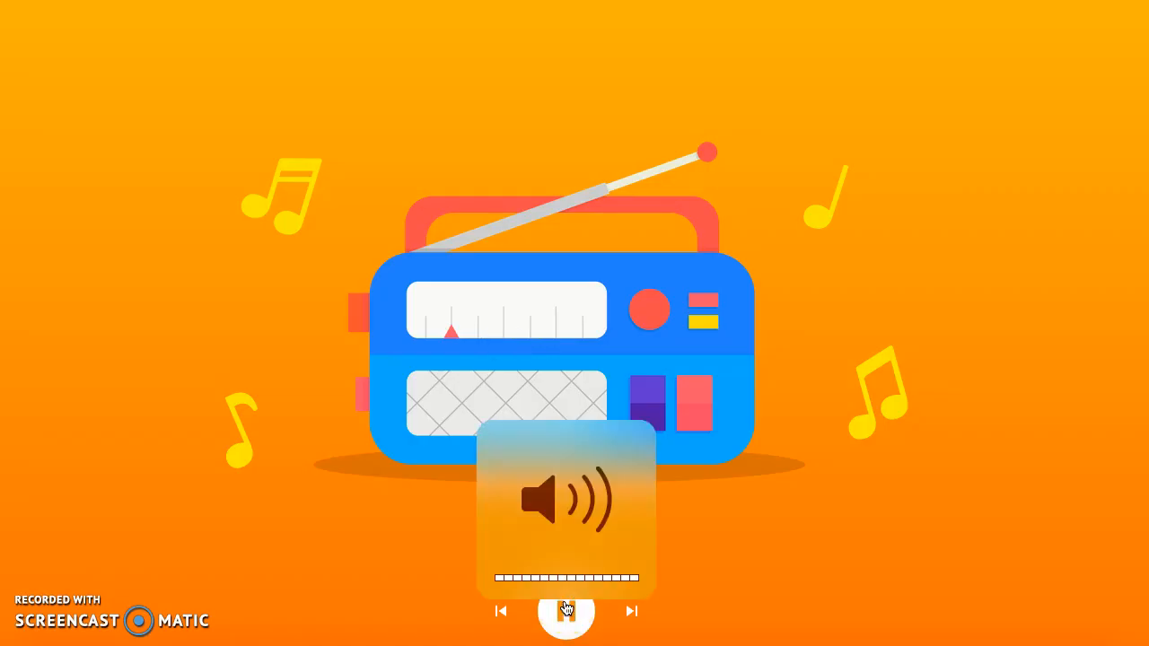
pyautogui.click(566, 610)
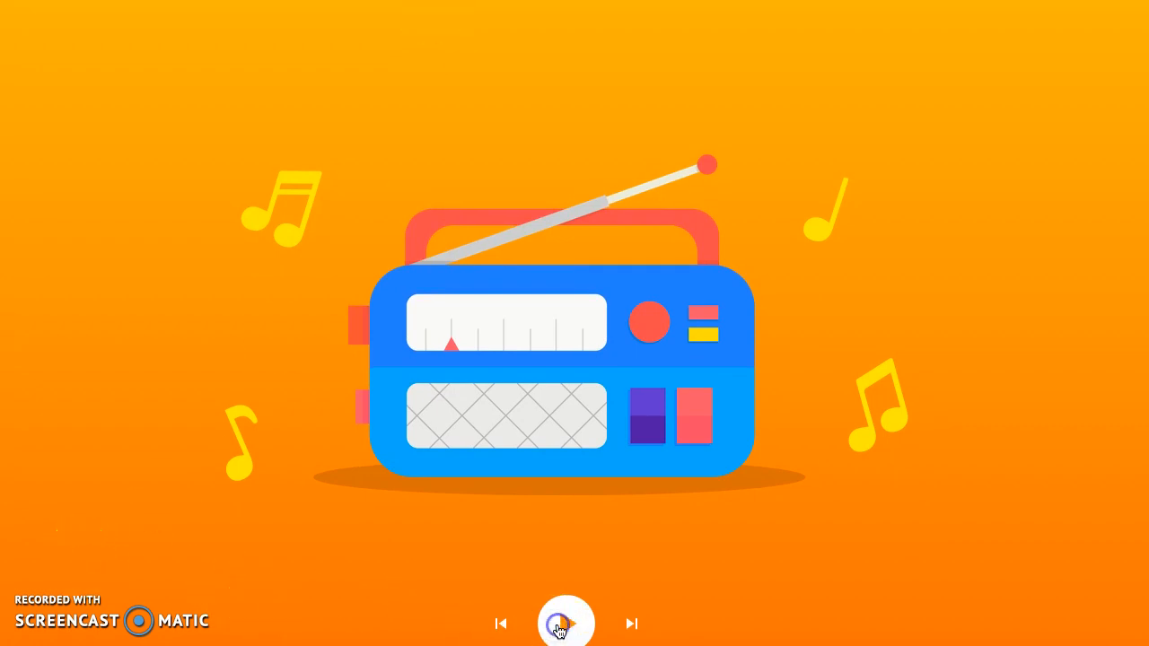
# Stop the music, close the toolkit, and bring the toolkit back up
pyautogui.click(566, 623)
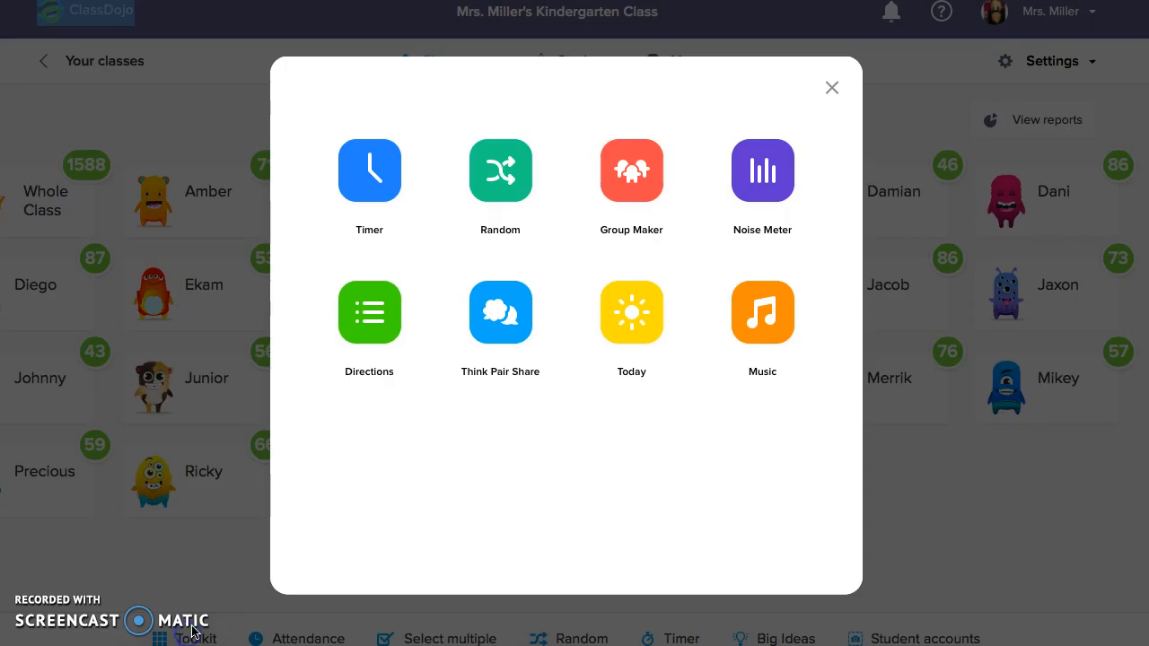
pyautogui.click(761, 313)
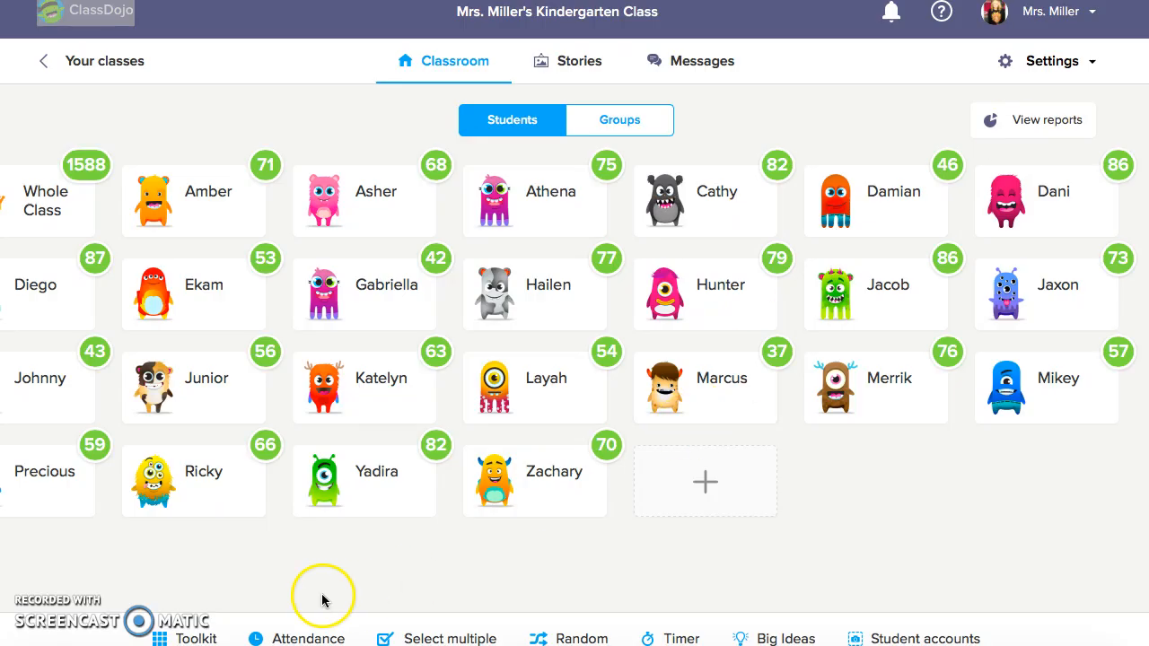
pyautogui.click(183, 640)
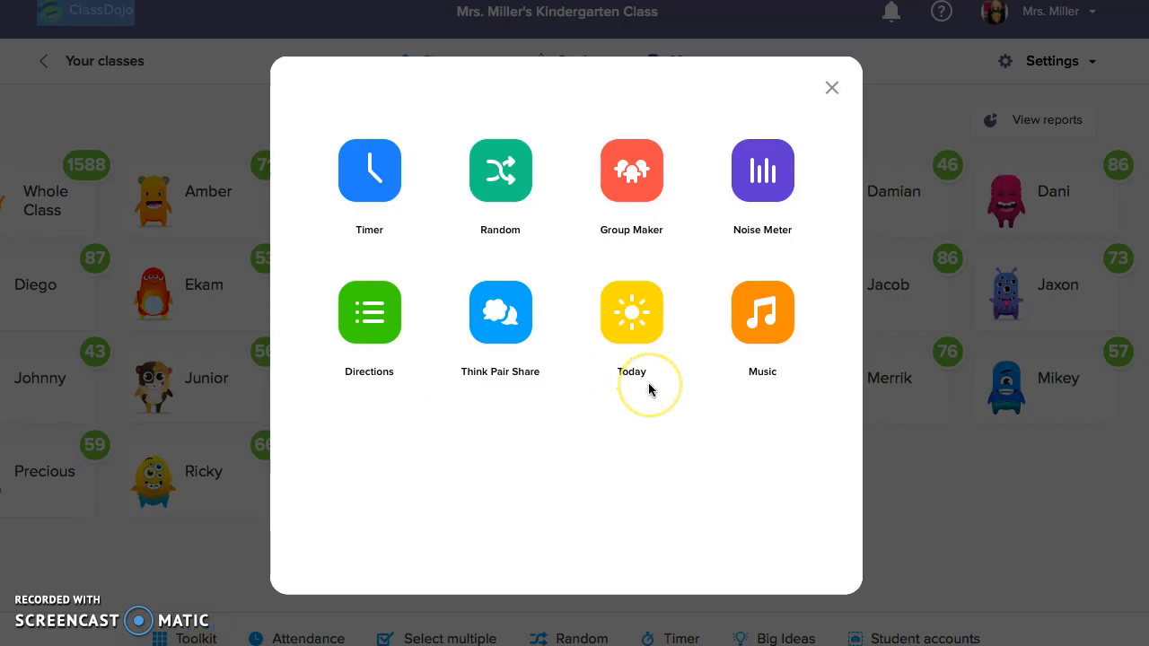
pyautogui.moveTo(232, 596)
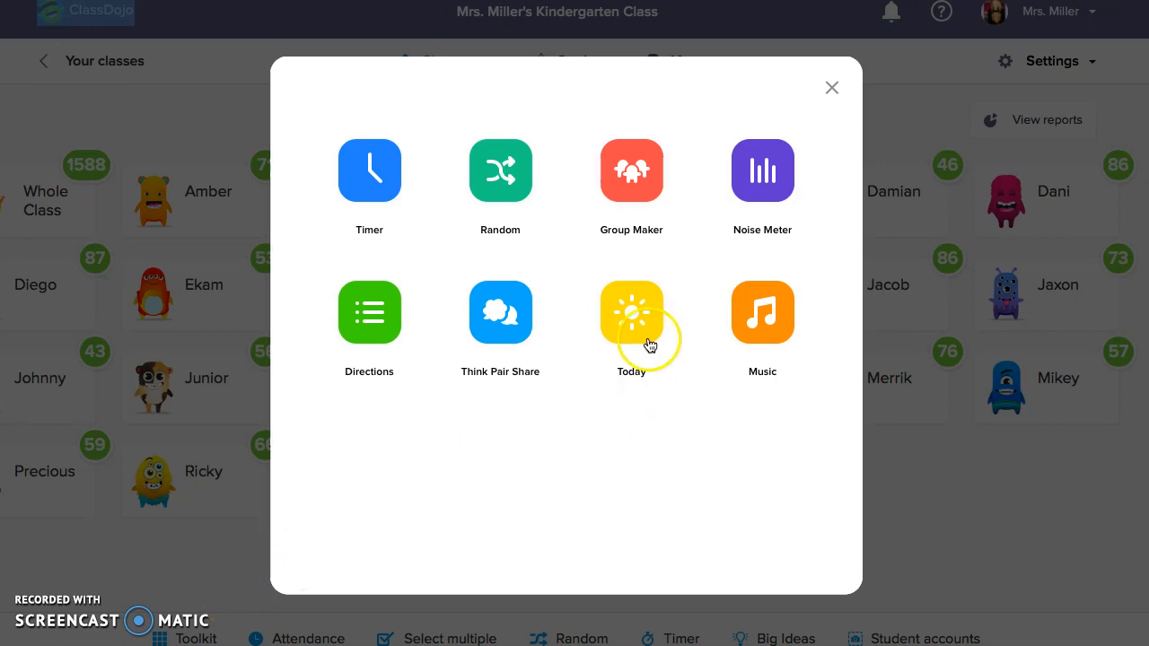
pyautogui.moveTo(745, 379)
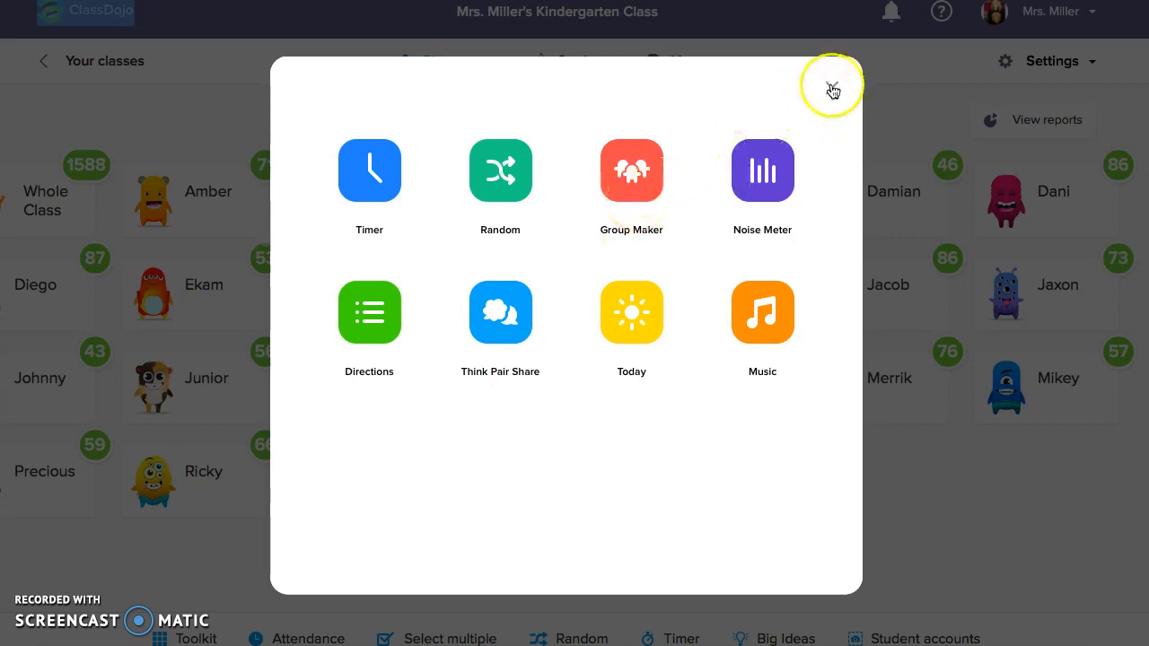
# Close the toolkit and switch to the Class Story feed
pyautogui.click(833, 90)
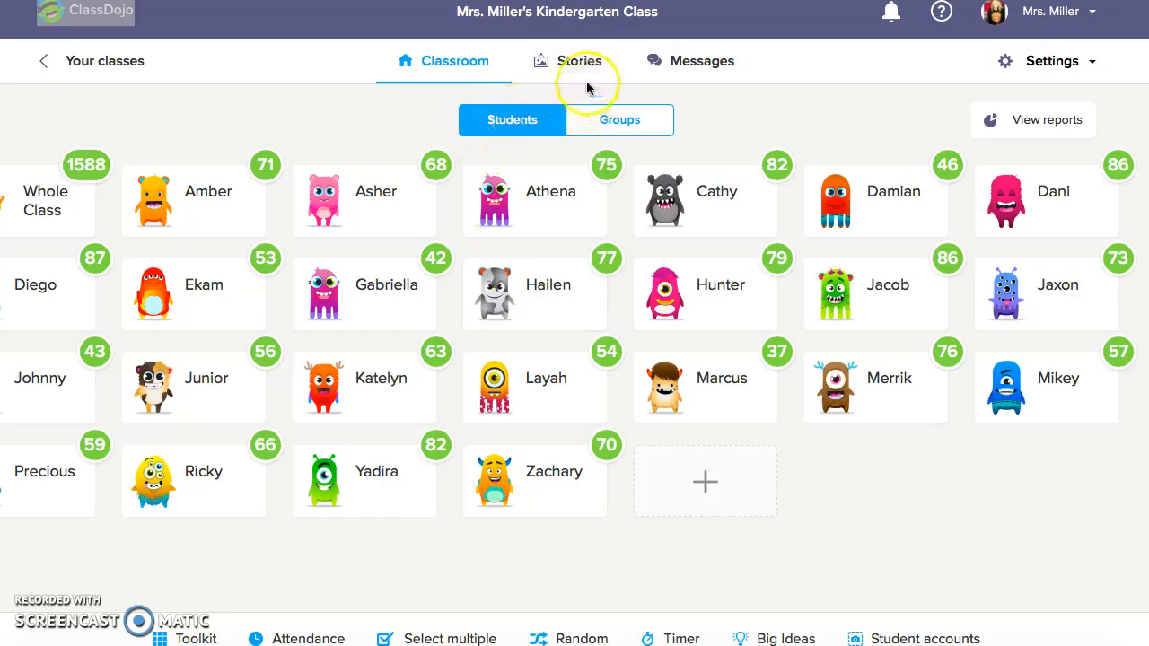
pyautogui.click(578, 61)
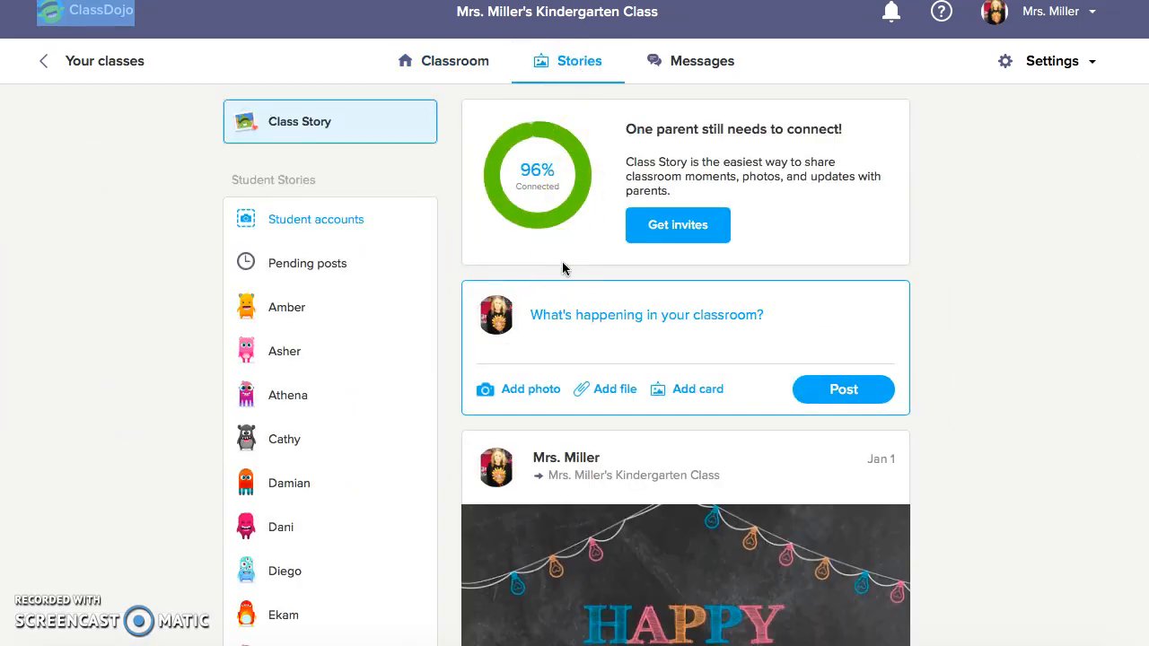
pyautogui.moveTo(89, 625)
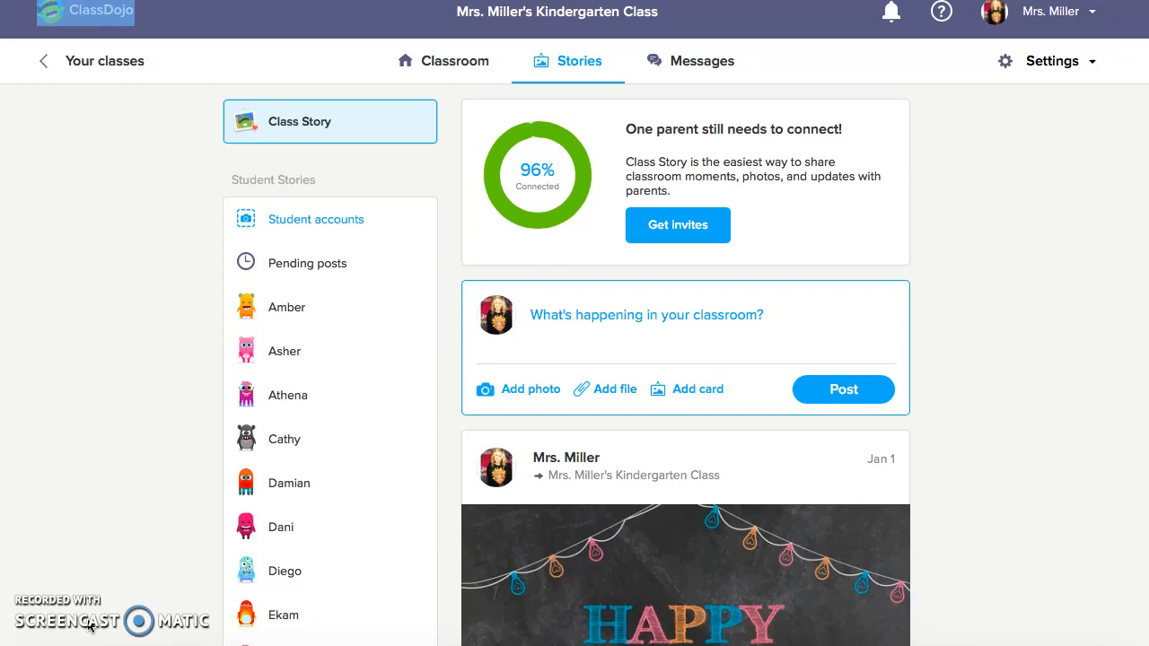
# Scroll the Class Story past the New Year and Christmas posts to the December 21 gingerbread photos
pyautogui.scroll(-3)
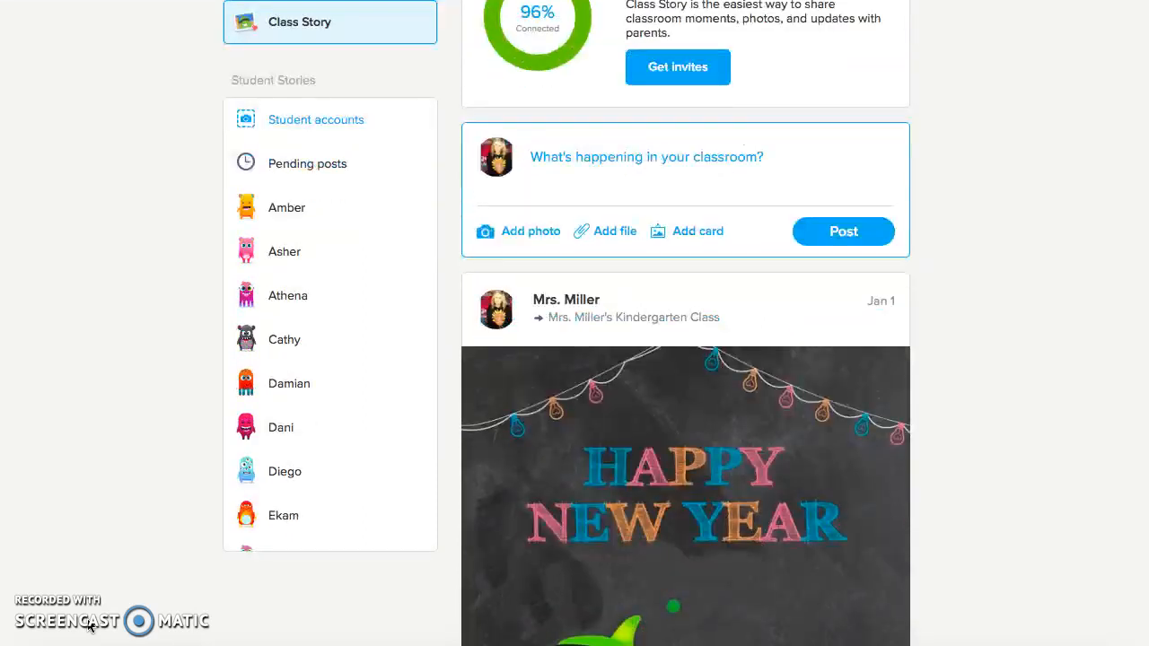
pyautogui.scroll(-3)
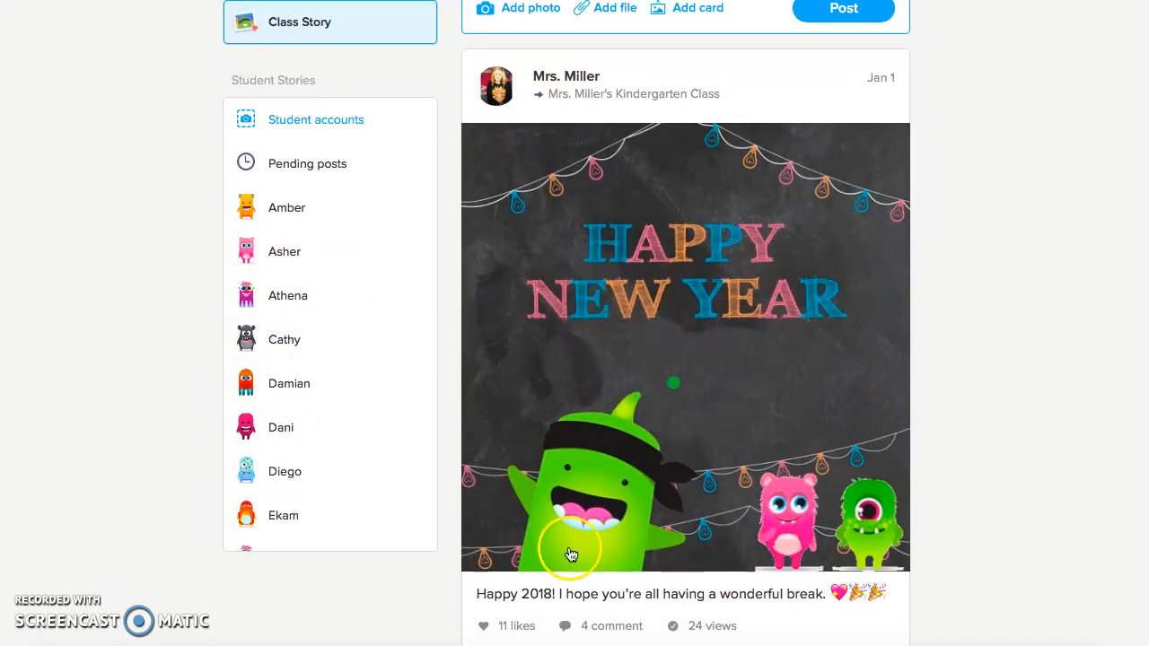
pyautogui.moveTo(761, 216)
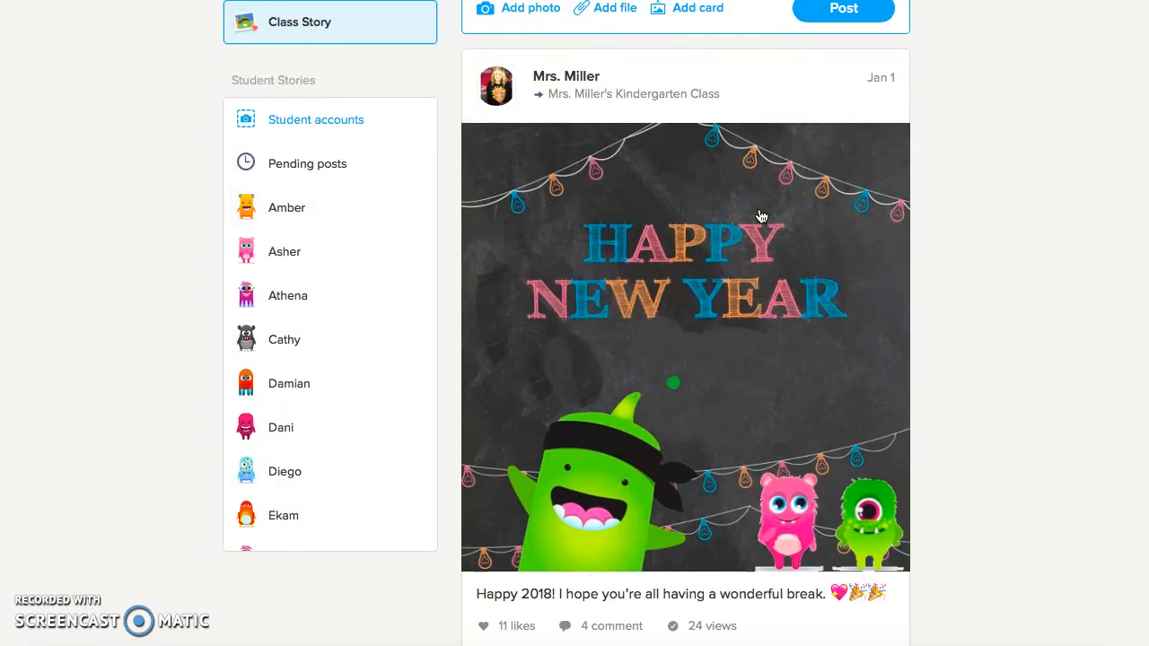
pyautogui.scroll(-3)
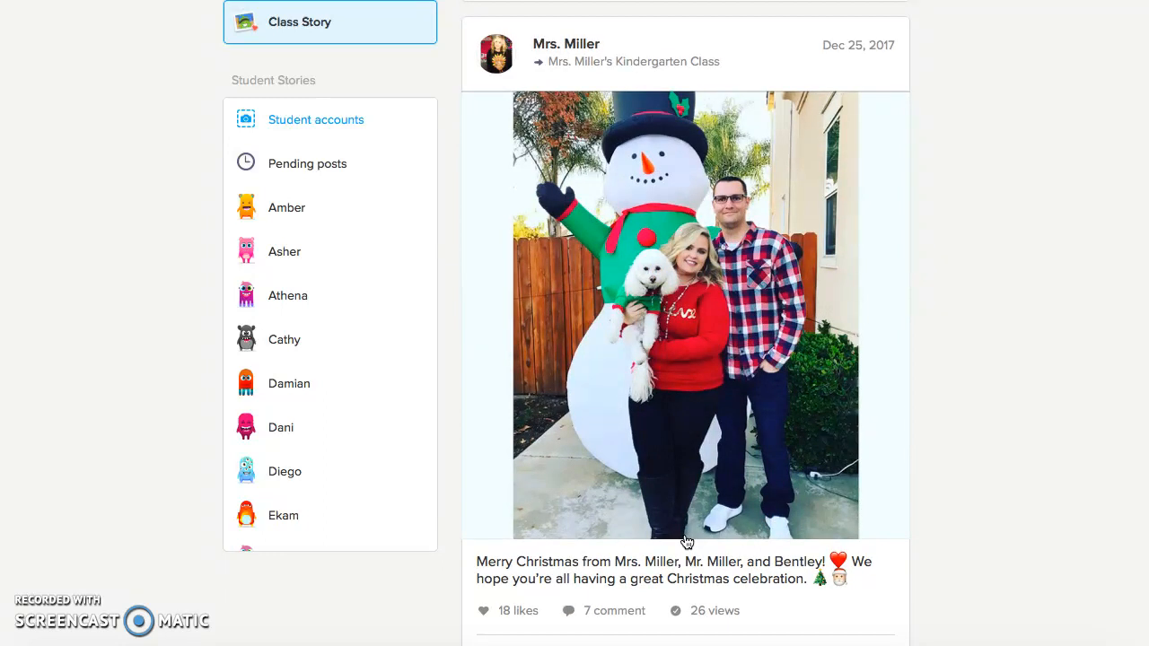
pyautogui.scroll(-3)
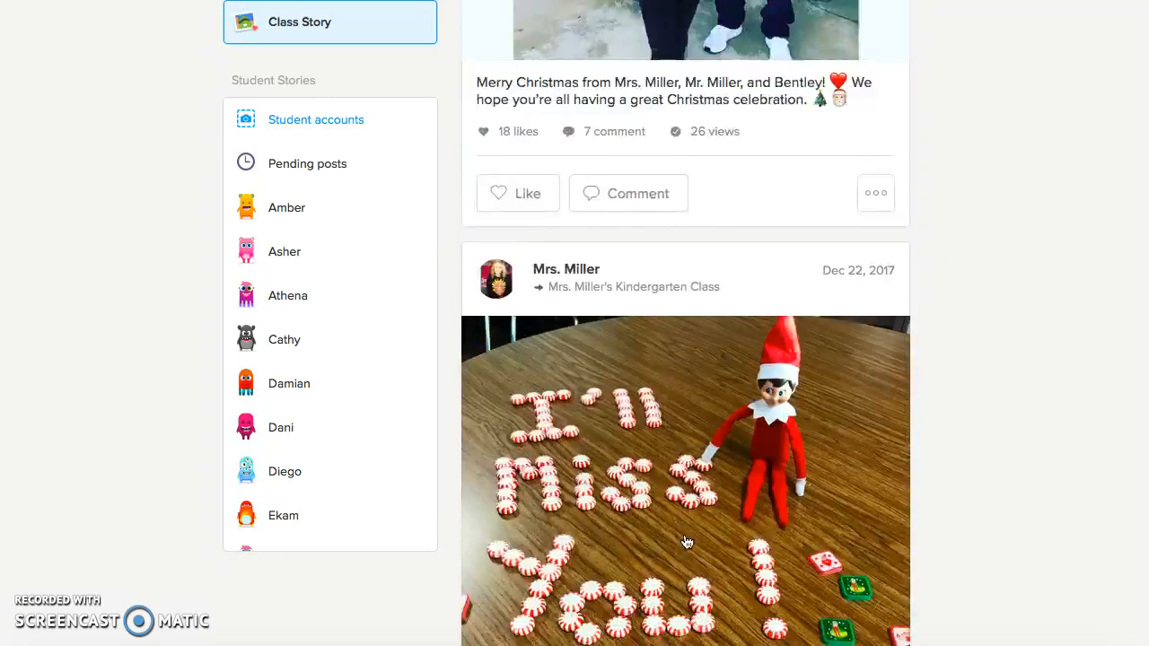
pyautogui.scroll(-3)
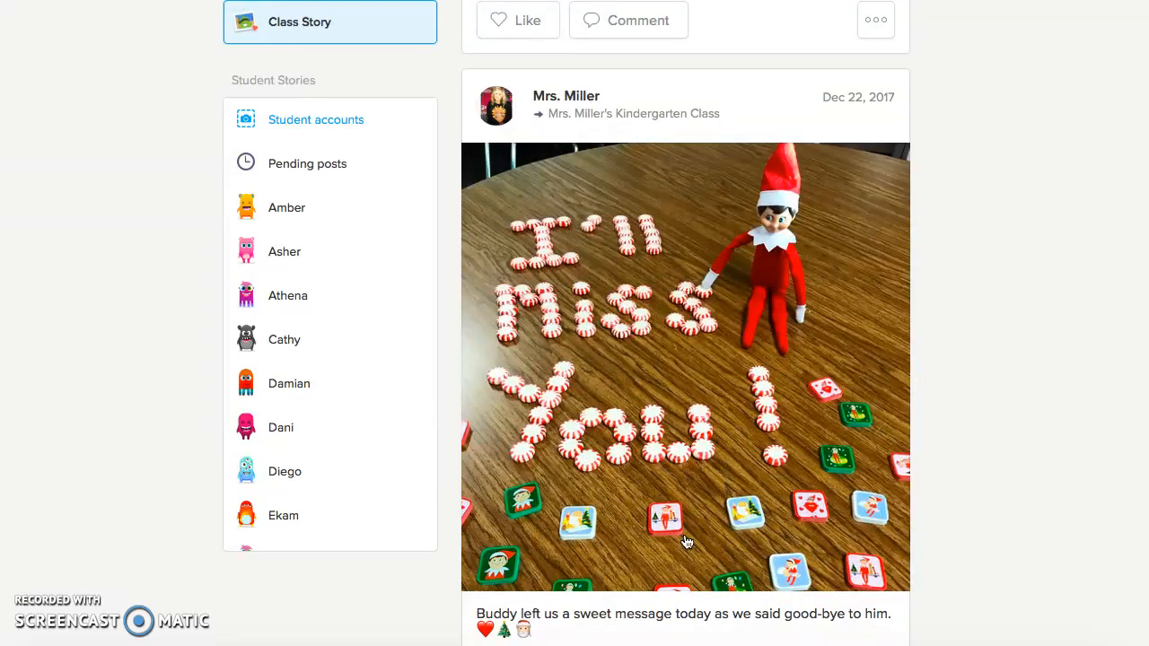
pyautogui.scroll(-3)
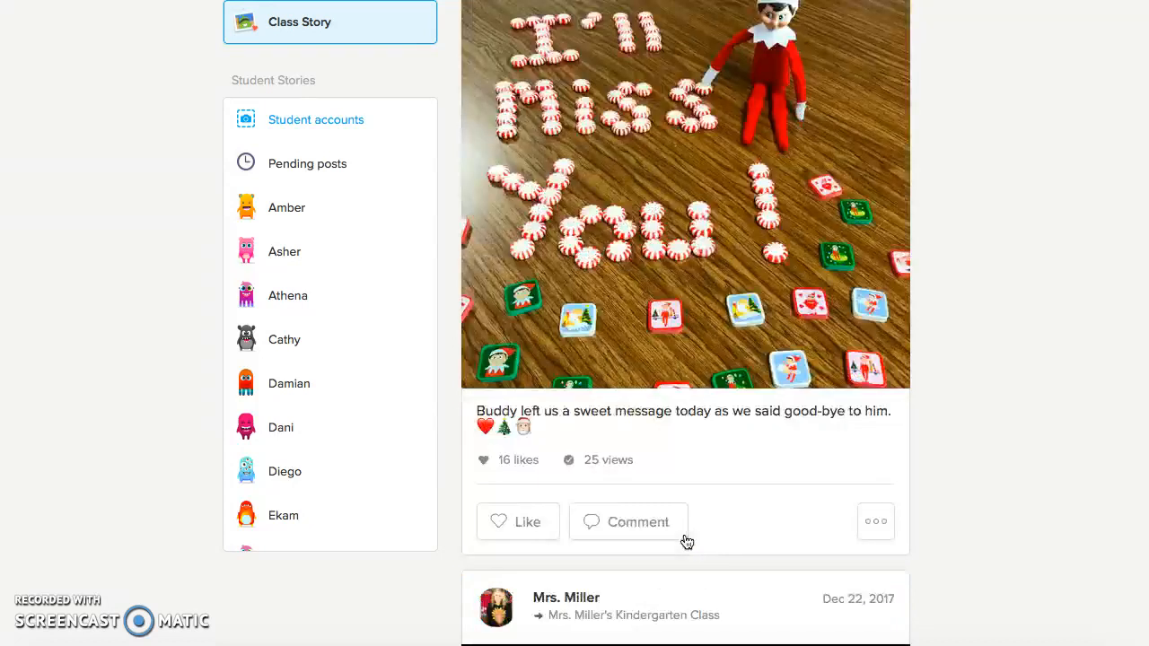
pyautogui.scroll(-3)
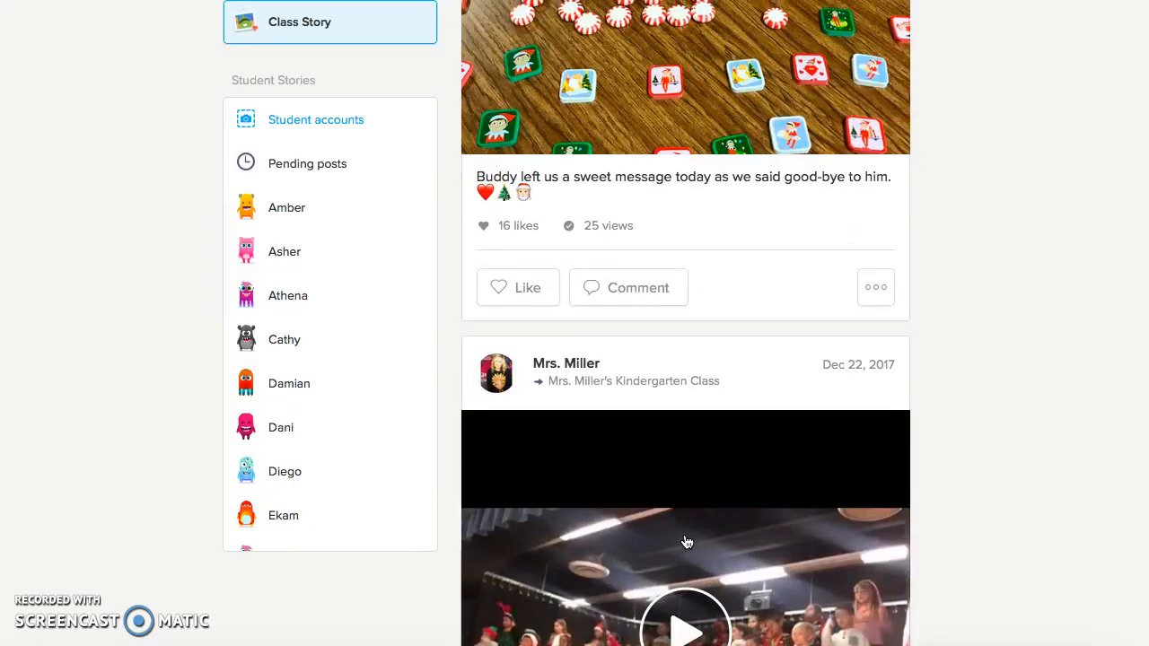
pyautogui.scroll(-3)
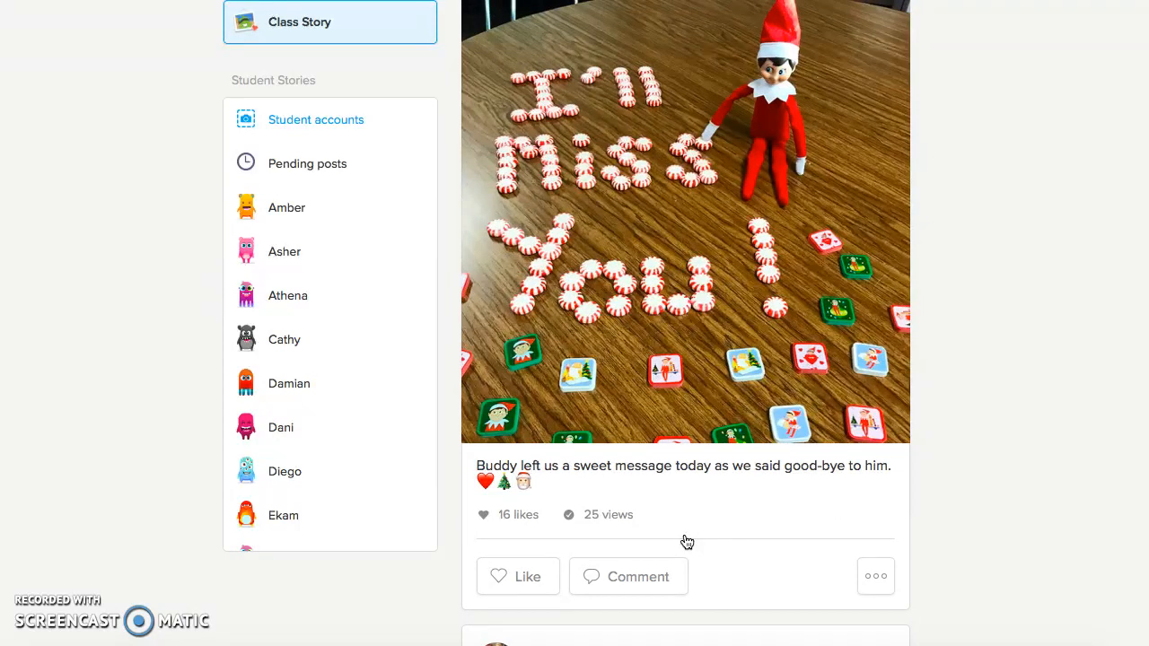
pyautogui.scroll(-3)
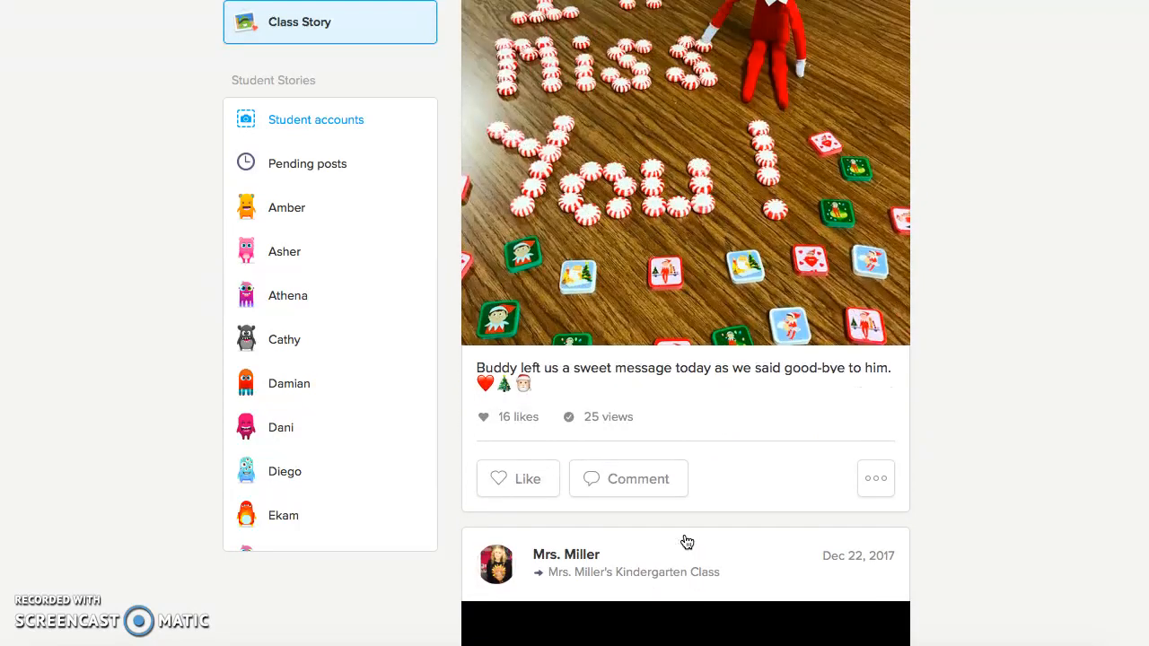
pyautogui.scroll(-3)
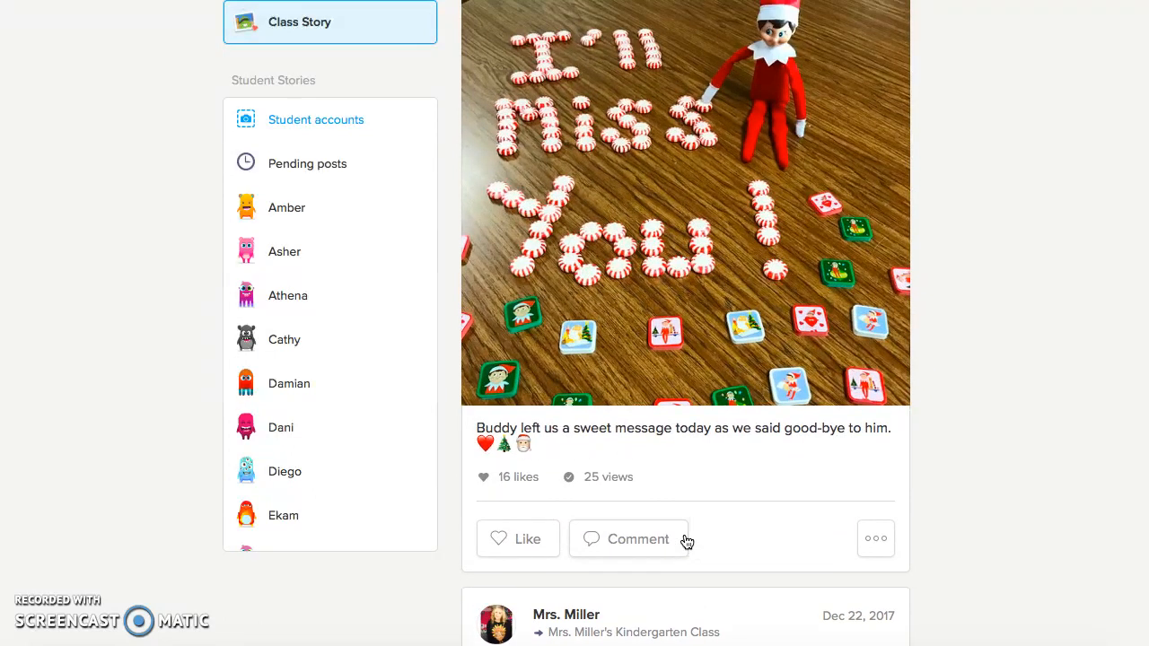
pyautogui.scroll(-3)
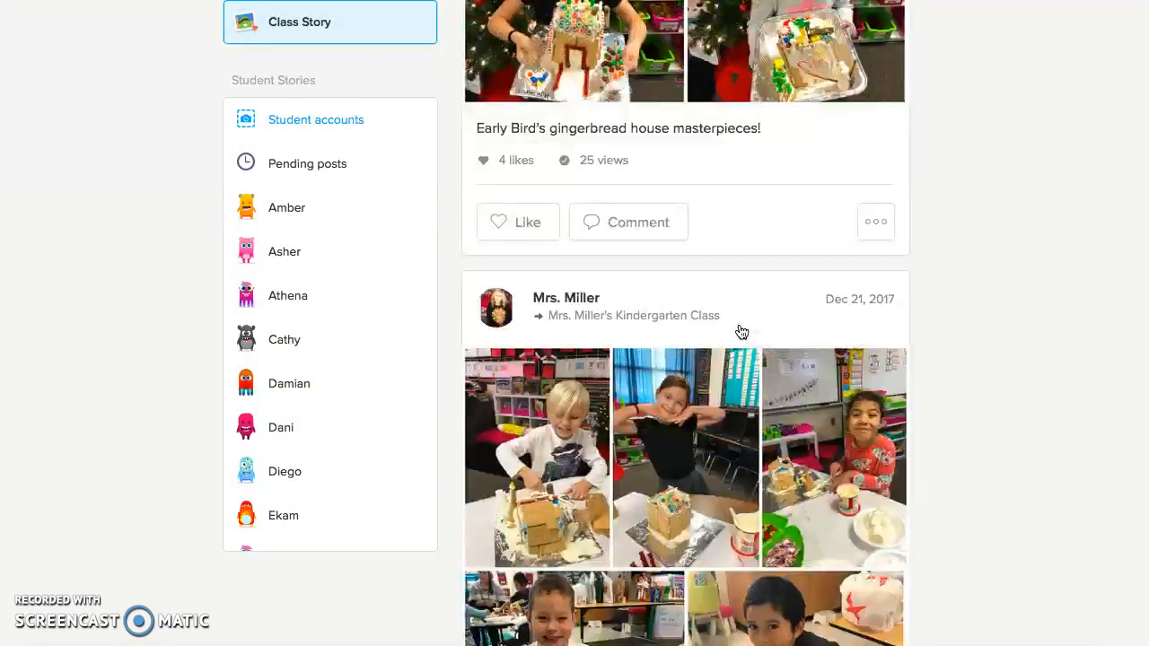
# Scroll further back to the December 6 post listing important December dates
pyautogui.scroll(-3)
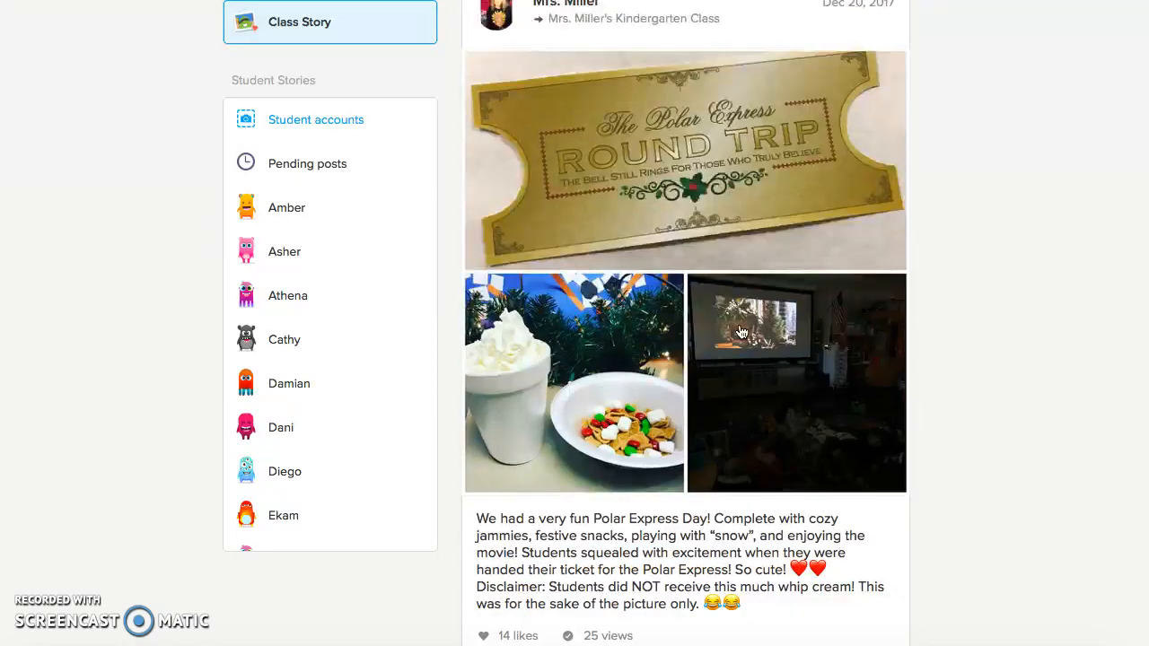
pyautogui.scroll(-3)
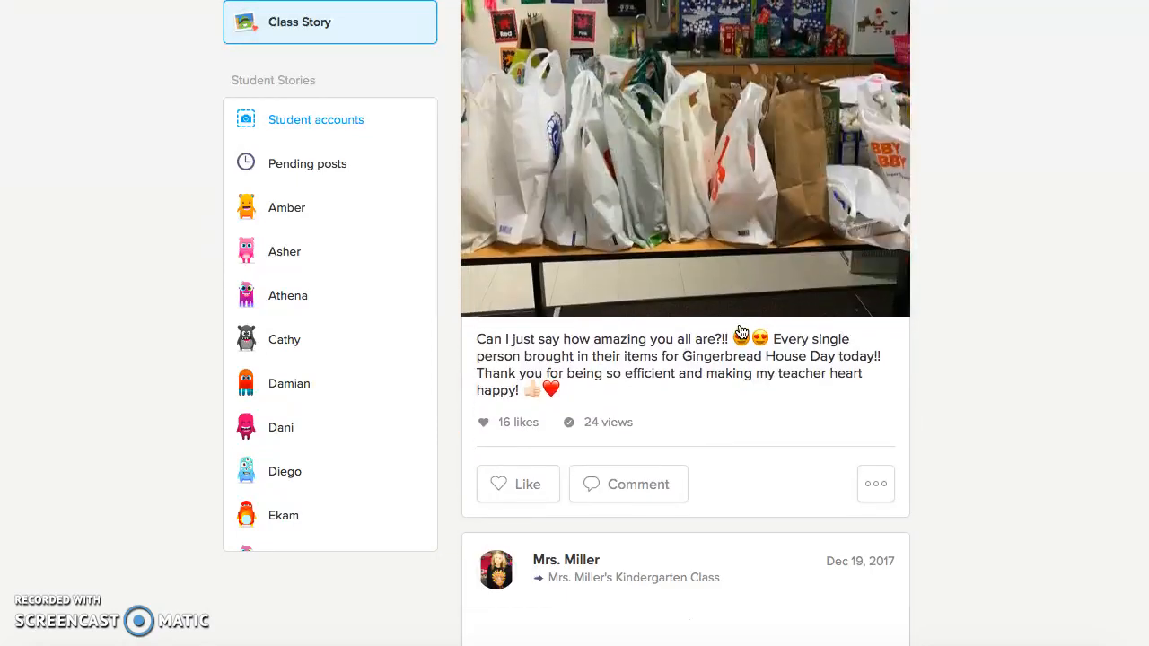
pyautogui.scroll(-3)
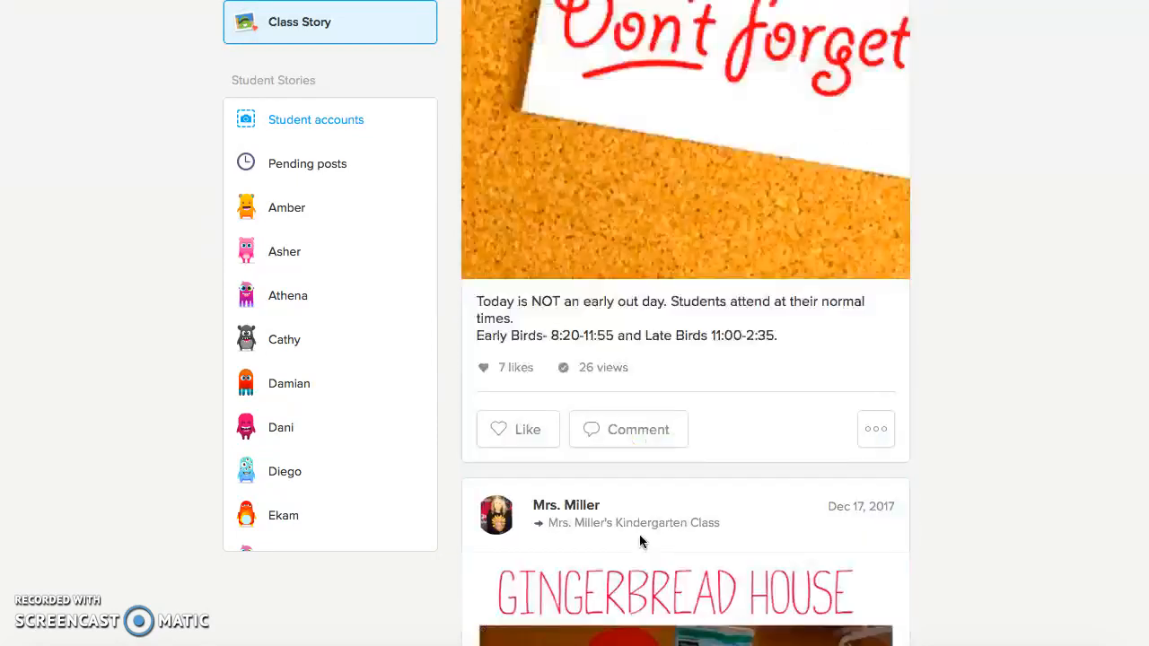
pyautogui.scroll(-3)
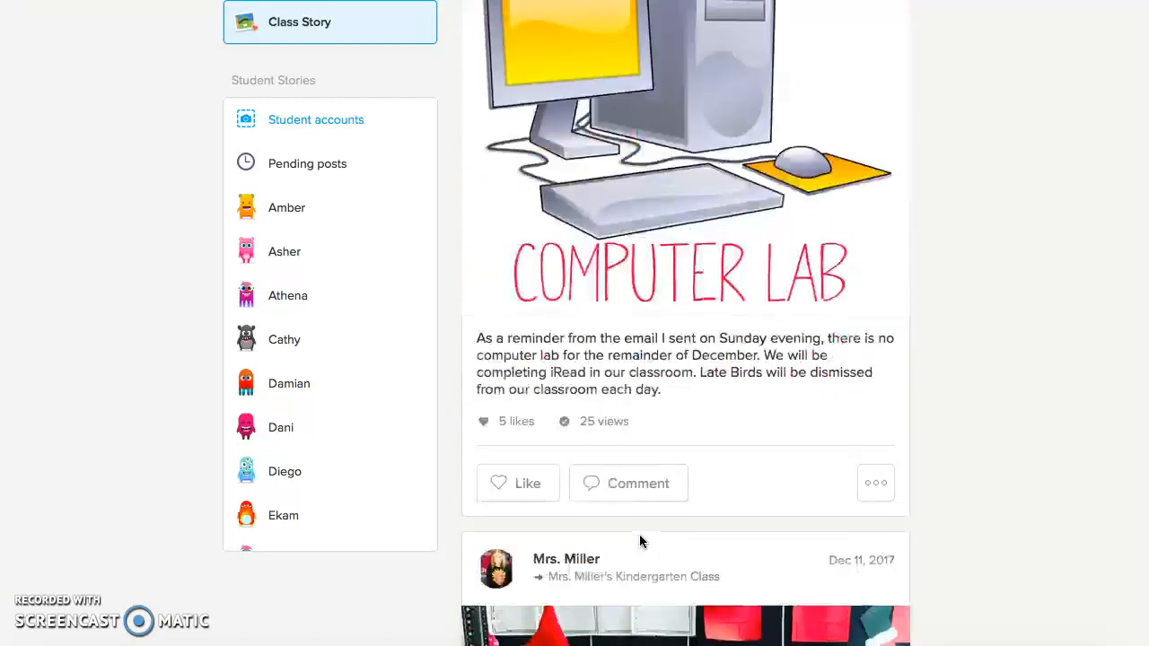
pyautogui.scroll(-3)
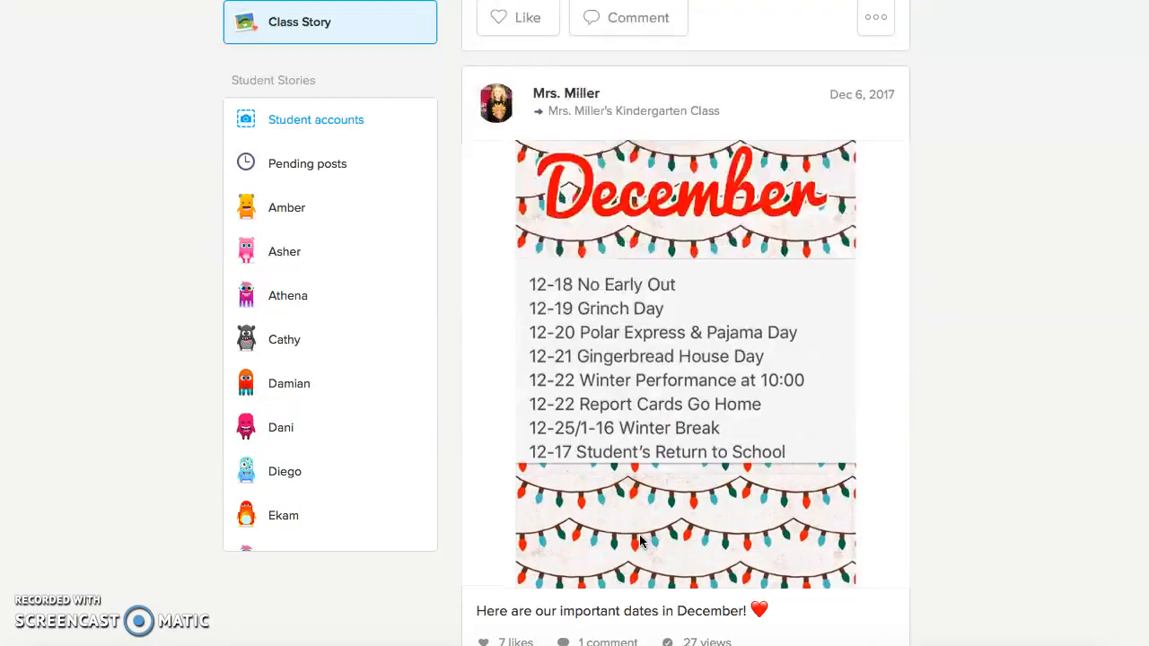
pyautogui.scroll(-3)
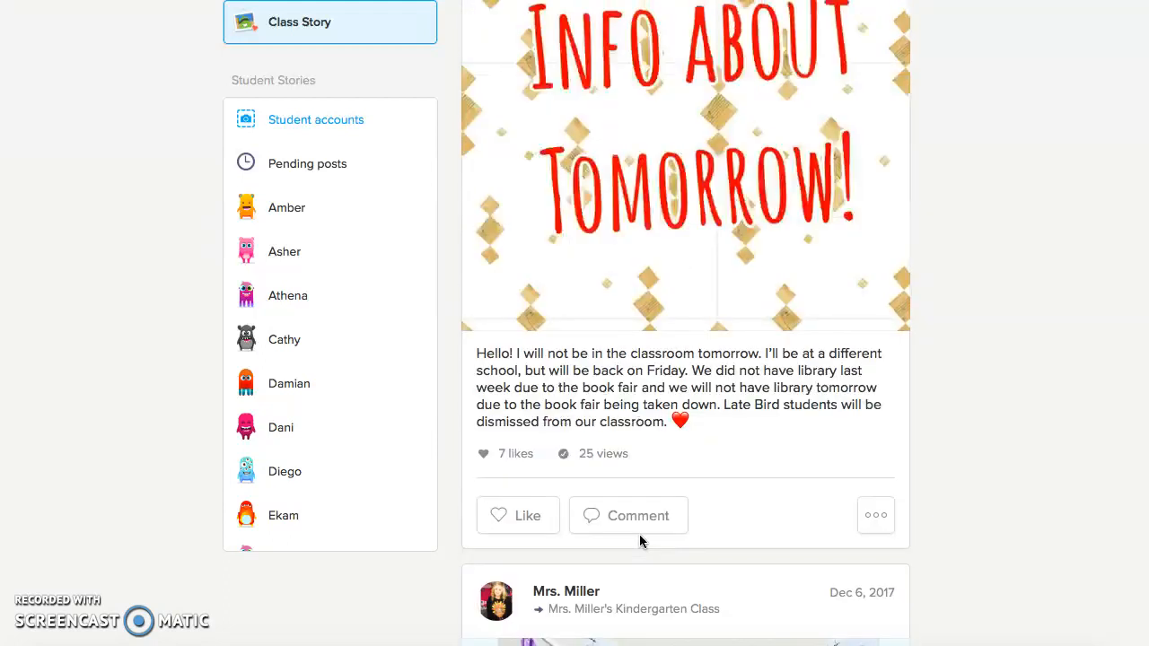
pyautogui.scroll(-3)
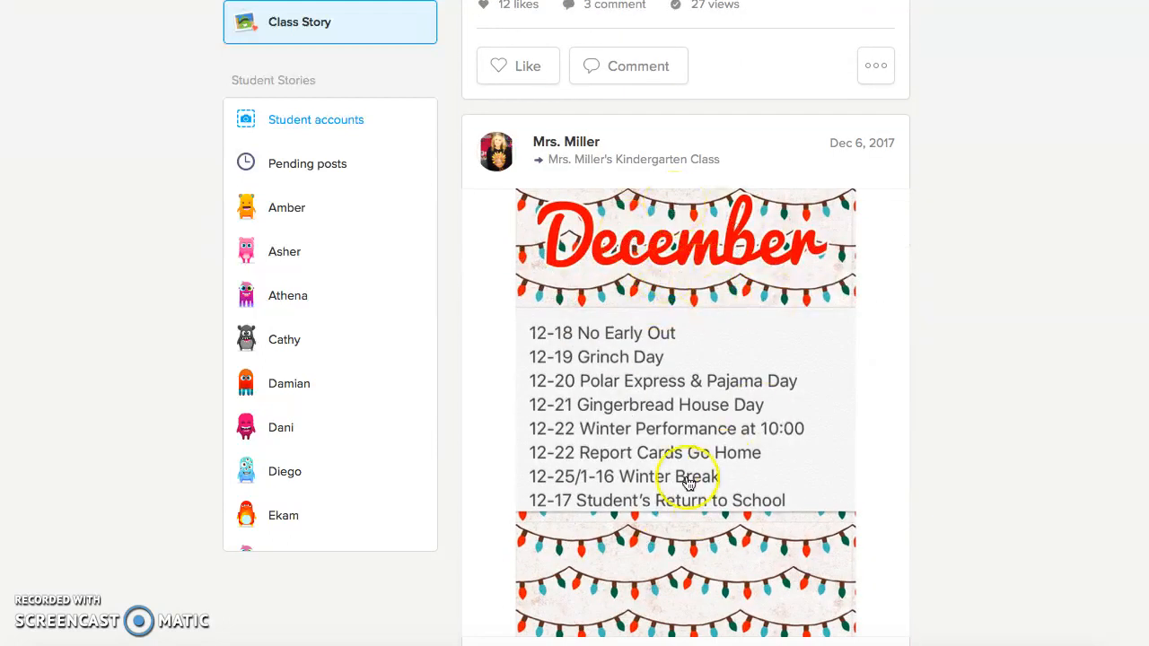
pyautogui.scroll(-3)
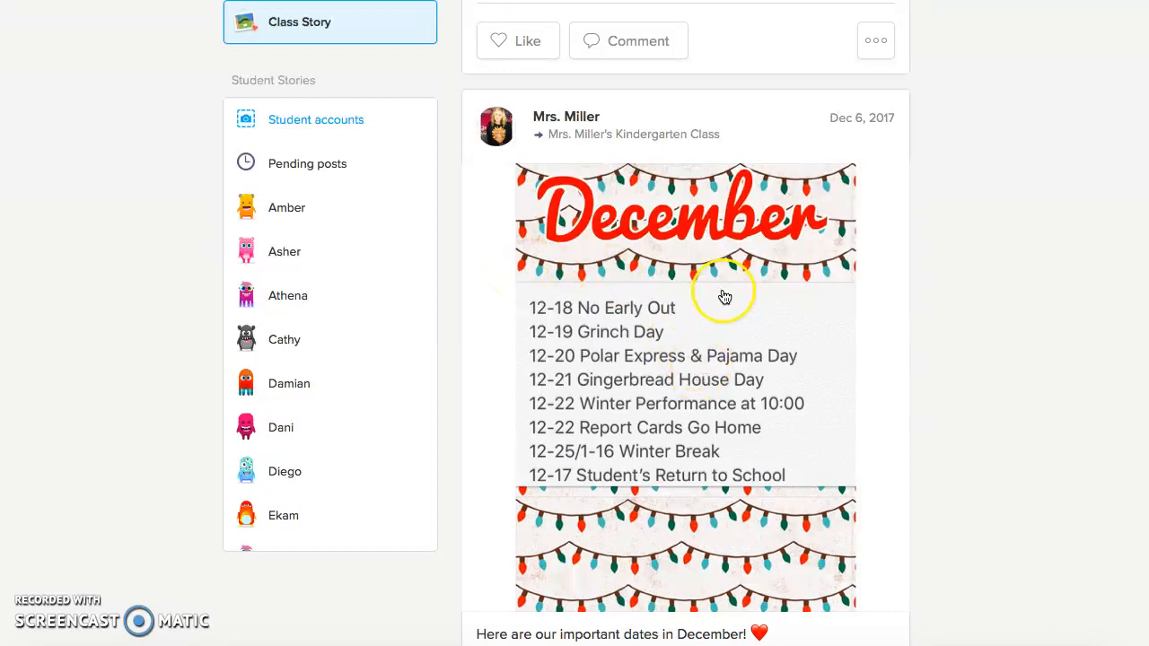
pyautogui.moveTo(707, 263)
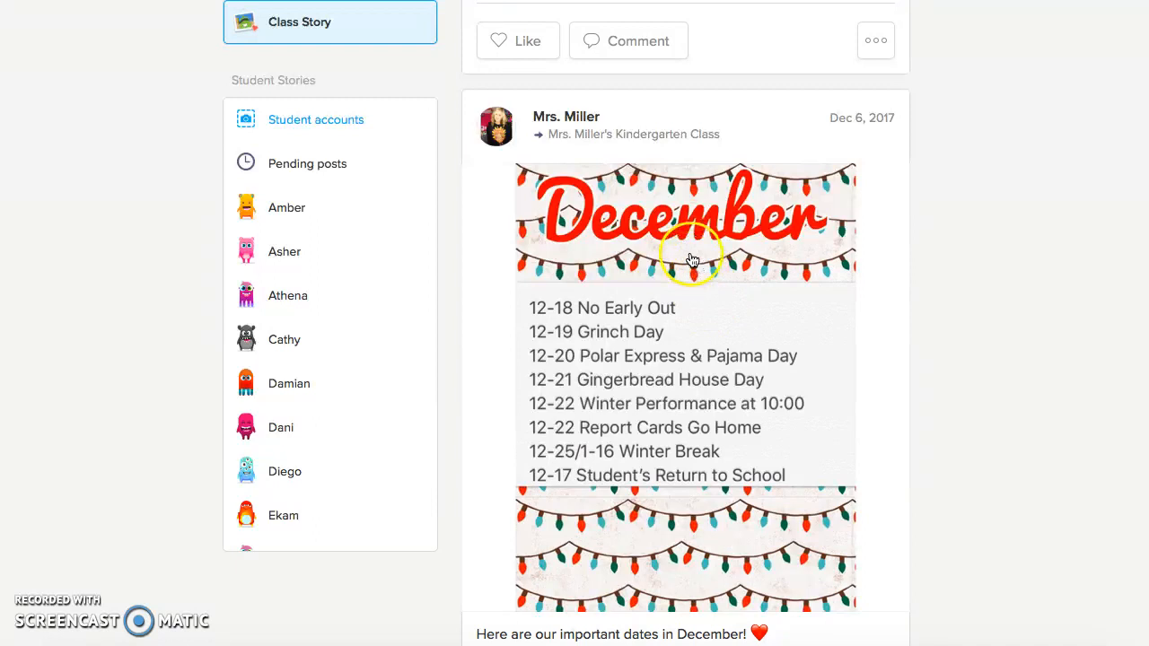
pyautogui.scroll(-3)
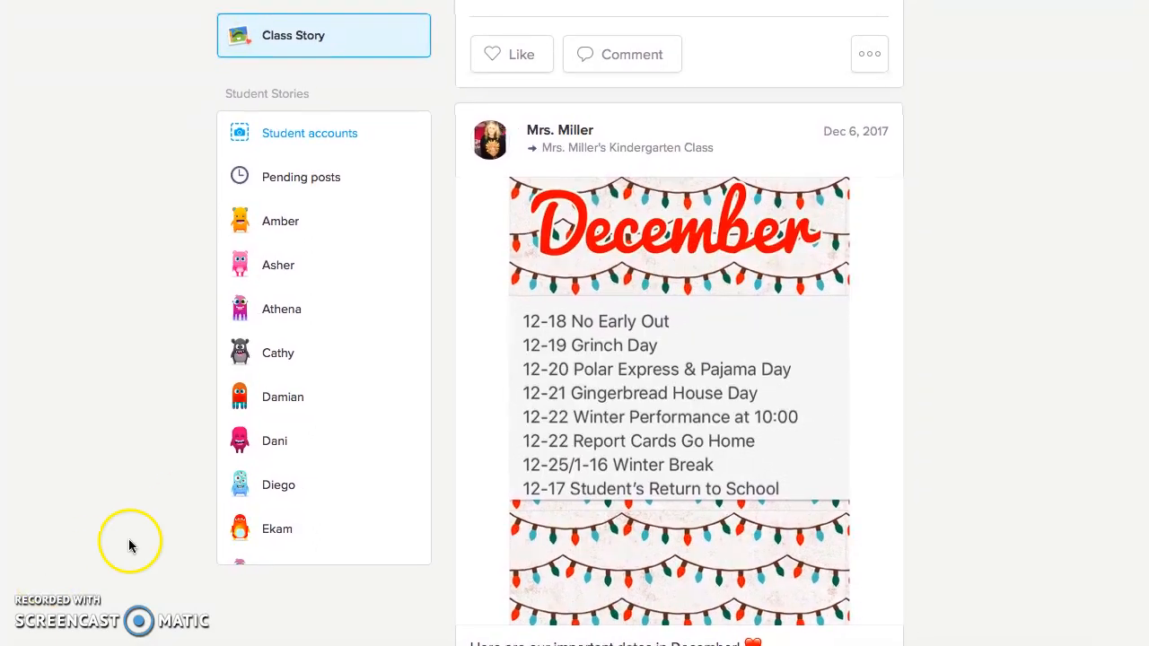
# Scroll through older early-December Class Story posts and return to the top composer
pyautogui.scroll(-3)
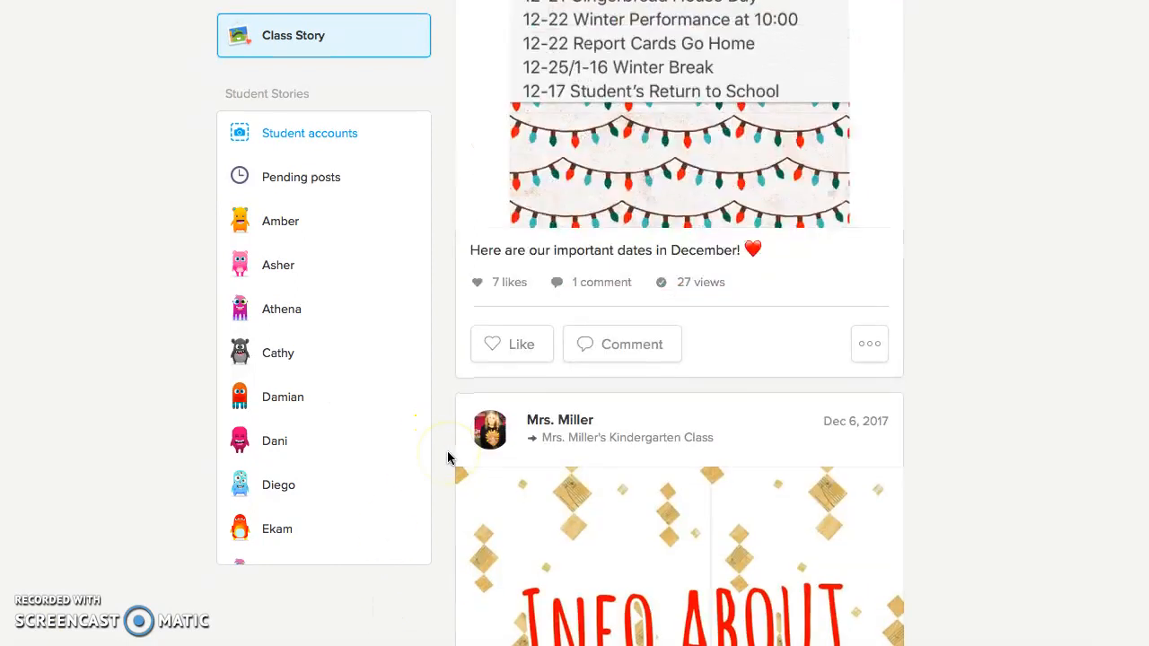
pyautogui.scroll(-3)
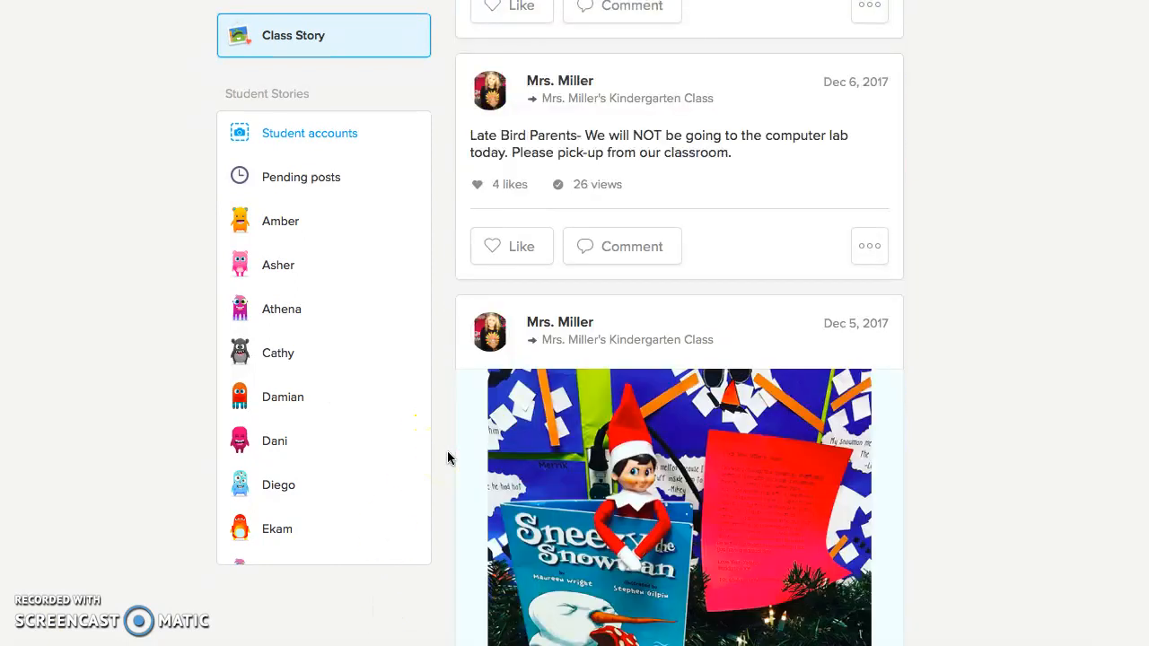
pyautogui.scroll(-3)
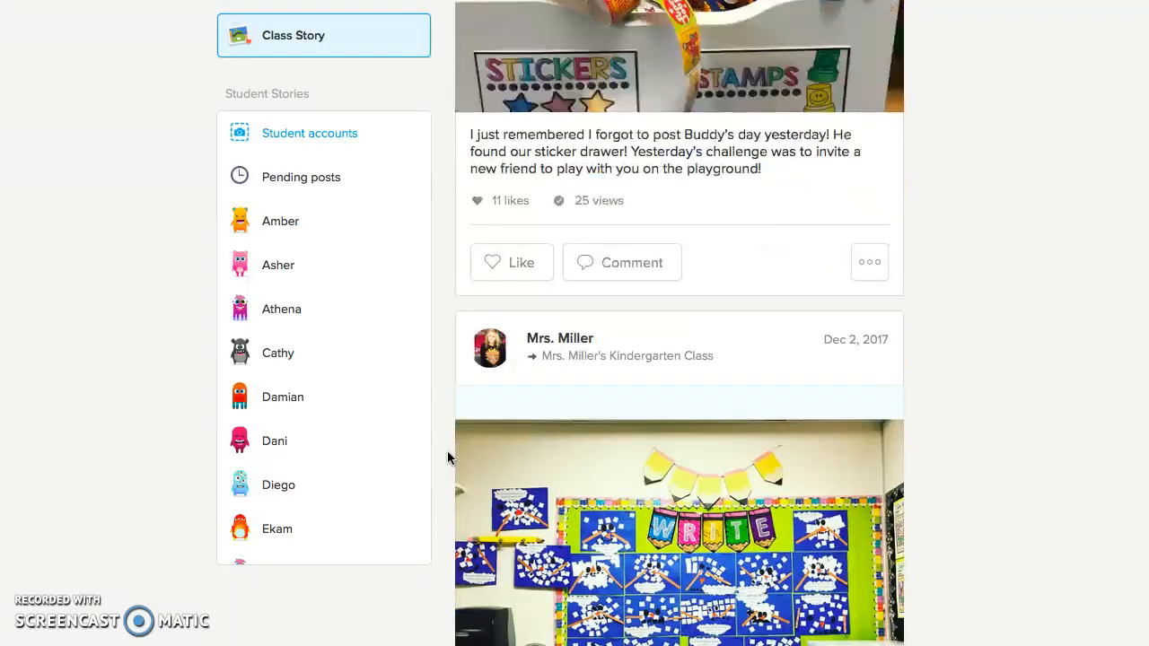
pyautogui.scroll(-3)
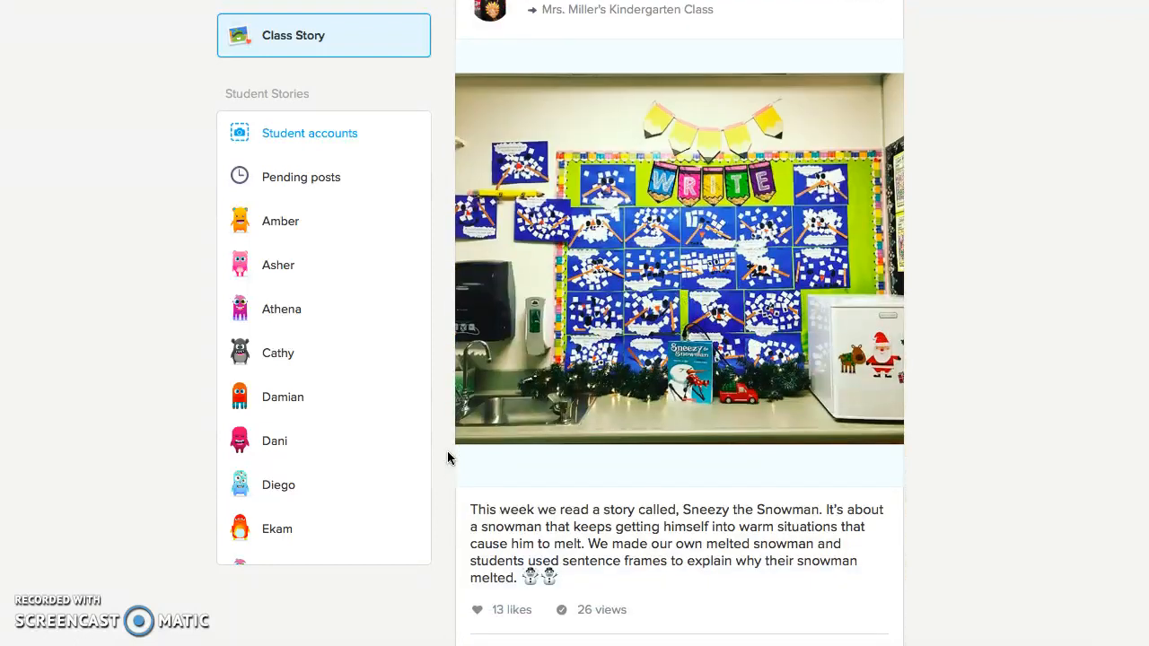
pyautogui.scroll(-3)
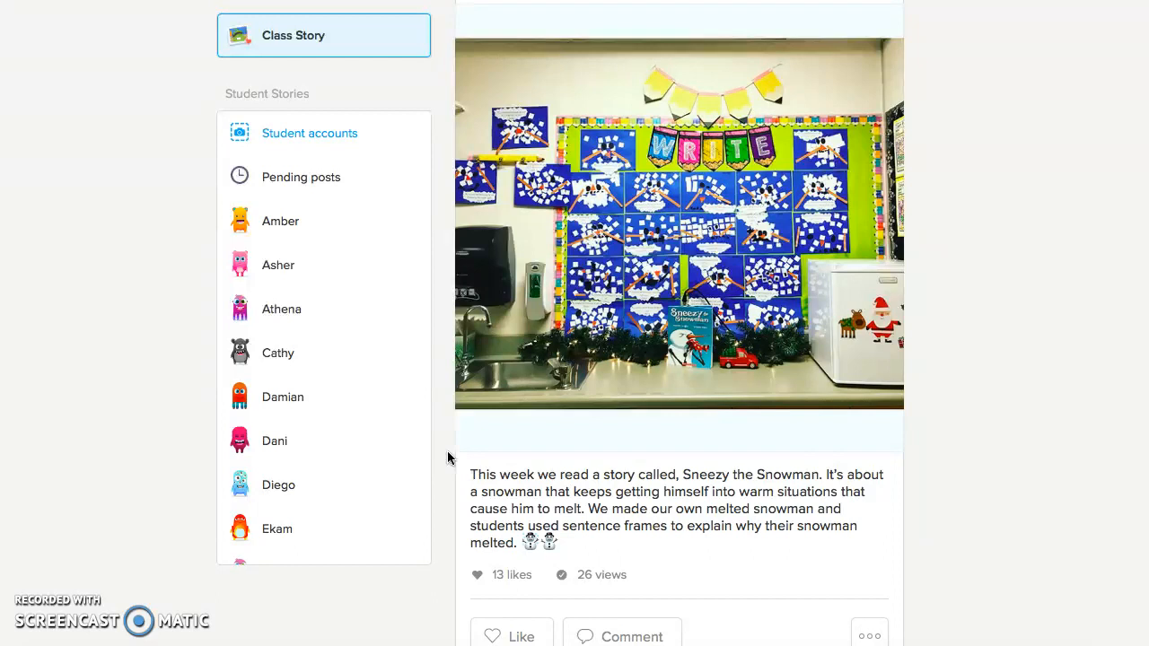
pyautogui.scroll(-3)
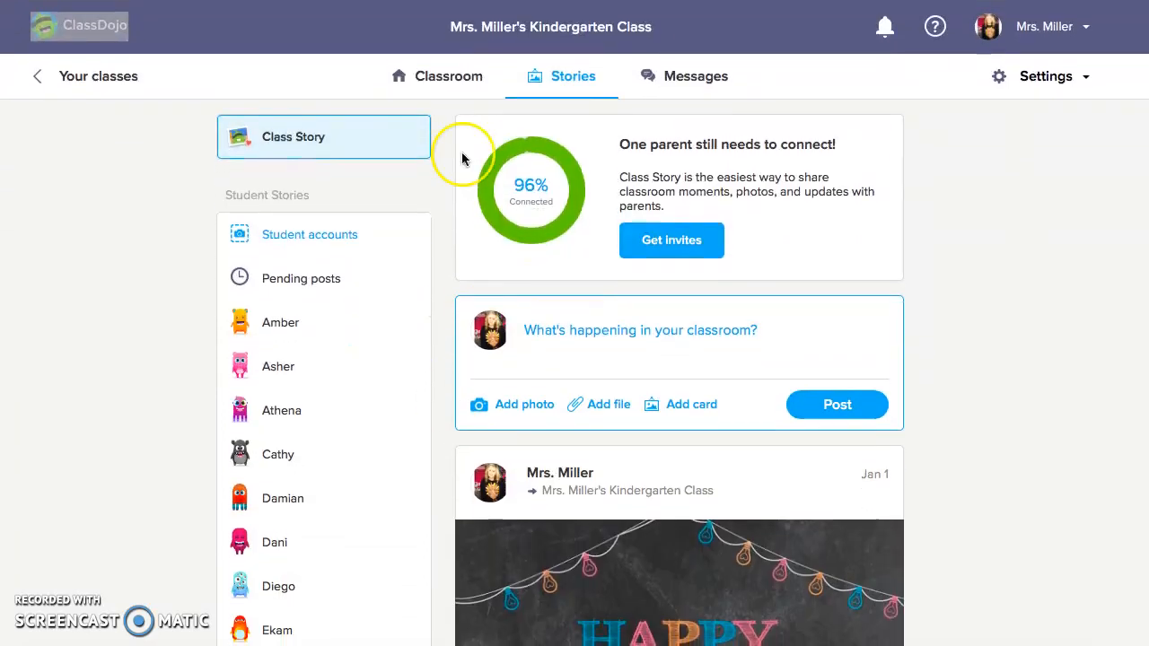
pyautogui.click(449, 76)
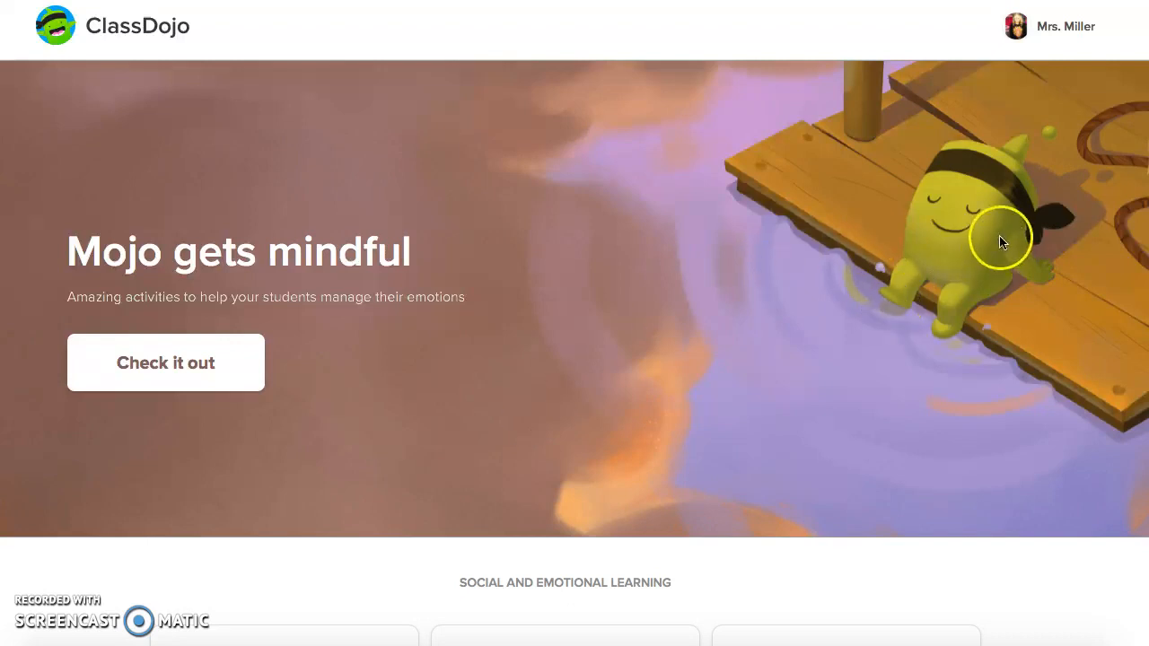
pyautogui.moveTo(406, 525)
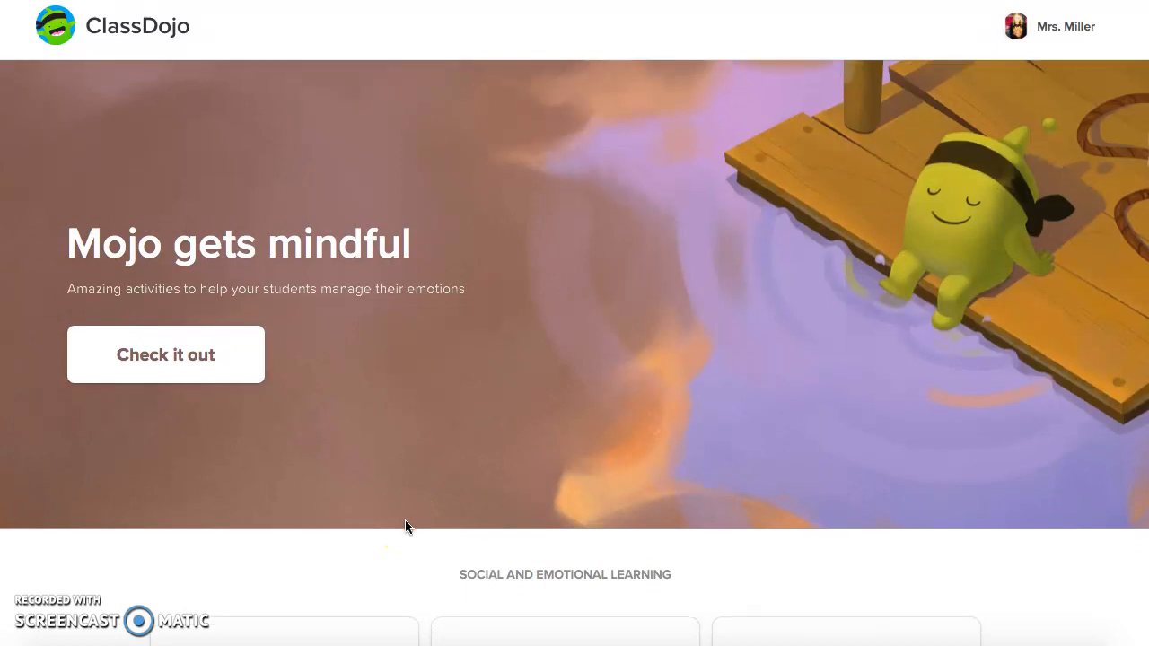
# Reach the Growth Mindset idea under Social and Emotional Learning with its Mojo Show videos
pyautogui.scroll(-3)
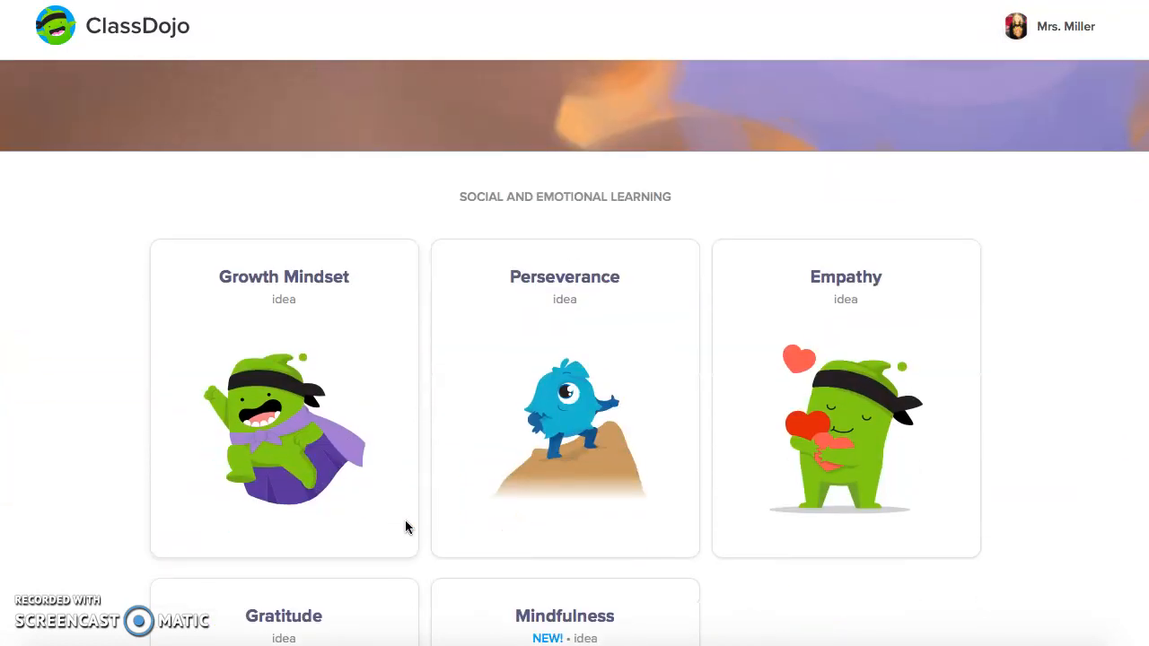
pyautogui.scroll(-3)
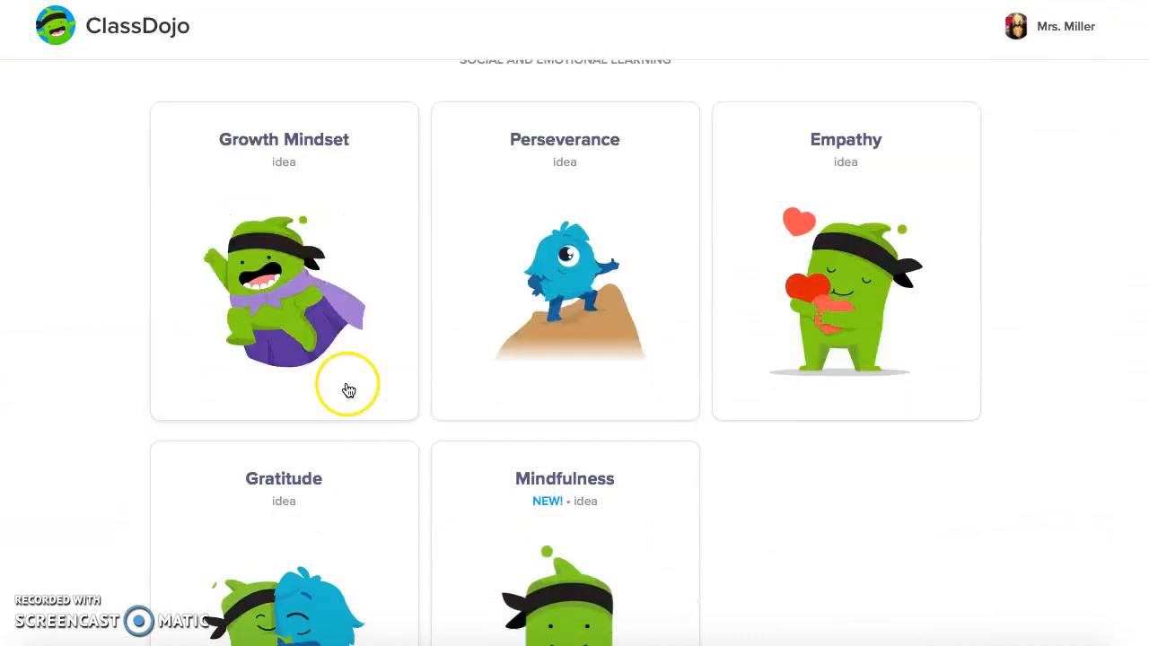
pyautogui.moveTo(301, 215)
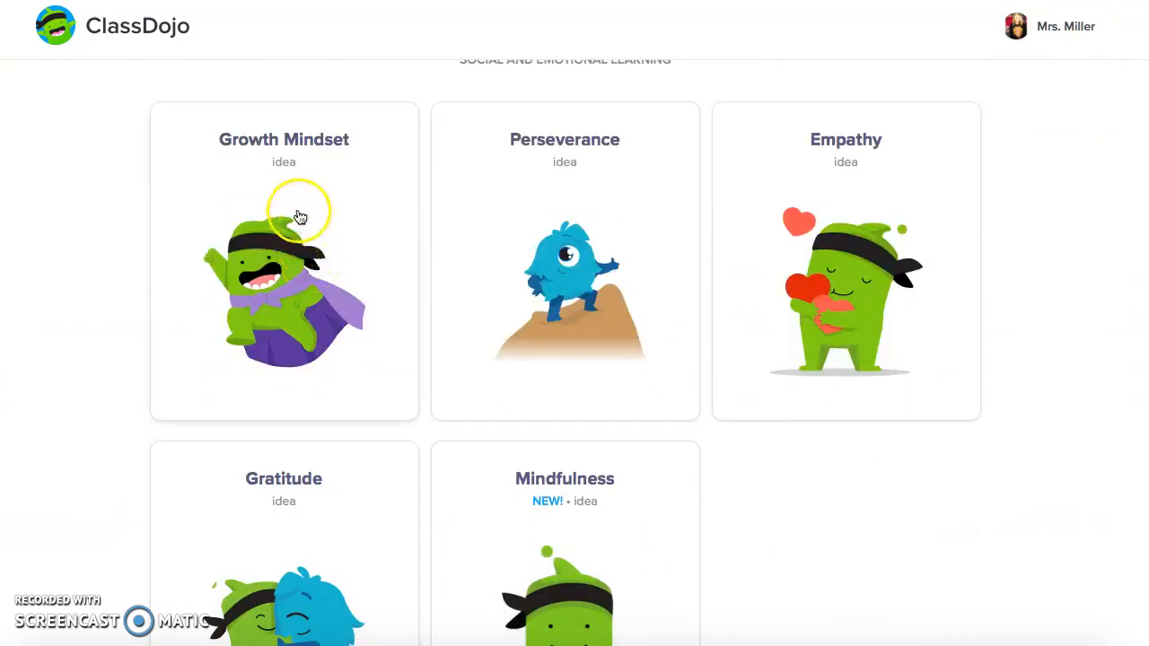
pyautogui.moveTo(323, 474)
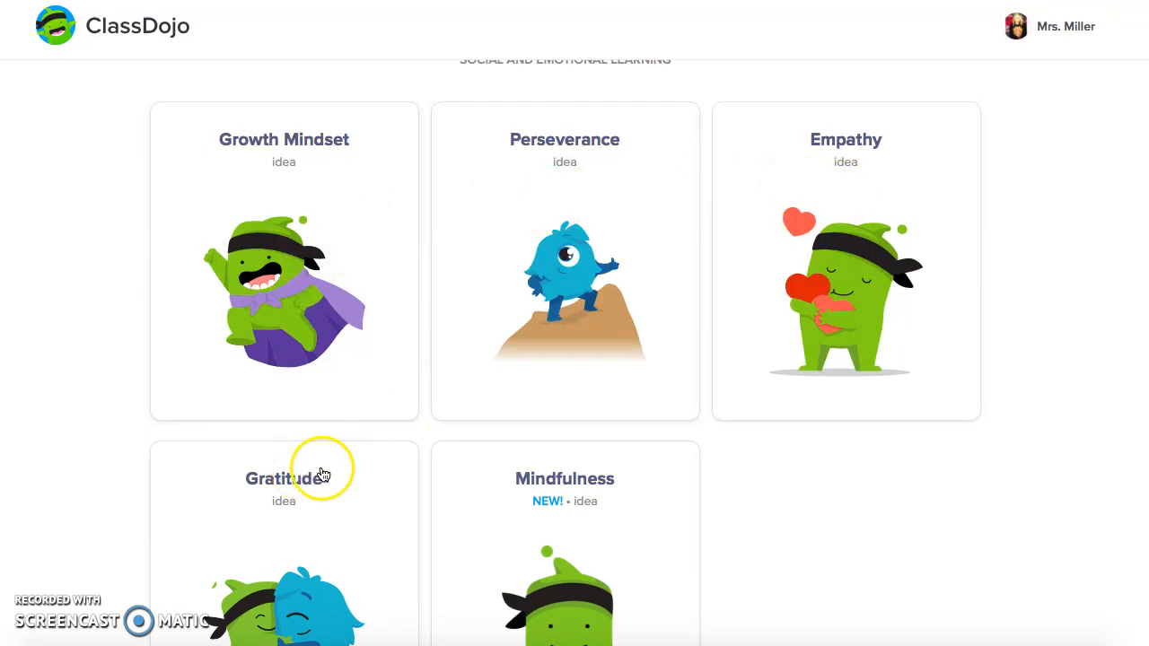
pyautogui.scroll(-3)
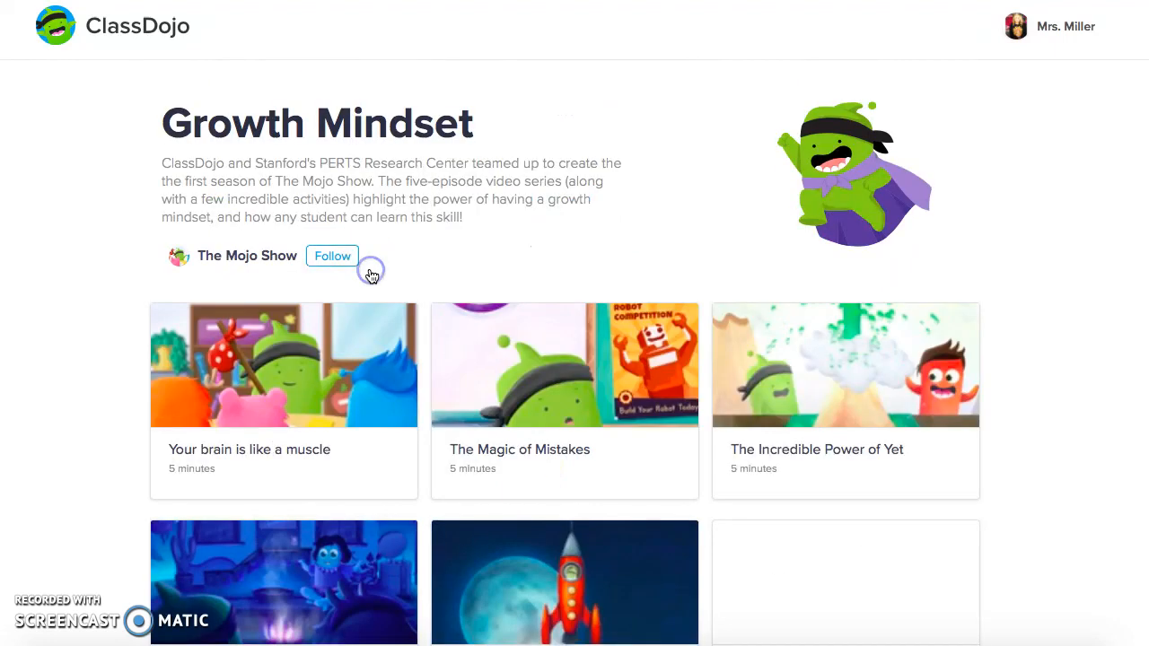
# Start the 'Your brain is like a muscle' activity with its Watch video player loading
pyautogui.scroll(-3)
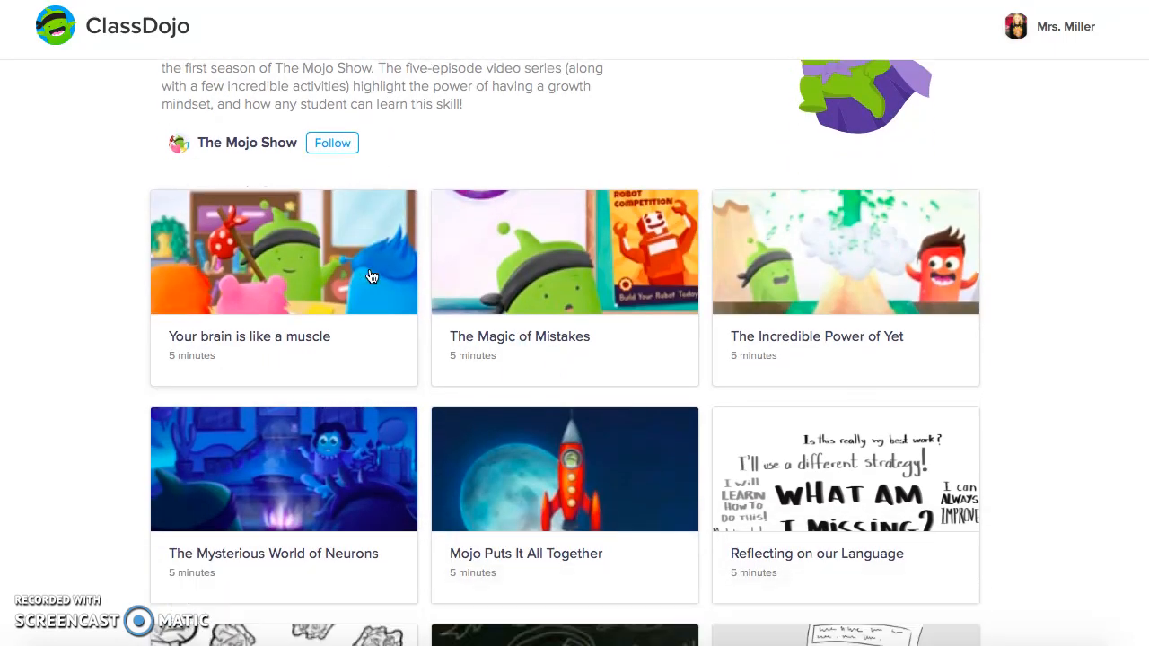
pyautogui.moveTo(449, 282)
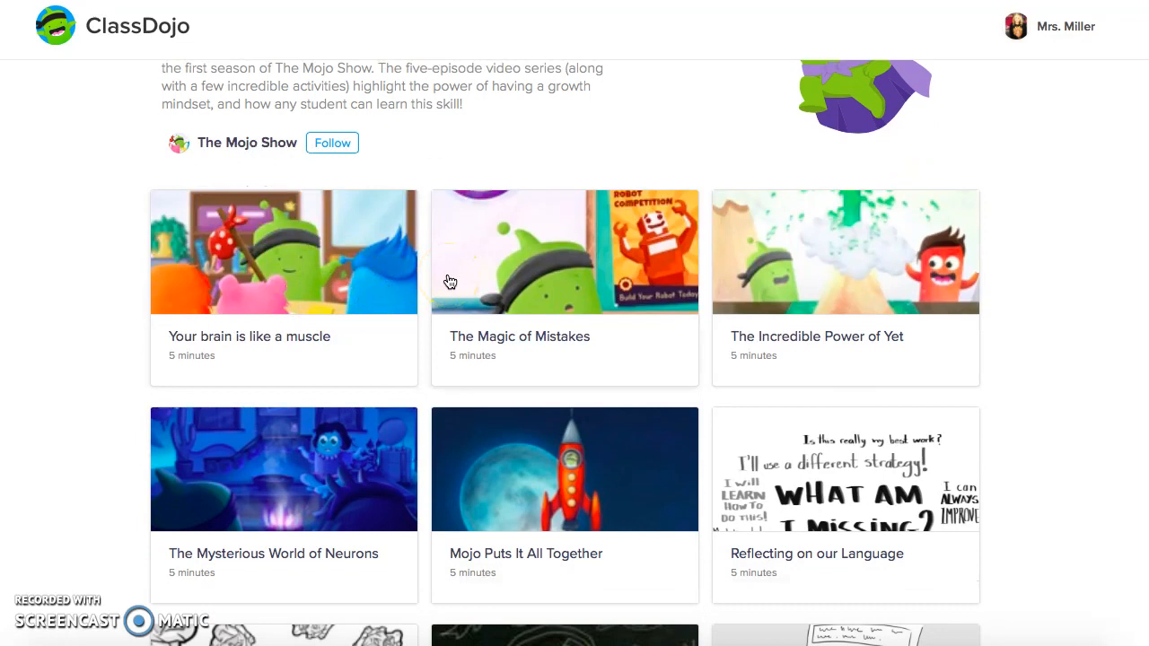
pyautogui.moveTo(302, 336)
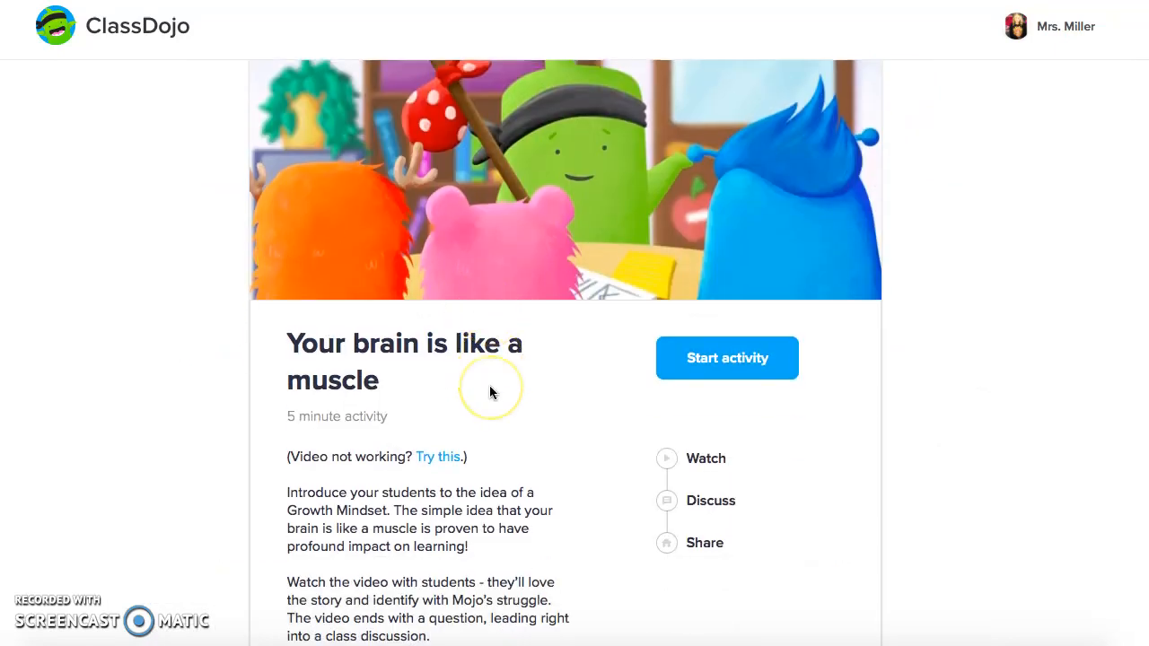
pyautogui.scroll(-3)
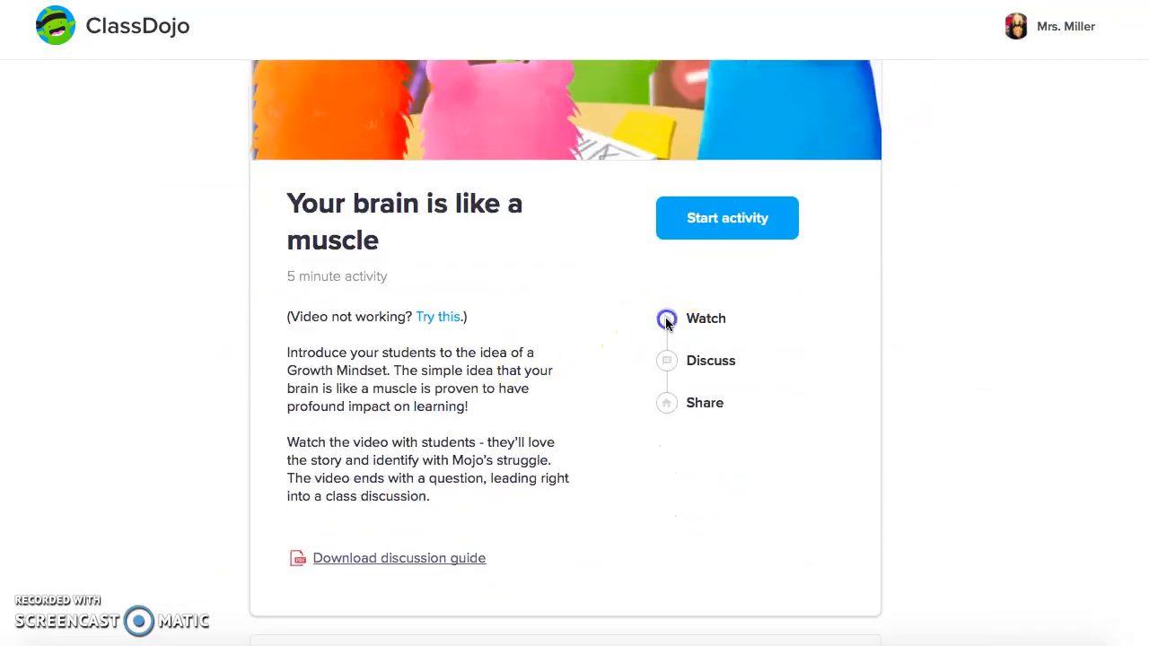
pyautogui.click(727, 217)
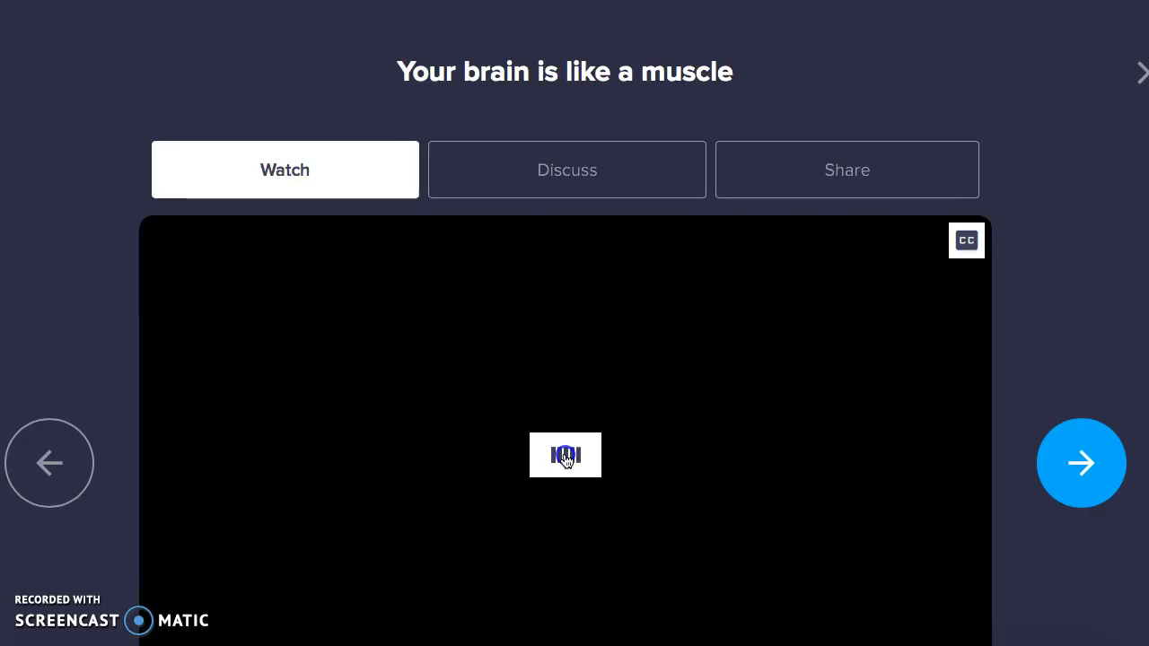
# Play the lesson video through and advance to the first Discuss question about Mojo
pyautogui.click(566, 454)
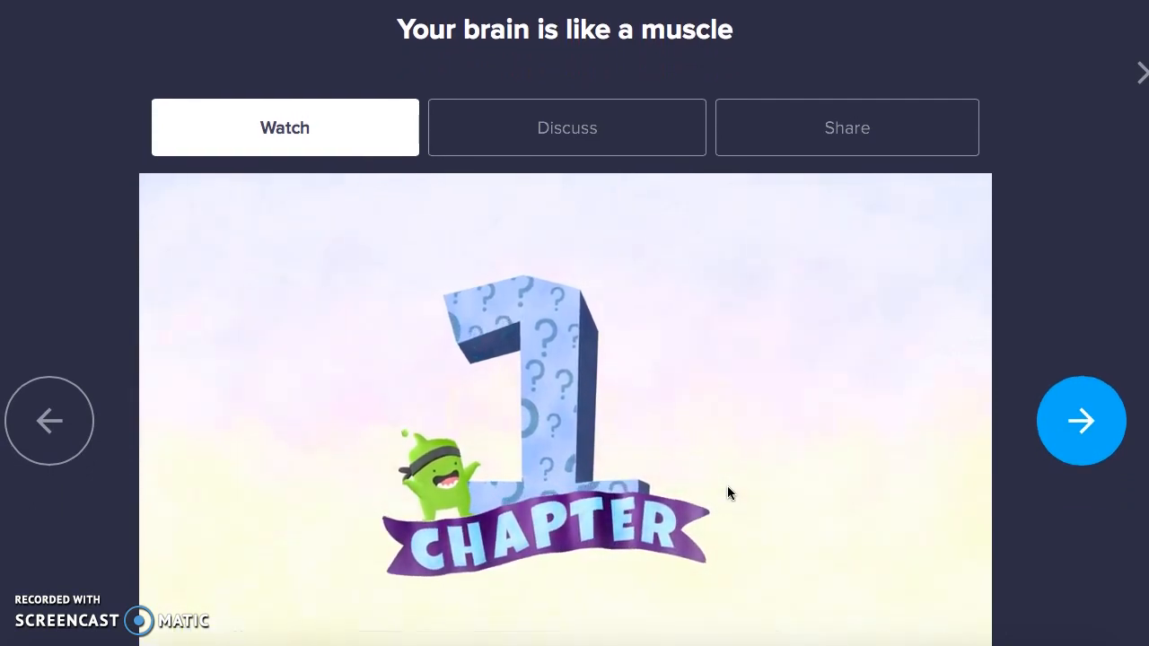
pyautogui.click(563, 405)
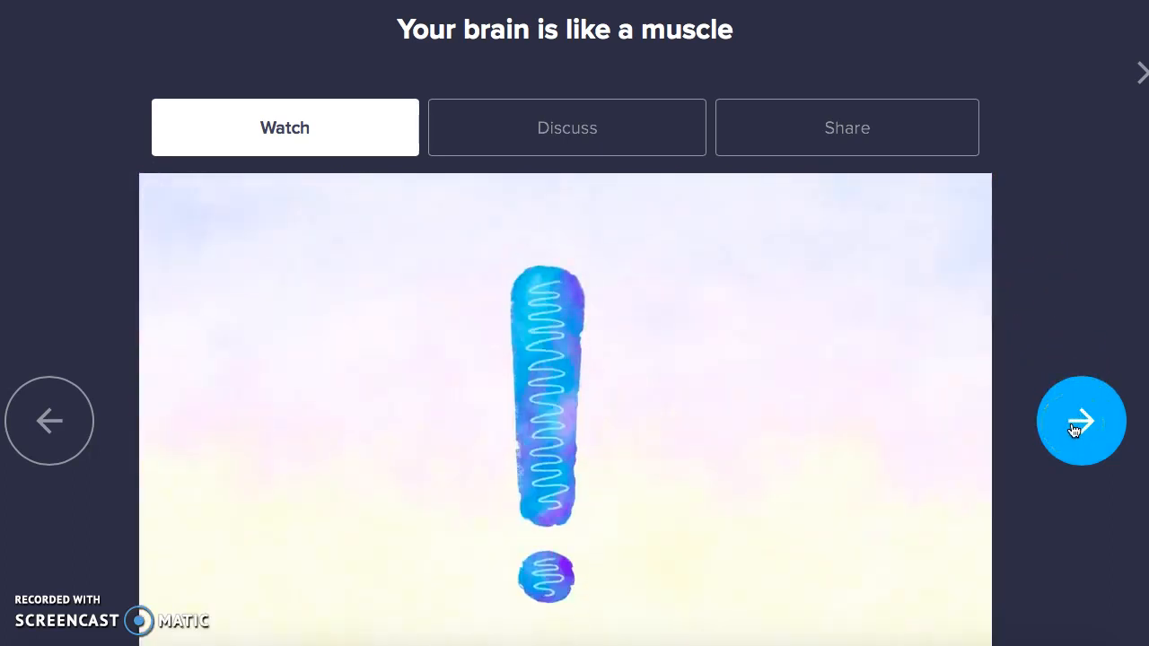
pyautogui.click(568, 128)
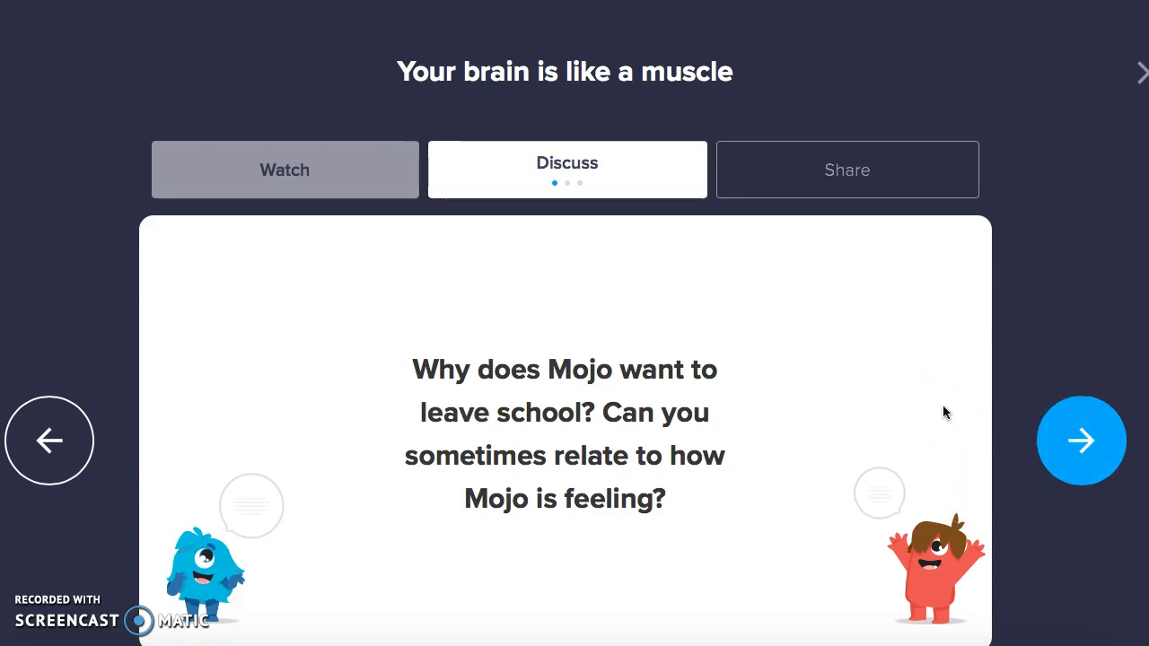
# Advance toward the Share step for sending the video to parents on Class Story
pyautogui.click(567, 161)
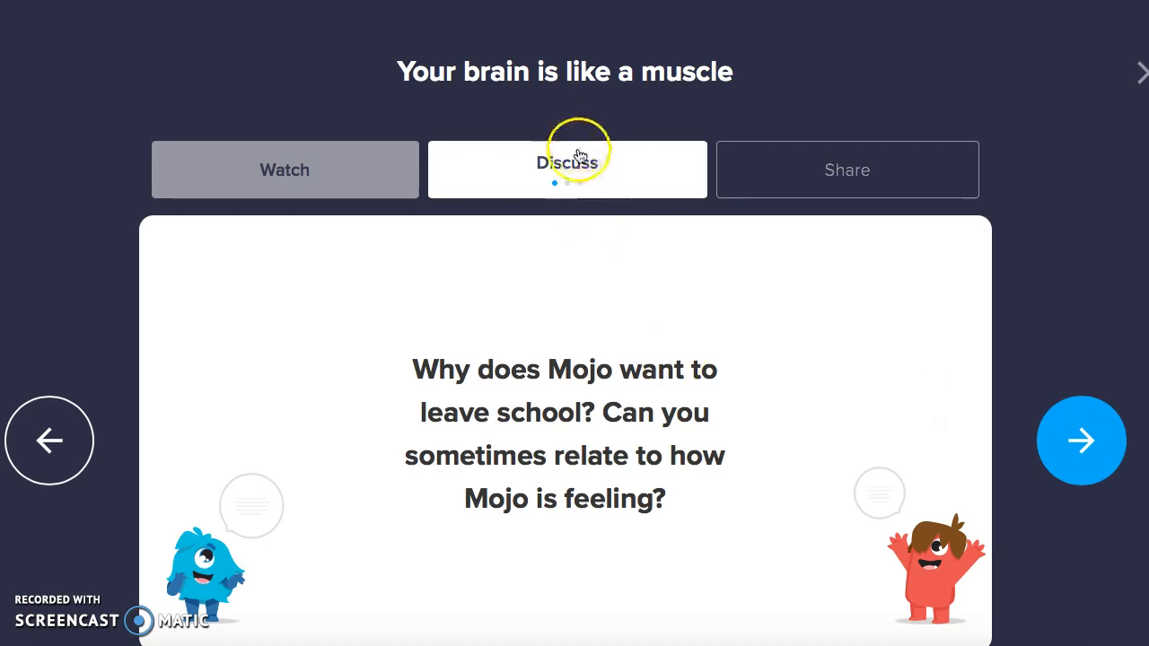
pyautogui.moveTo(1045, 395)
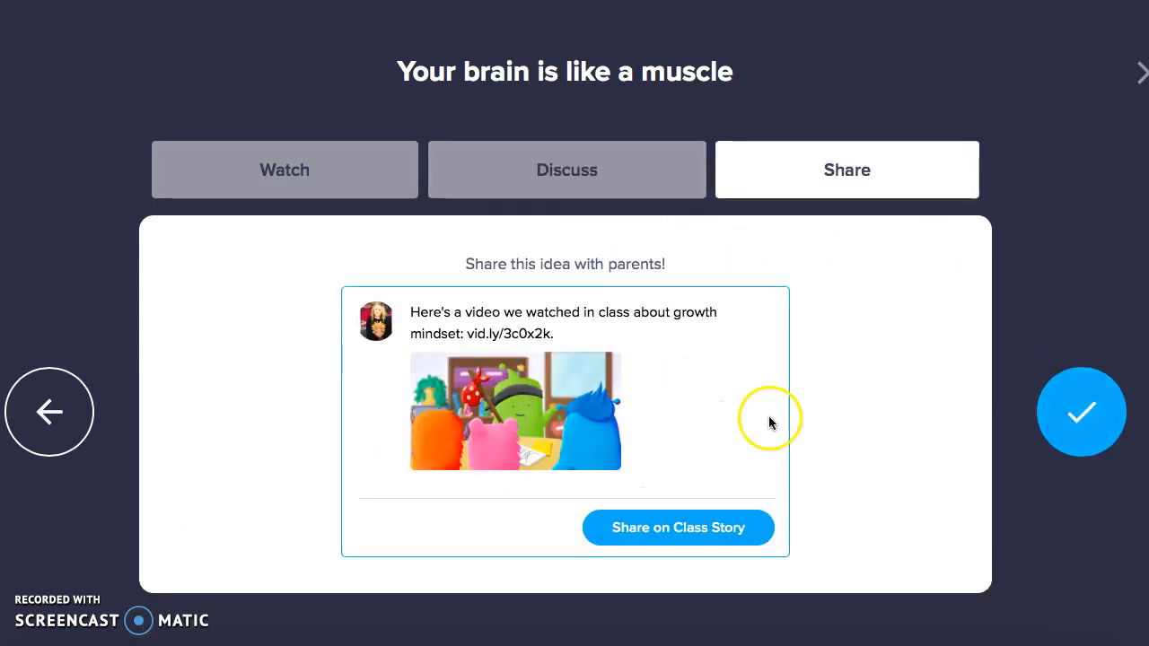
pyautogui.moveTo(760, 416)
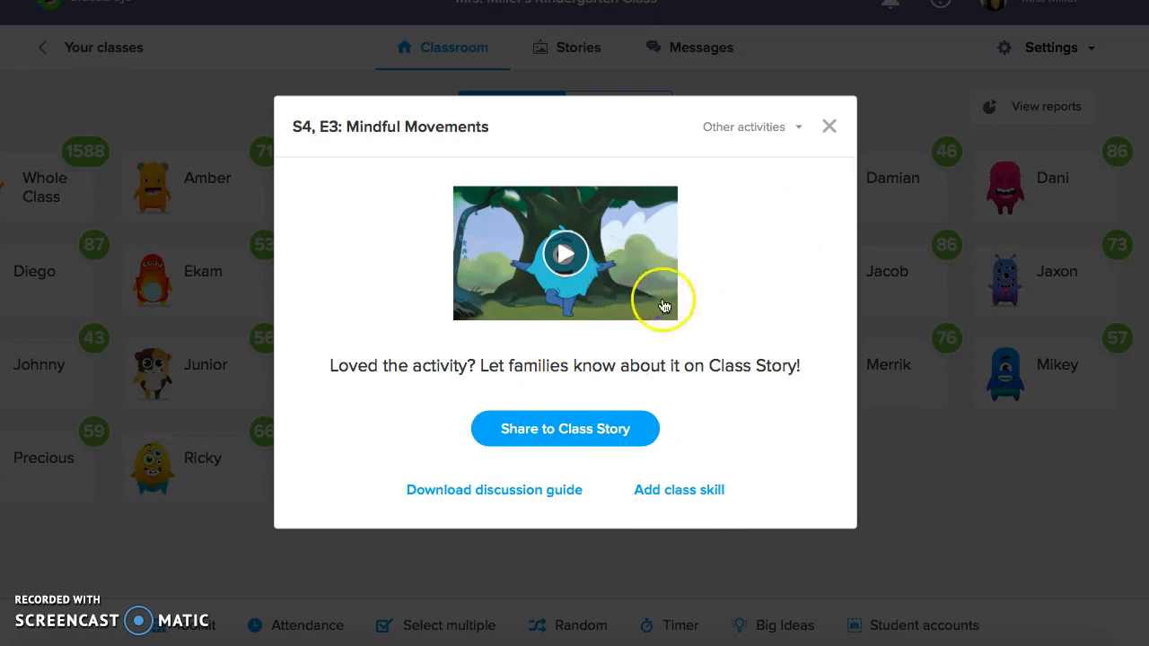
pyautogui.moveTo(307, 333)
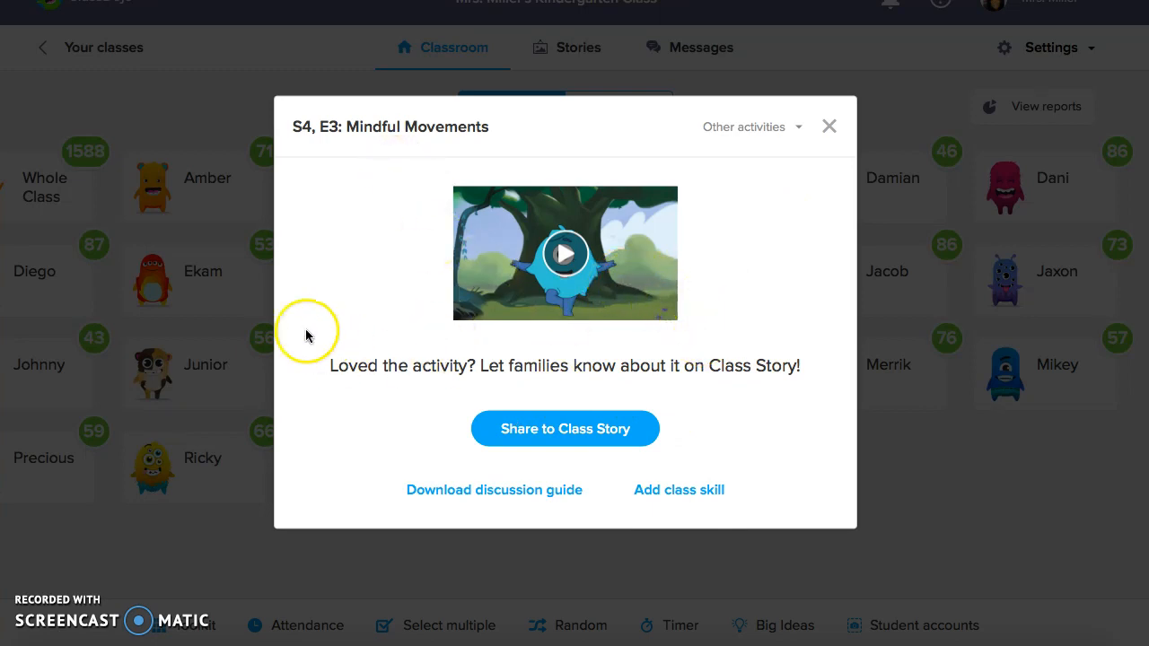
pyautogui.moveTo(459, 350)
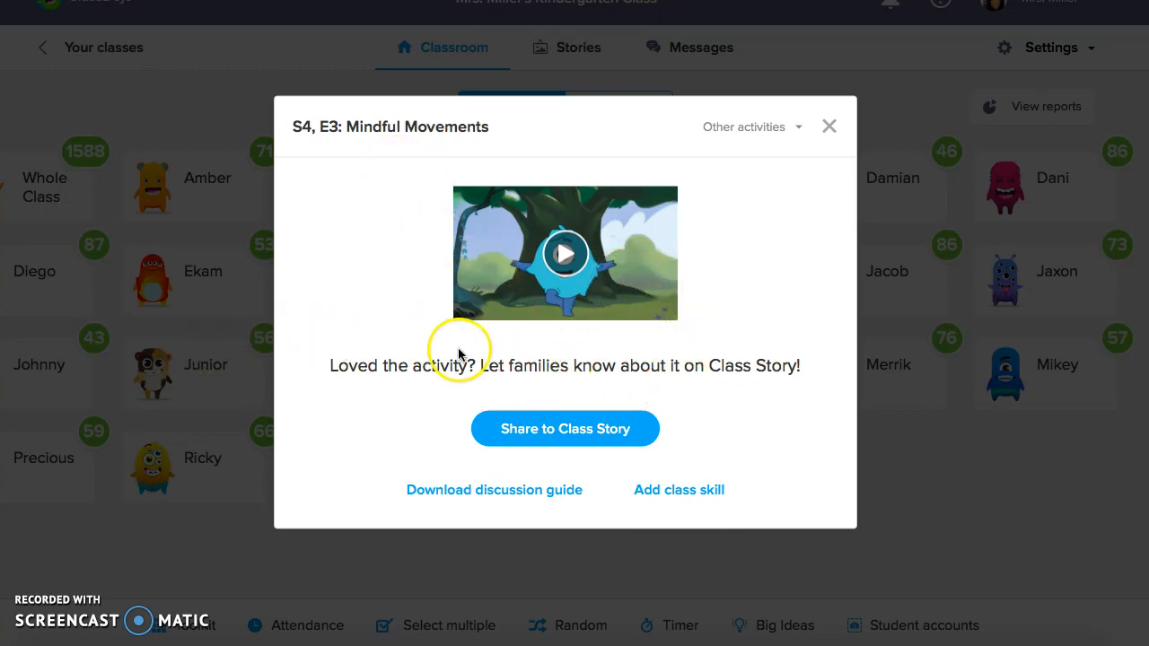
pyautogui.moveTo(682, 503)
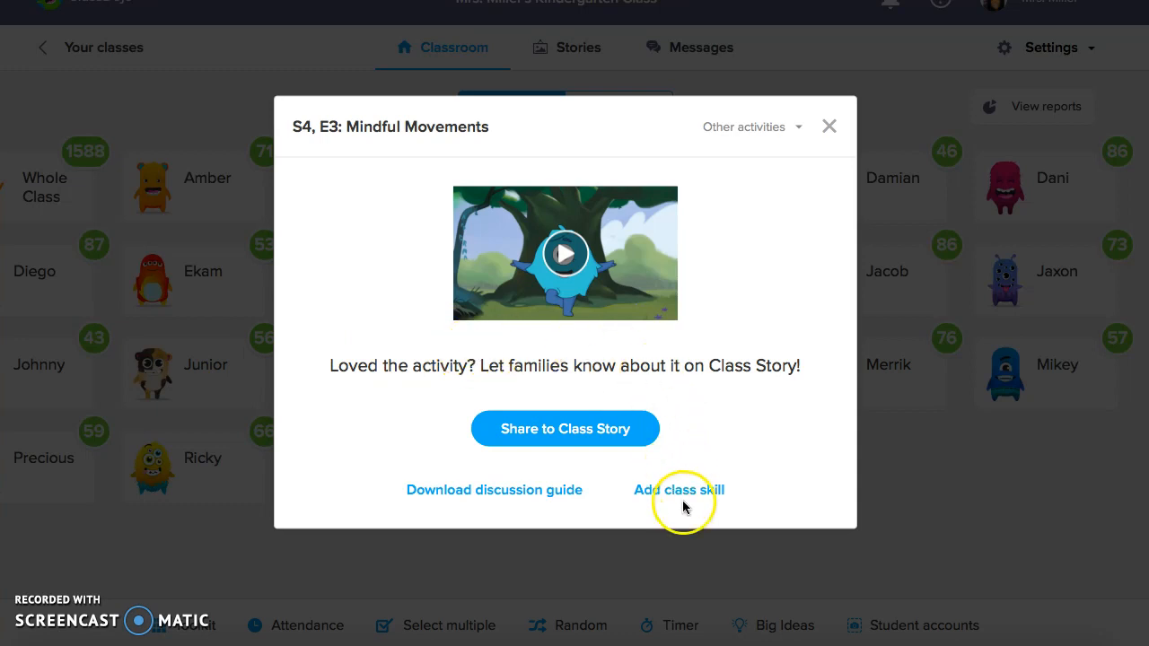
# Add the 'Being mindful' class skill from Mindful Movements and close the activity
pyautogui.click(679, 488)
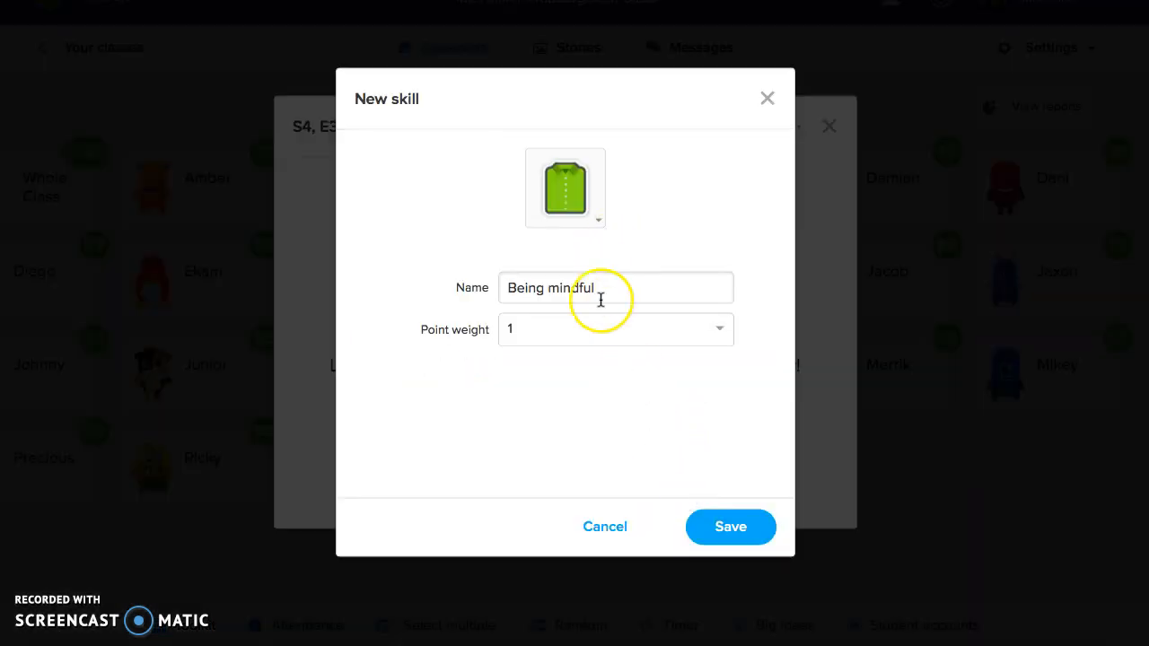
pyautogui.click(729, 528)
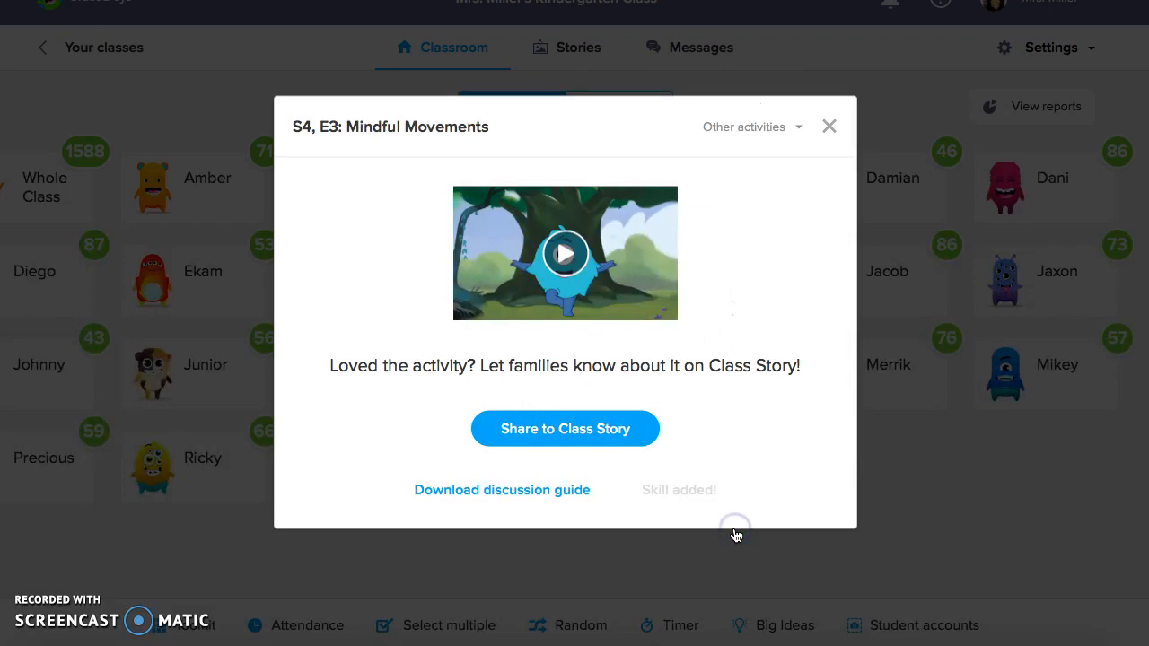
pyautogui.click(828, 126)
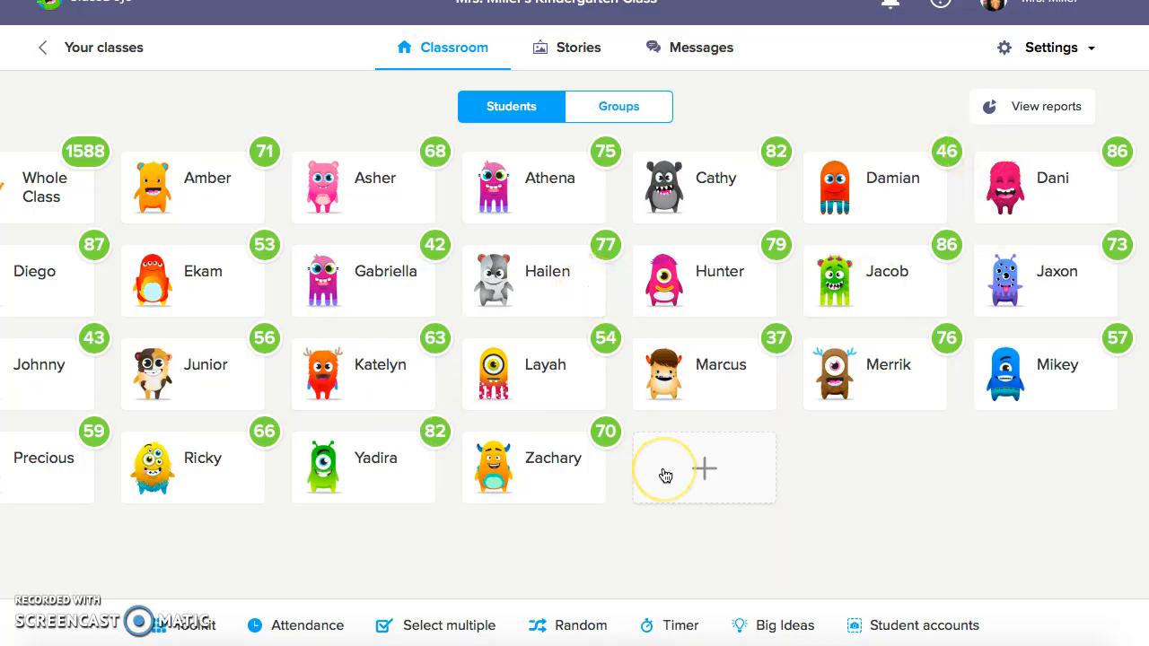
pyautogui.moveTo(914, 449)
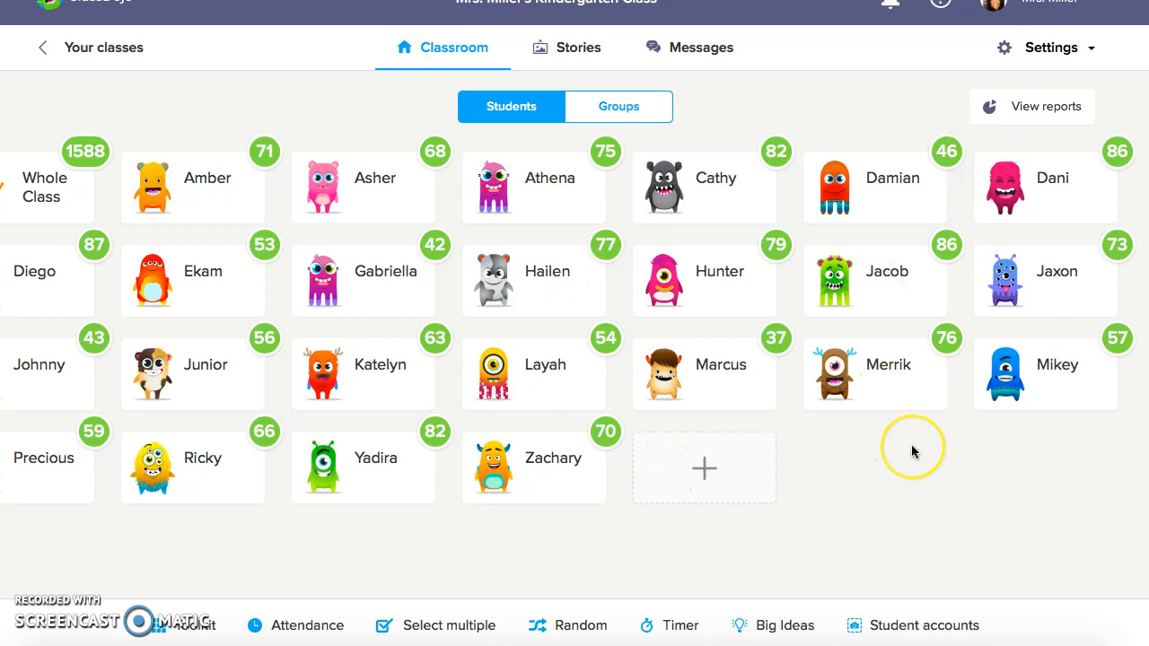
pyautogui.moveTo(840, 575)
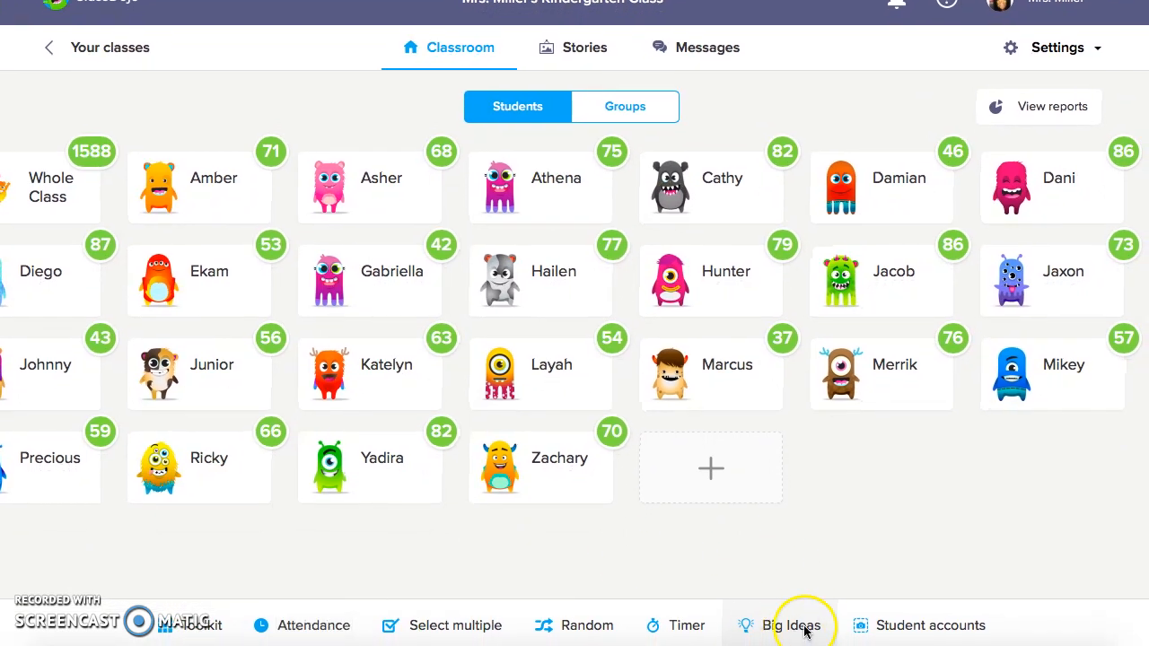
pyautogui.moveTo(876, 573)
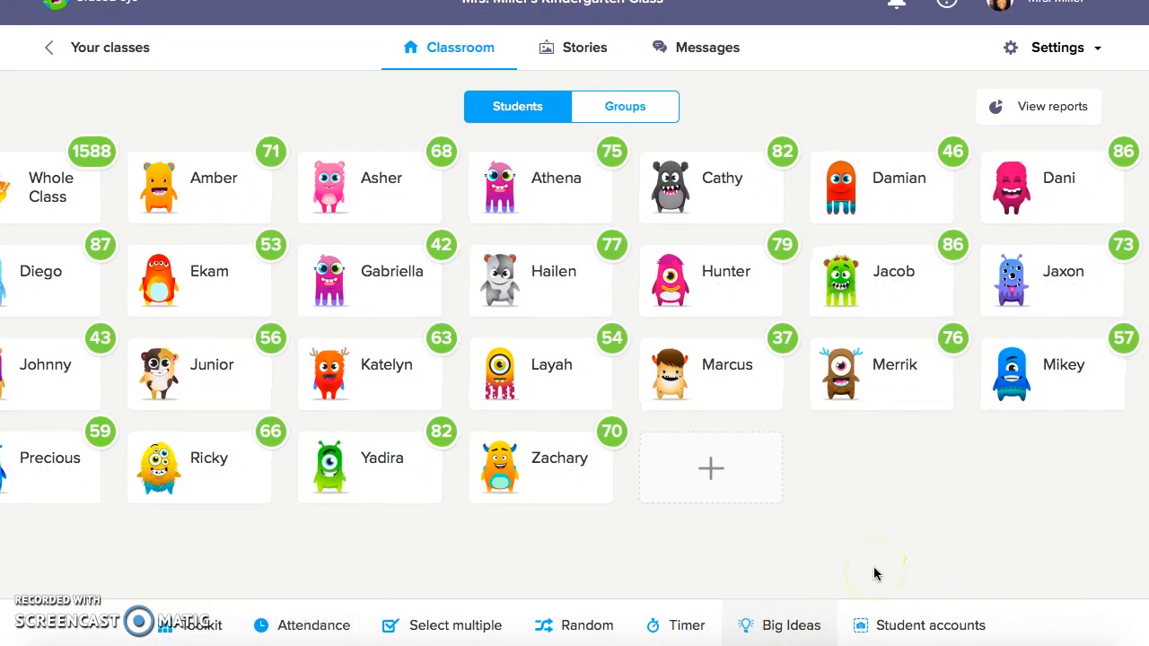
pyautogui.moveTo(564, 326)
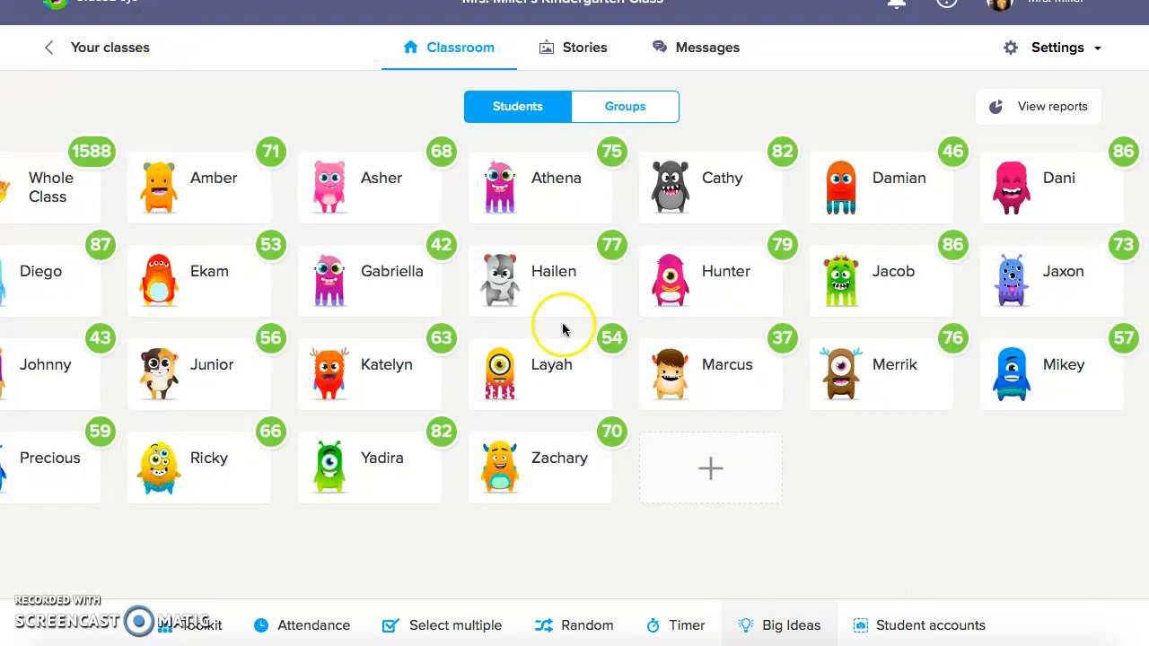
# Bring up the Student accounts setup with classroom poster and invite codes
pyautogui.click(930, 625)
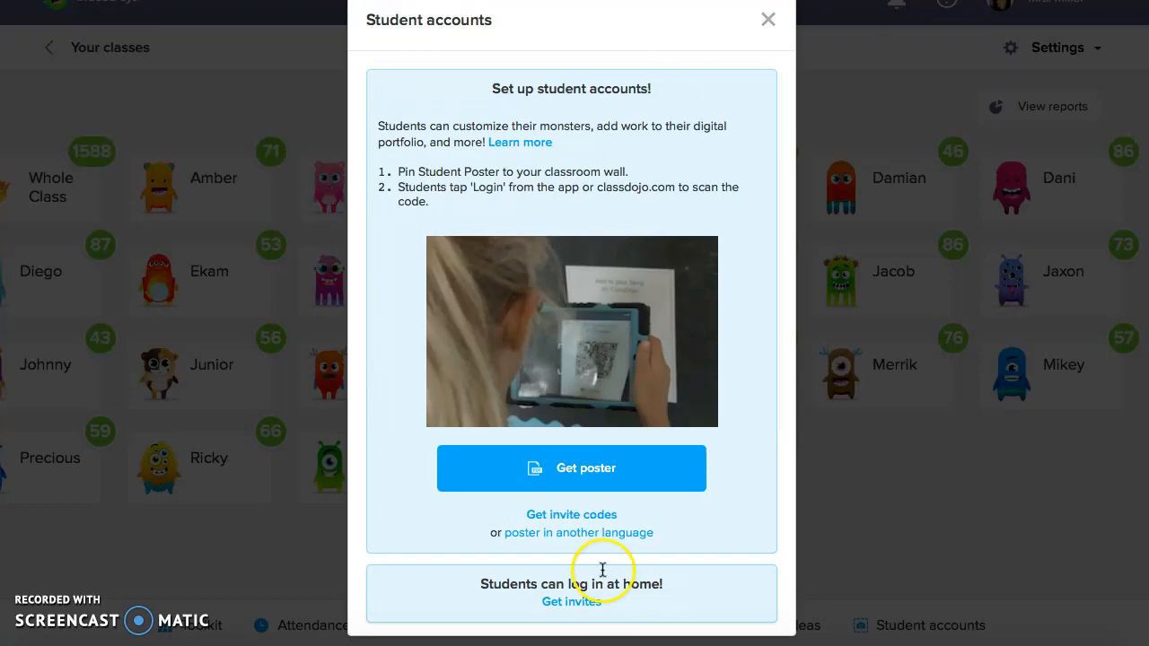
# Close Student accounts, glance at parent Messages, and land on the Stories page
pyautogui.click(769, 18)
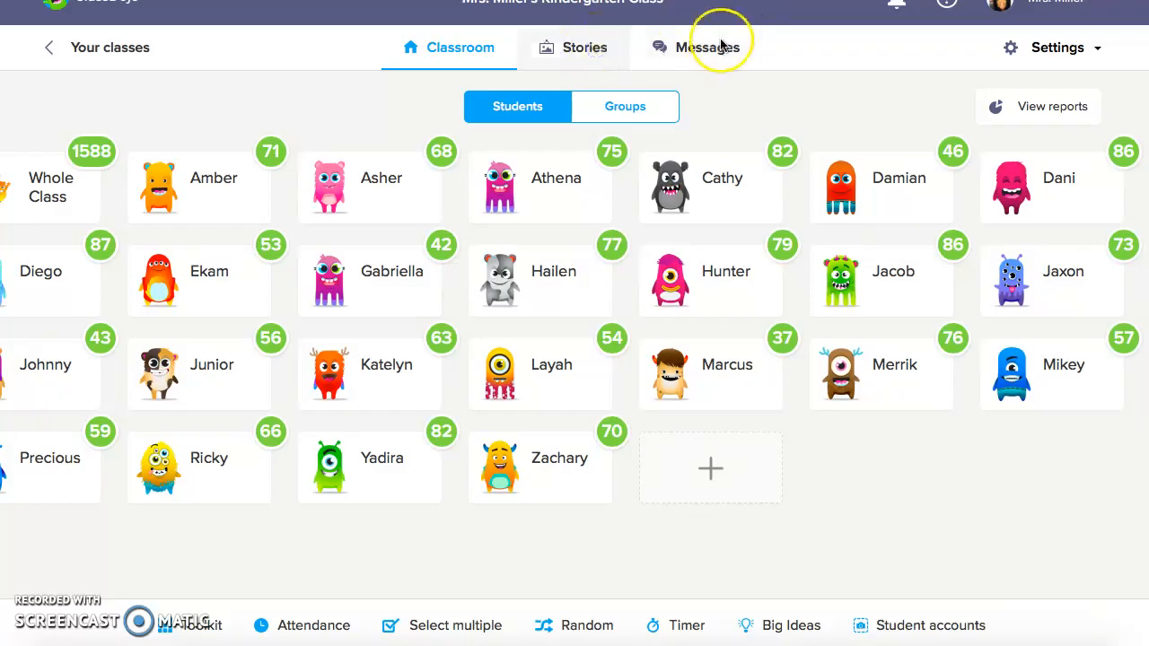
pyautogui.click(707, 46)
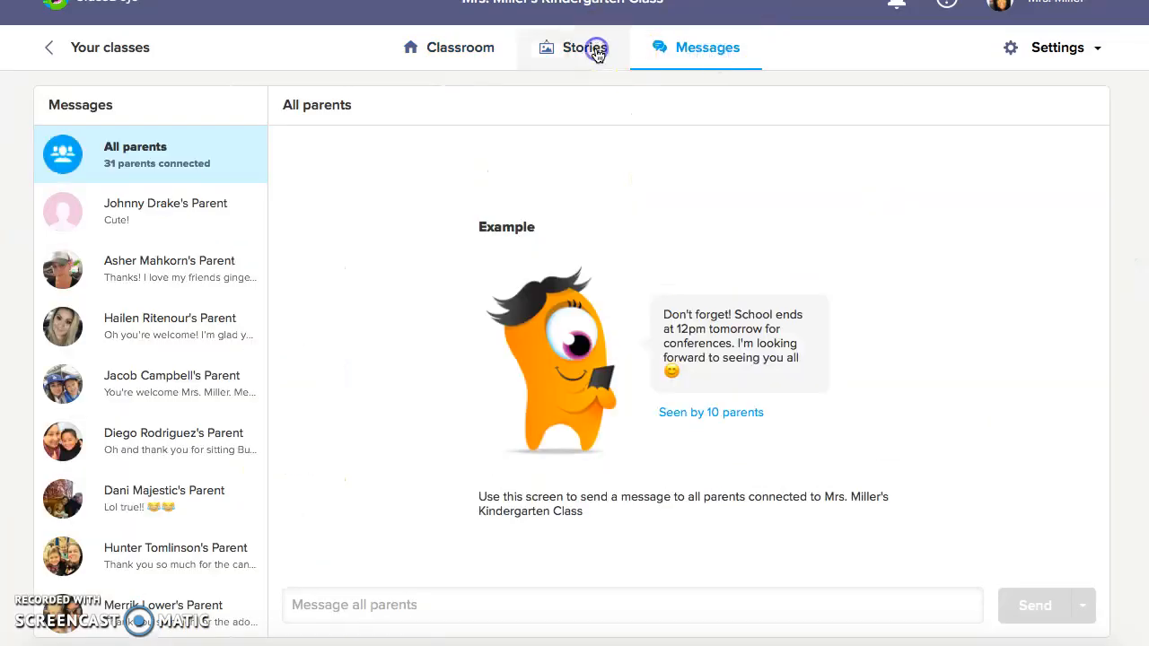
pyautogui.click(583, 46)
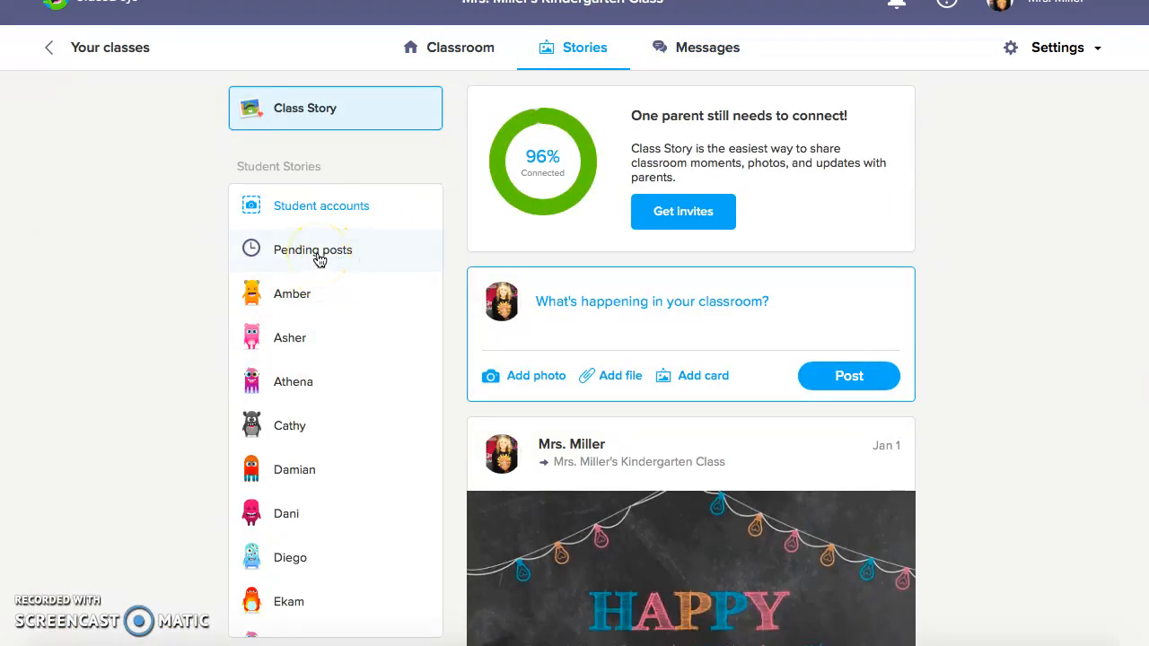
pyautogui.moveTo(388, 312)
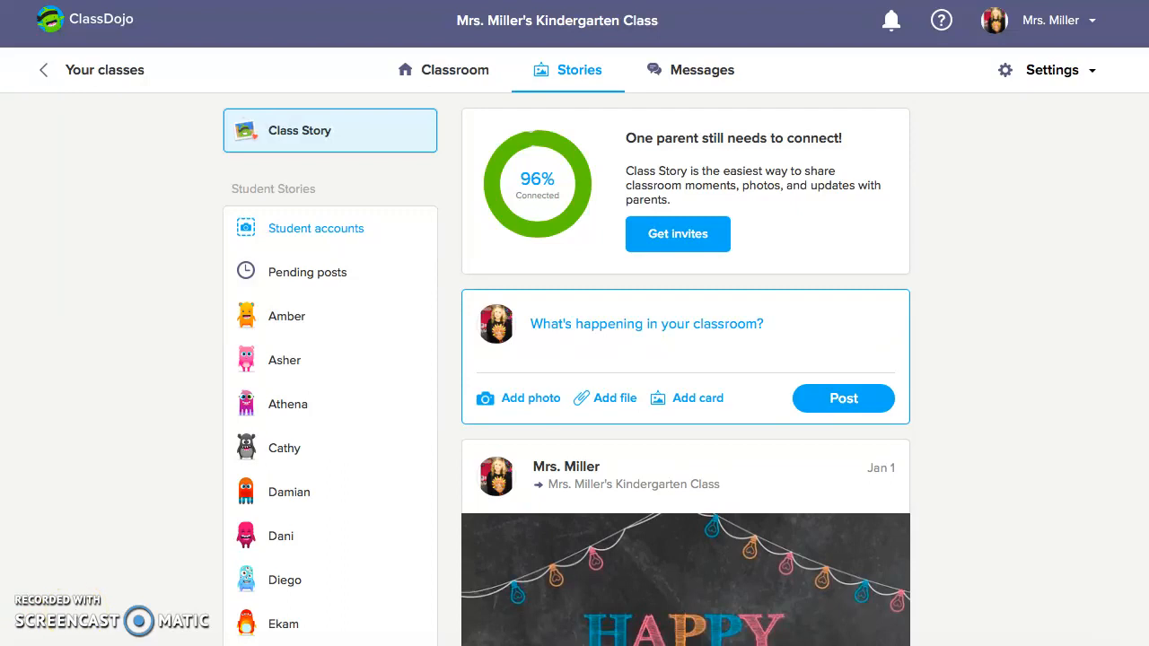
pyautogui.moveTo(305, 458)
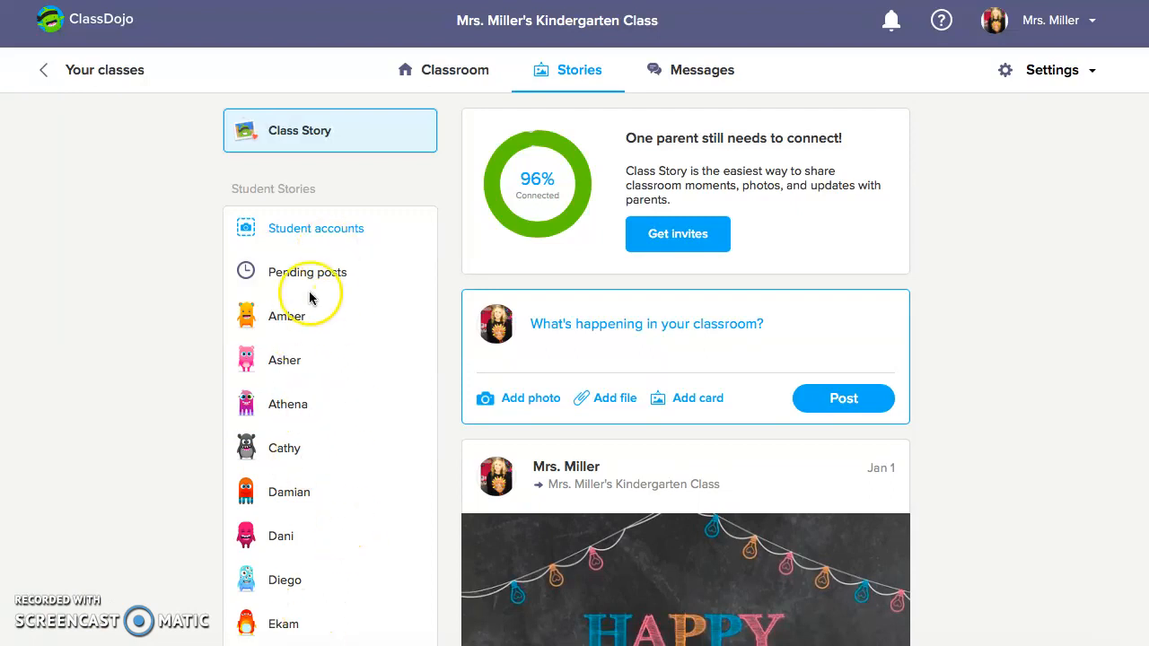
pyautogui.moveTo(841, 102)
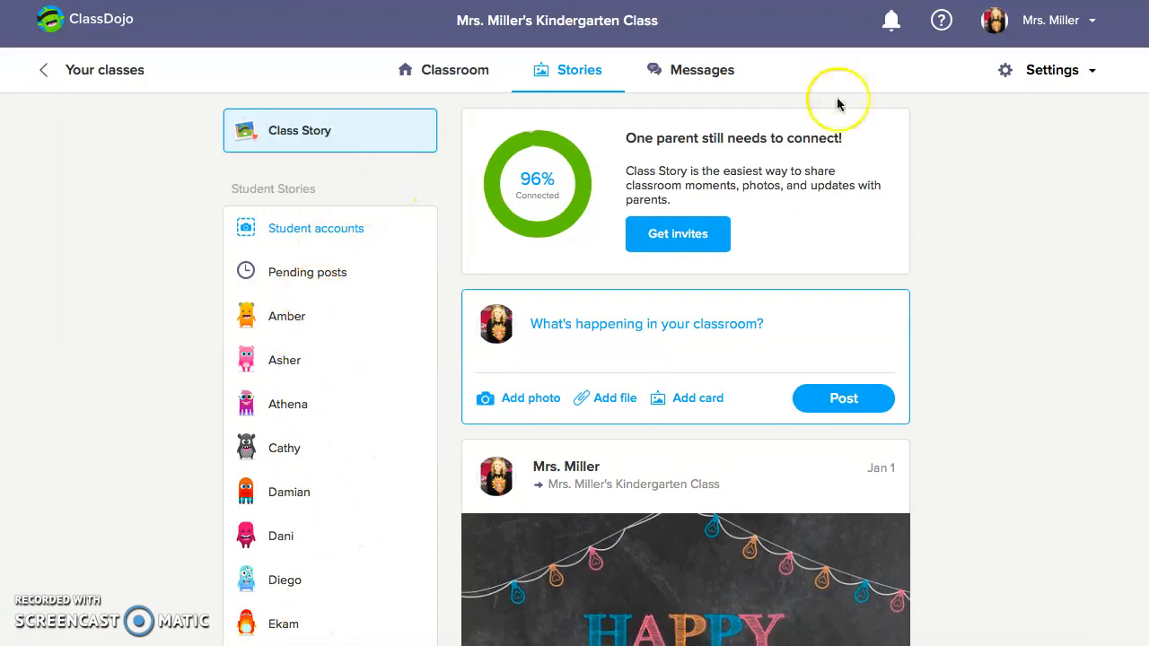
pyautogui.moveTo(438, 86)
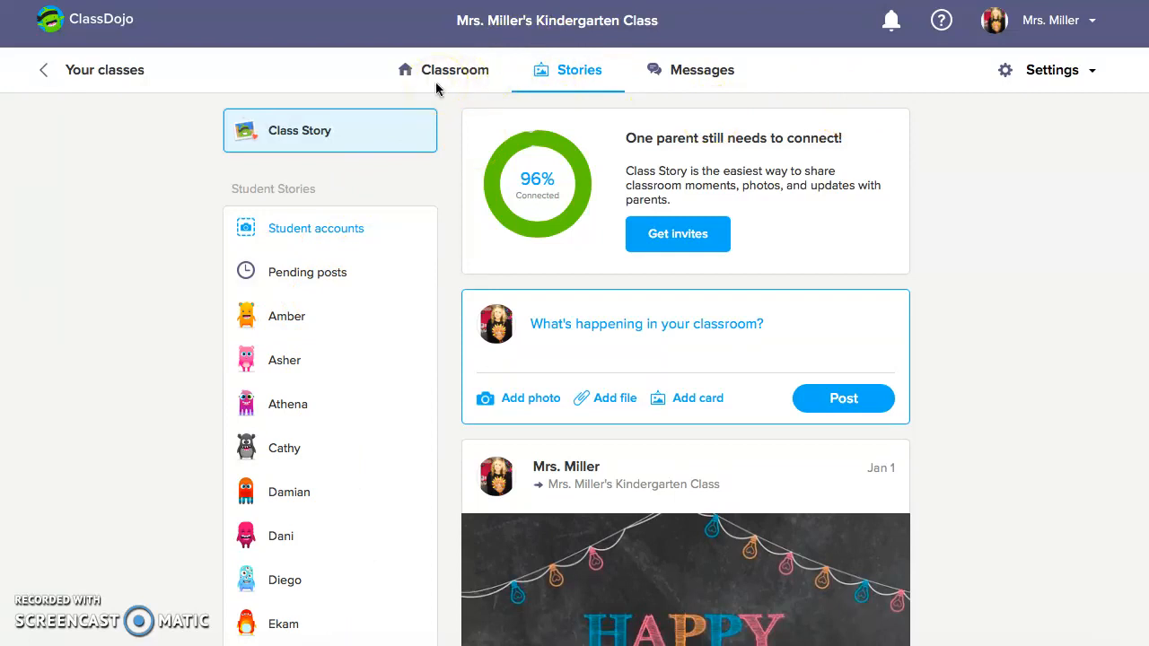
pyautogui.moveTo(198, 543)
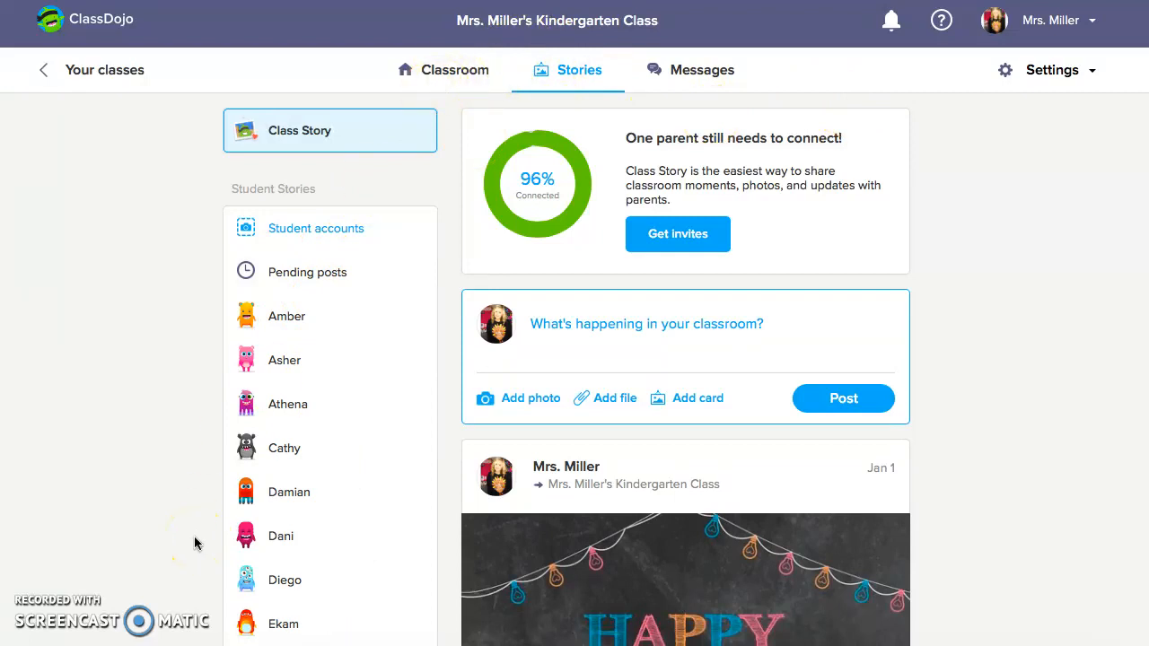